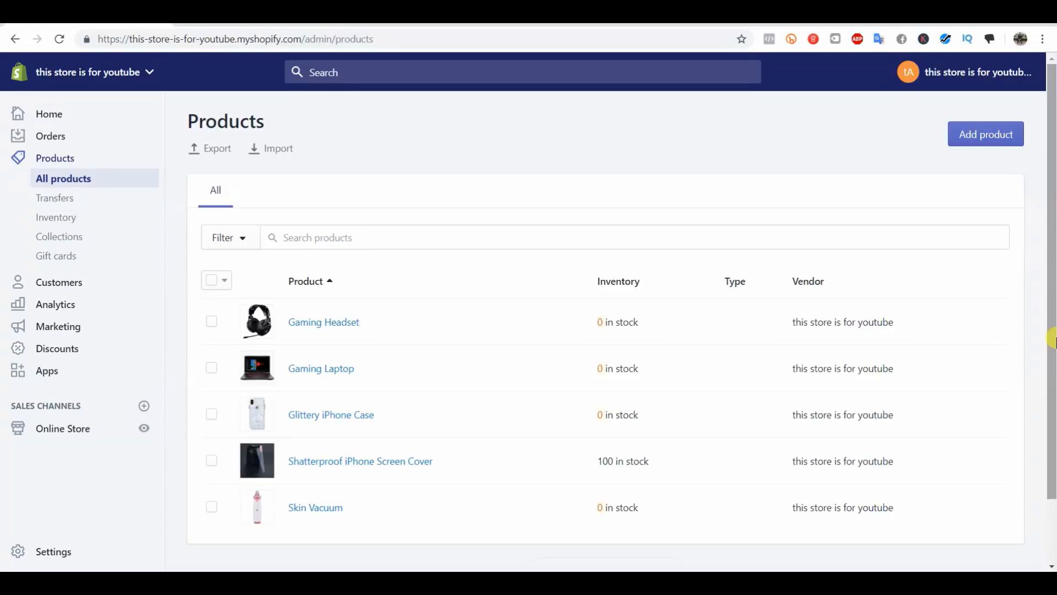
mouse_move(1031, 360)
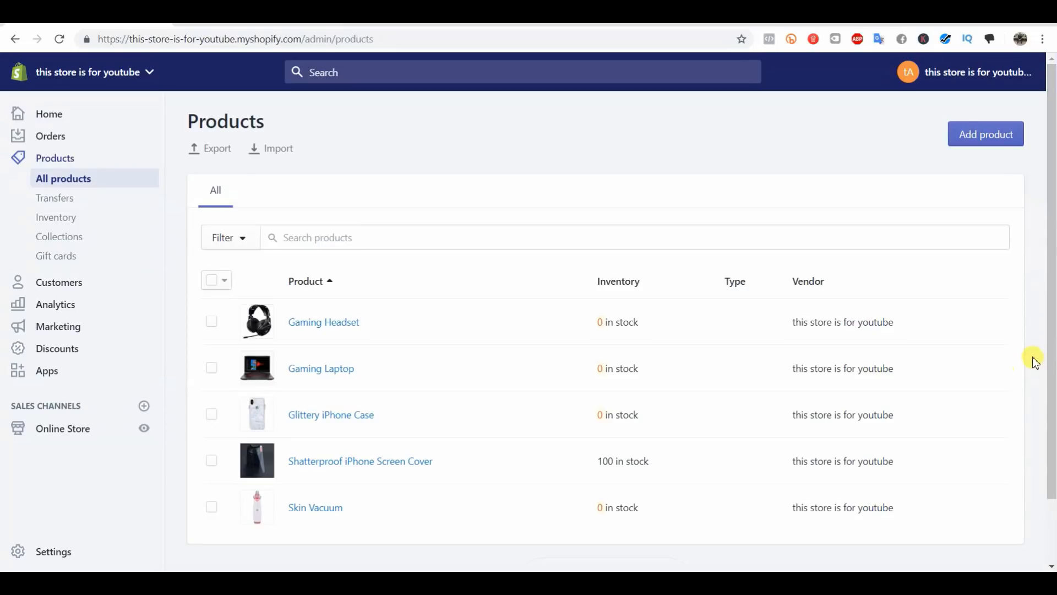
mouse_move(1018, 334)
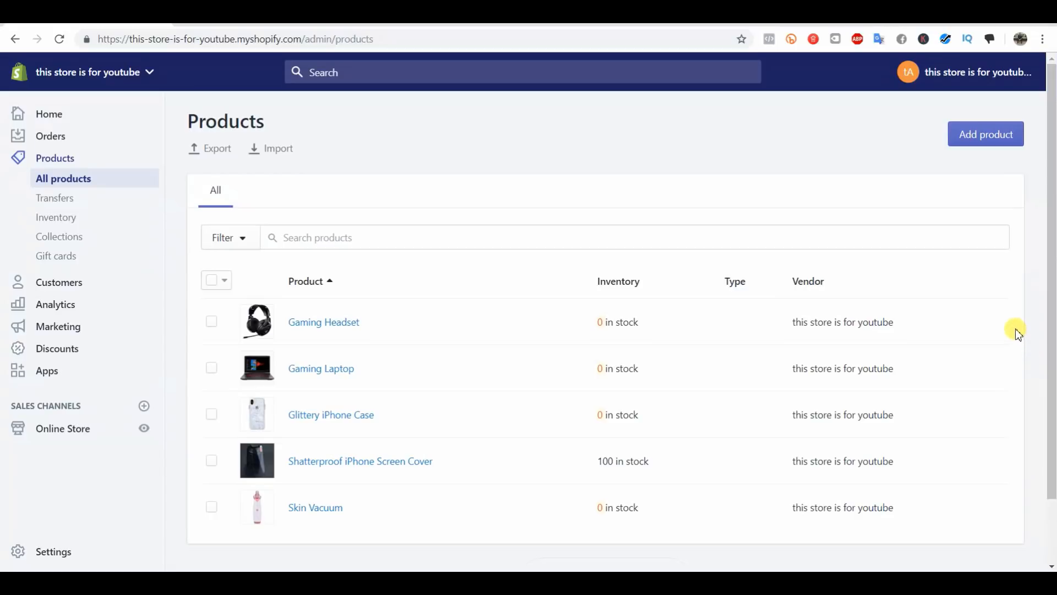
mouse_move(474, 402)
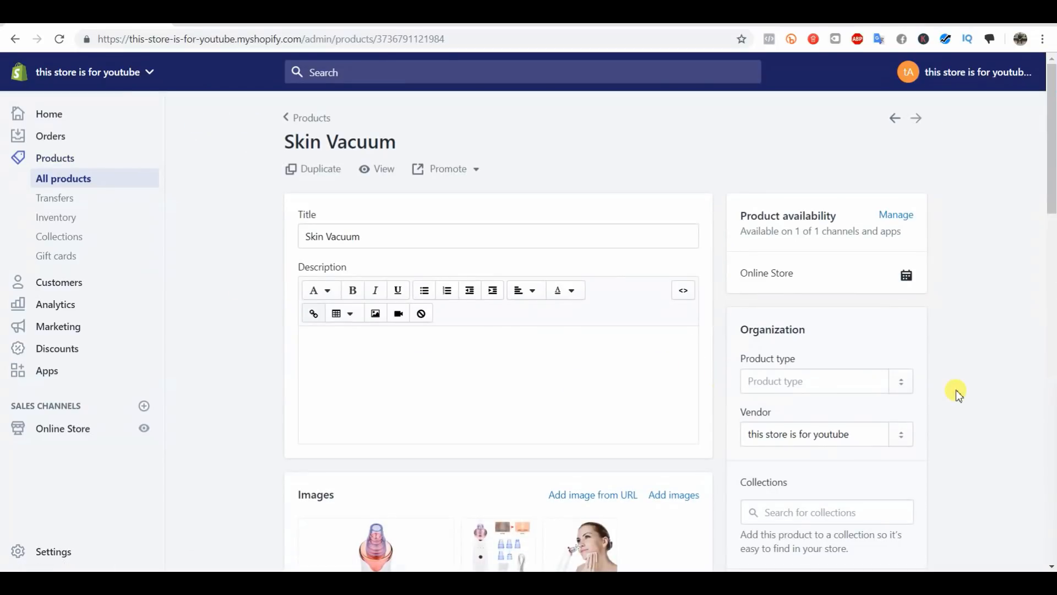
scroll(down, 3)
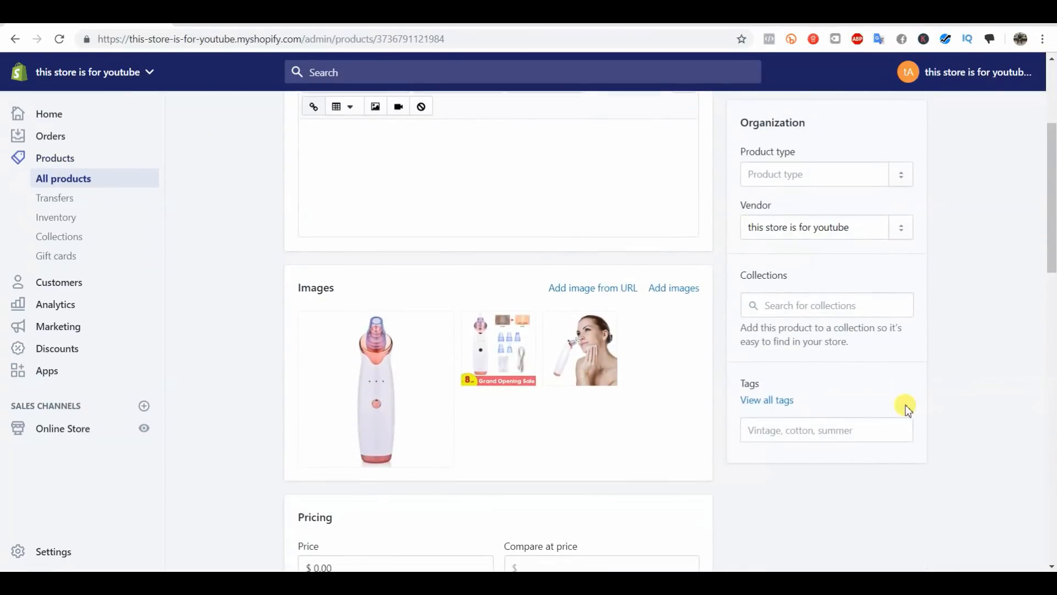
mouse_move(709, 450)
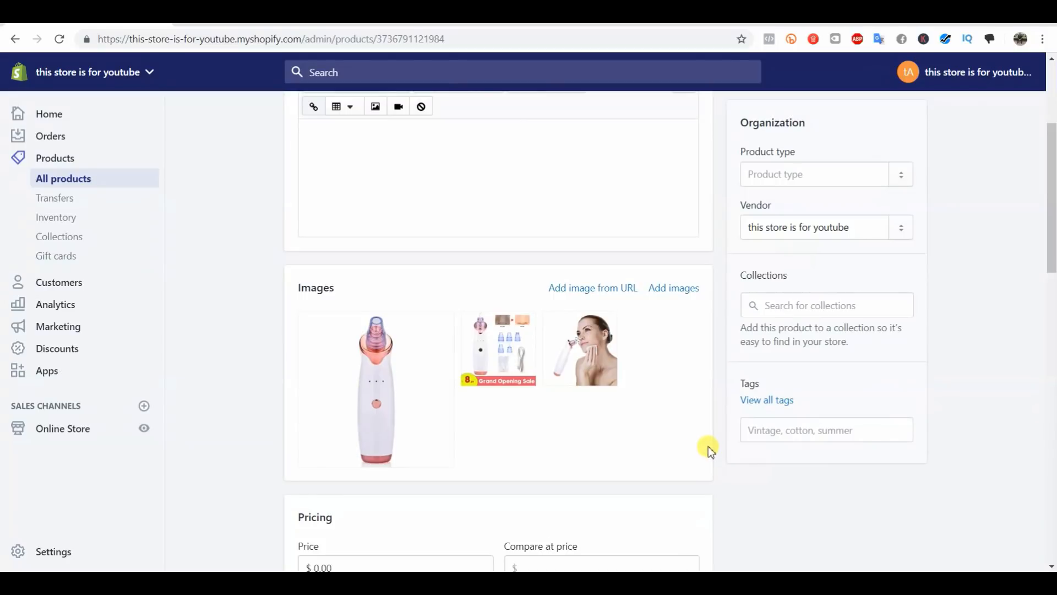
mouse_move(660, 450)
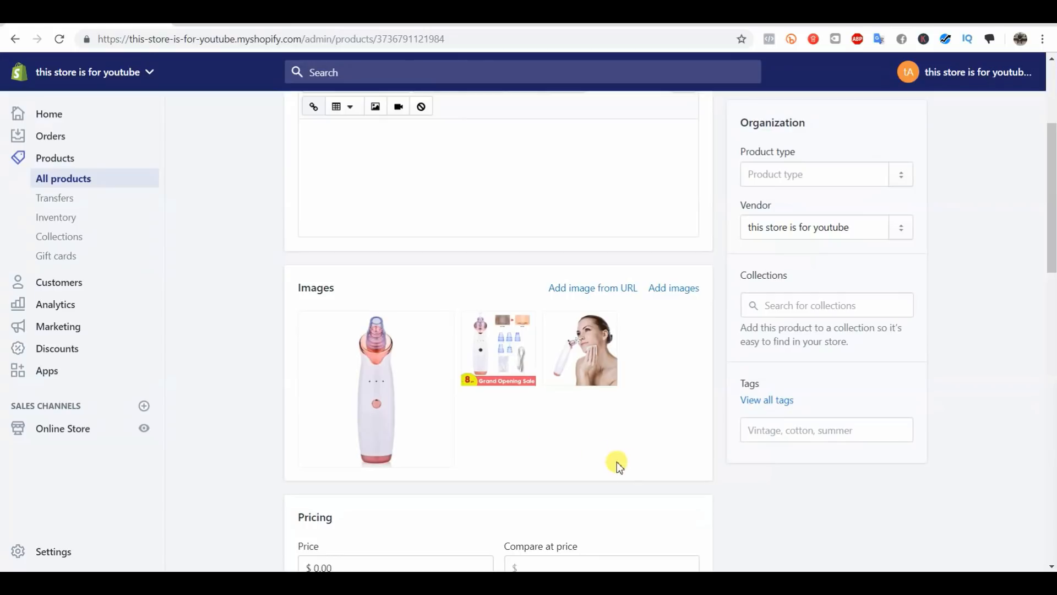
mouse_move(627, 468)
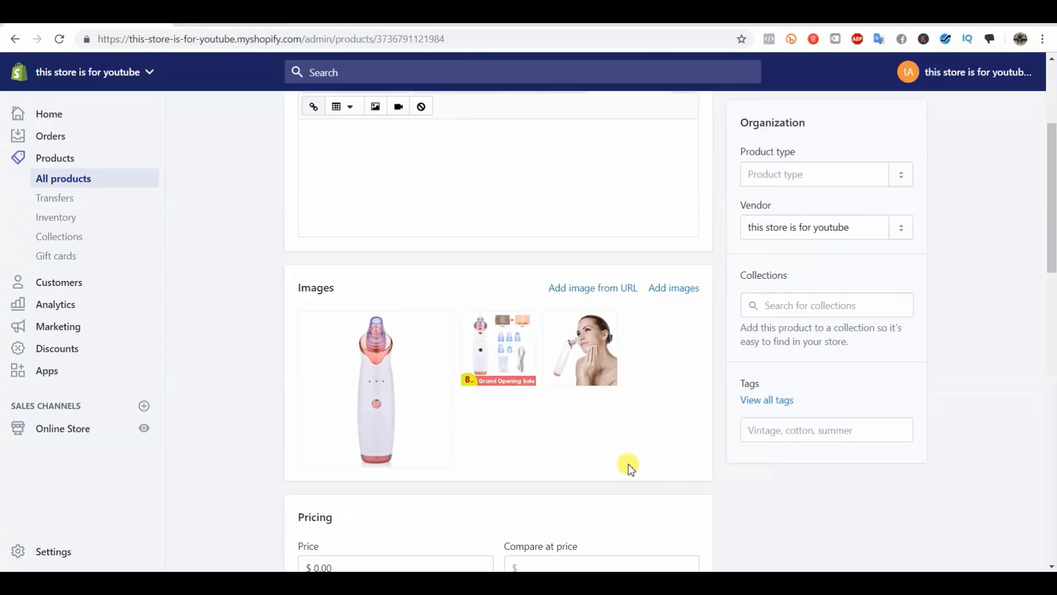
mouse_move(546, 465)
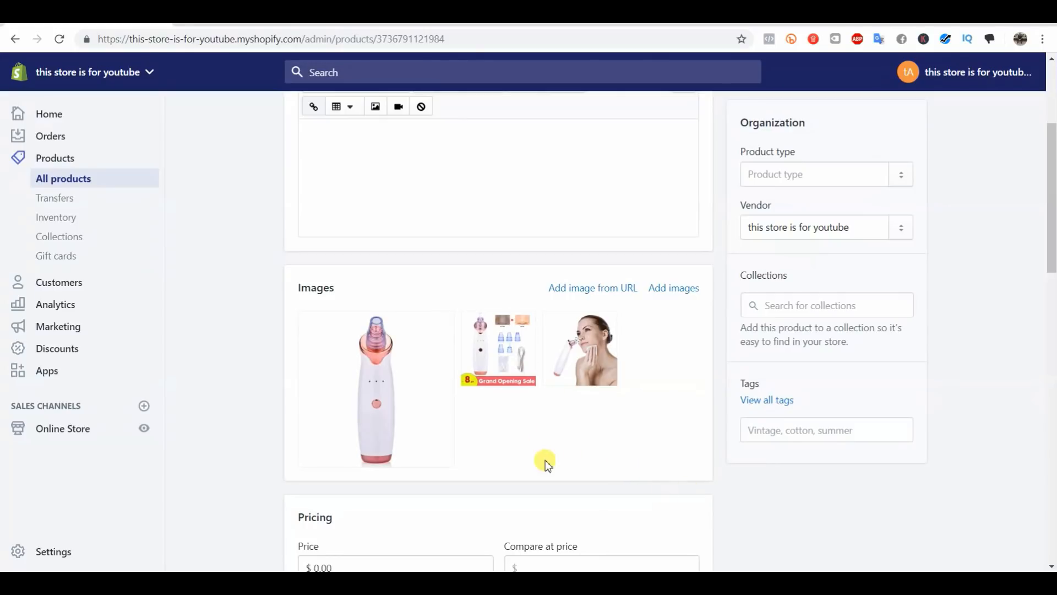
mouse_move(641, 519)
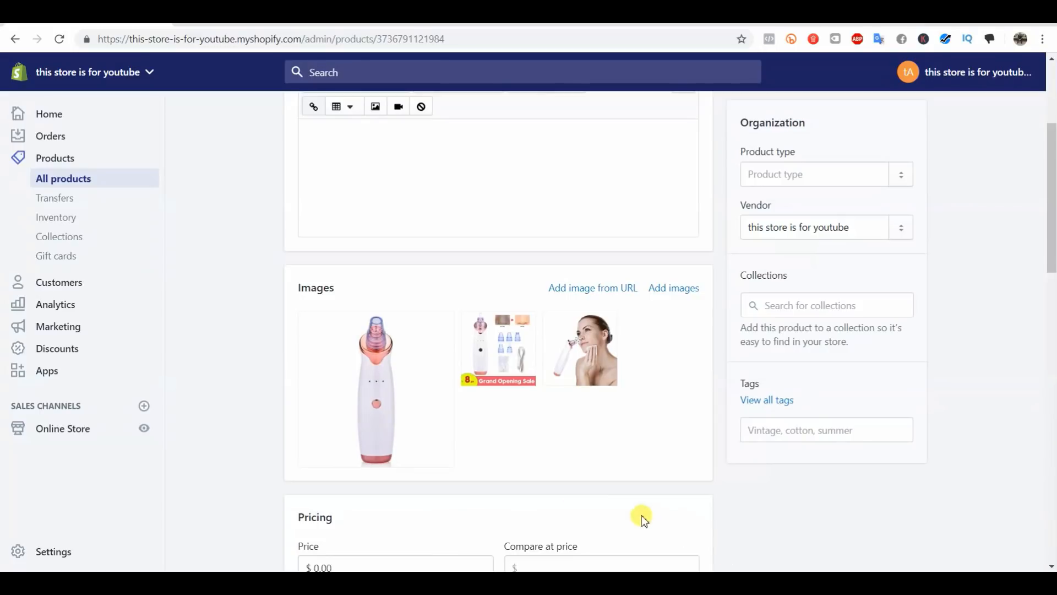
mouse_move(337, 386)
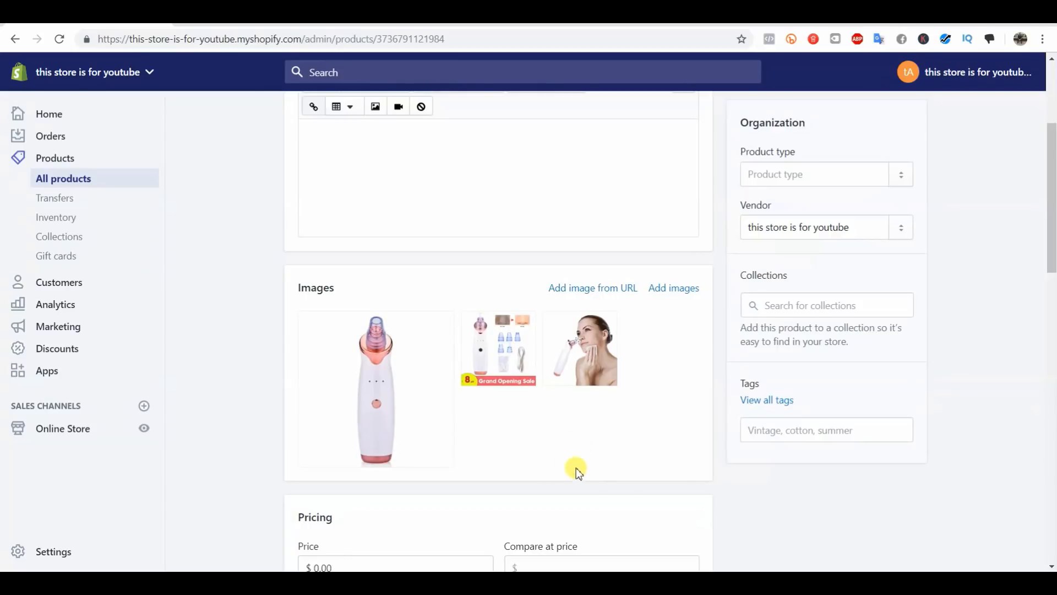
mouse_move(612, 438)
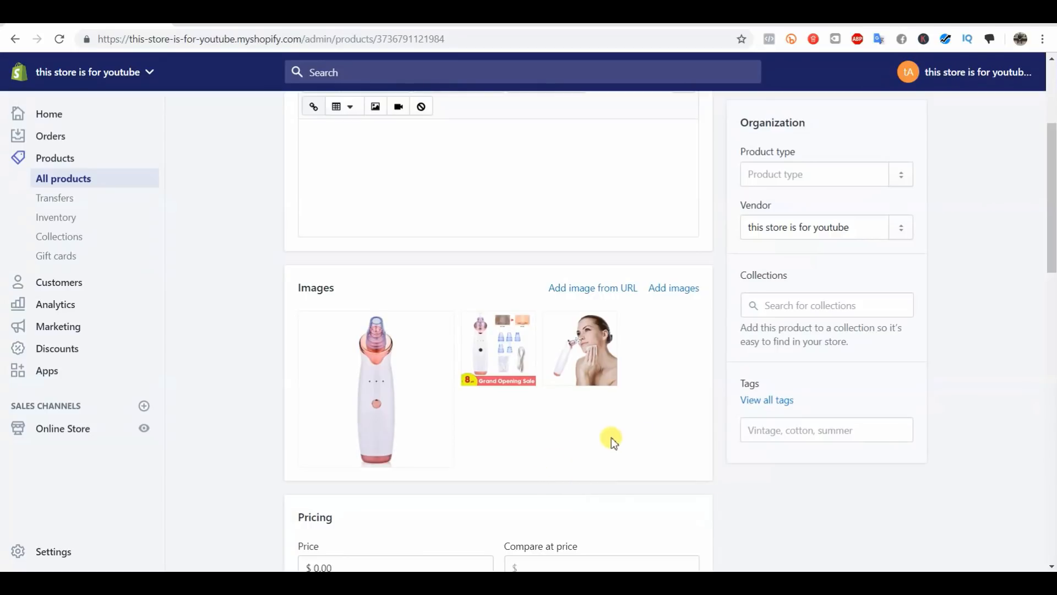
mouse_move(557, 486)
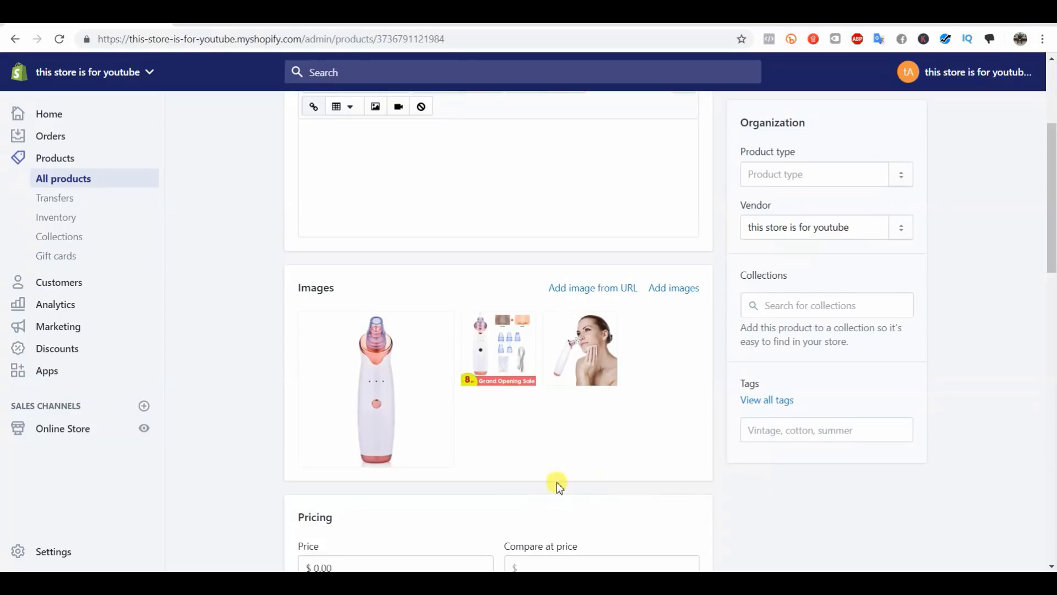
mouse_move(564, 507)
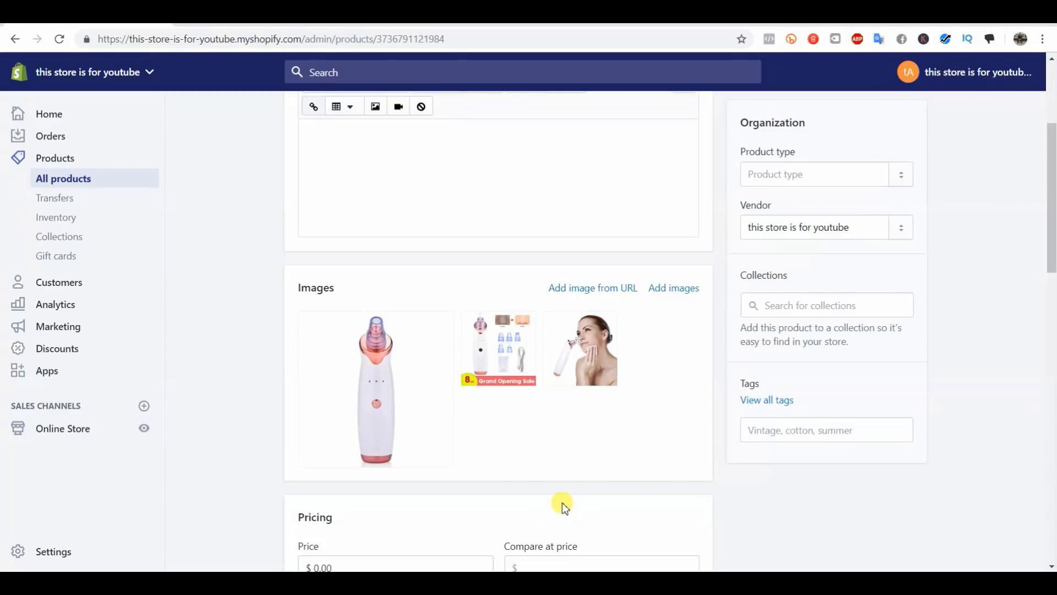
mouse_move(552, 444)
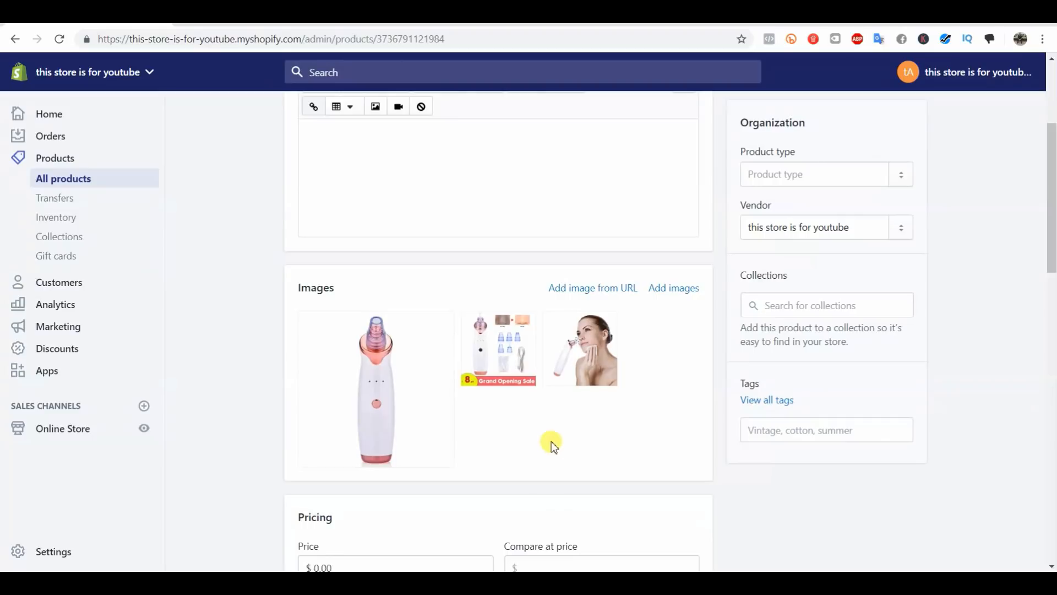
mouse_move(618, 439)
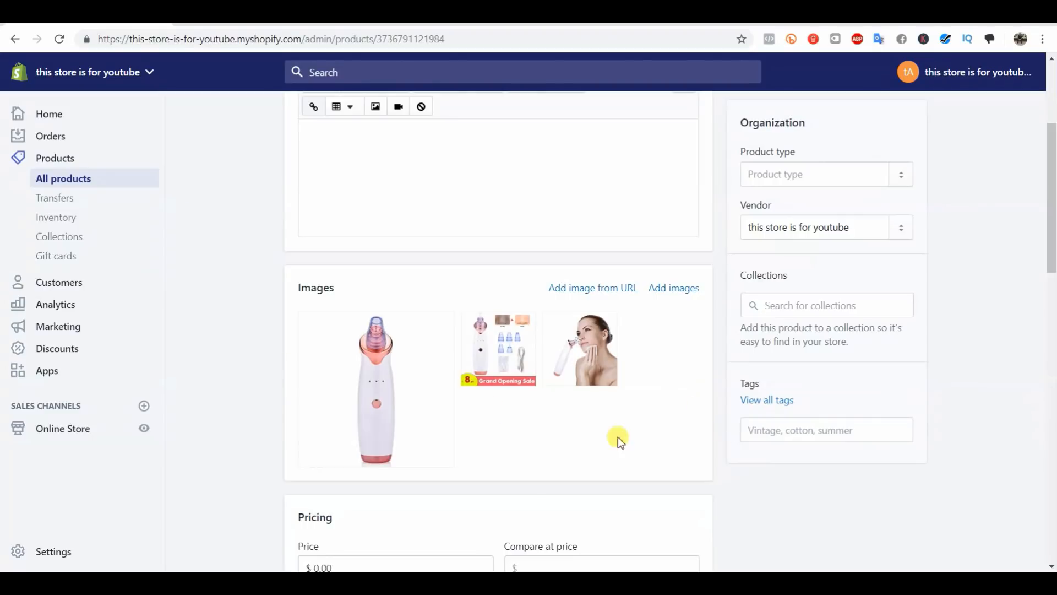
mouse_move(548, 258)
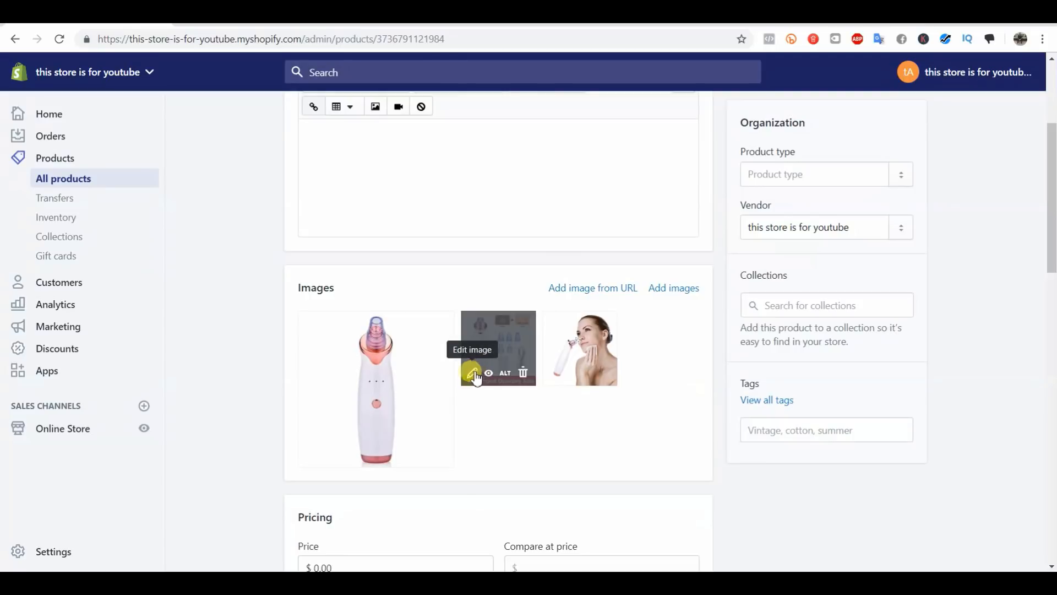
Open the second Skin Vacuum image in the image editor and switch to Draw mode.
click(471, 373)
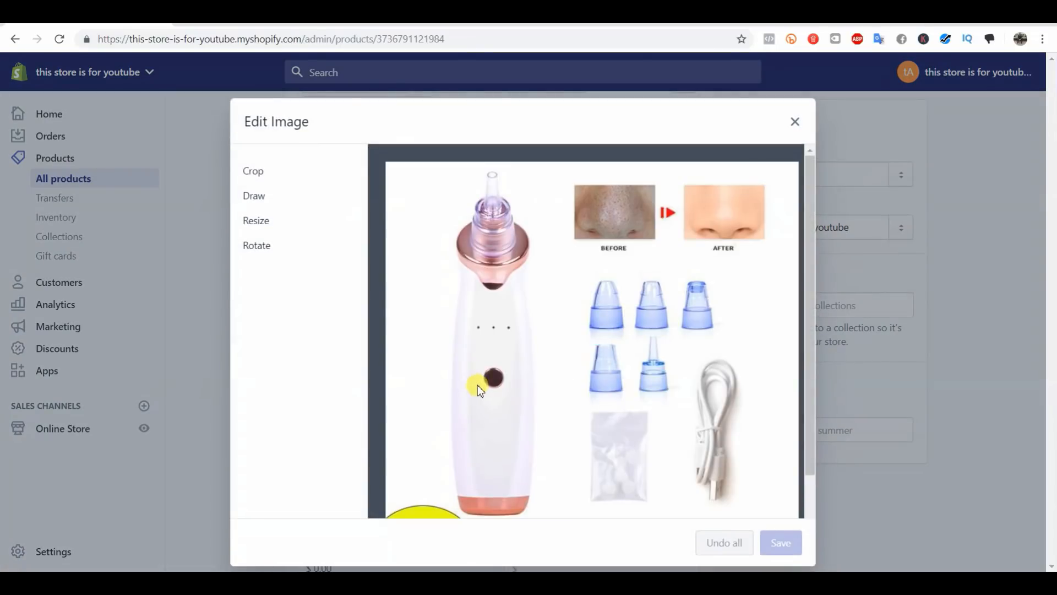
mouse_move(469, 372)
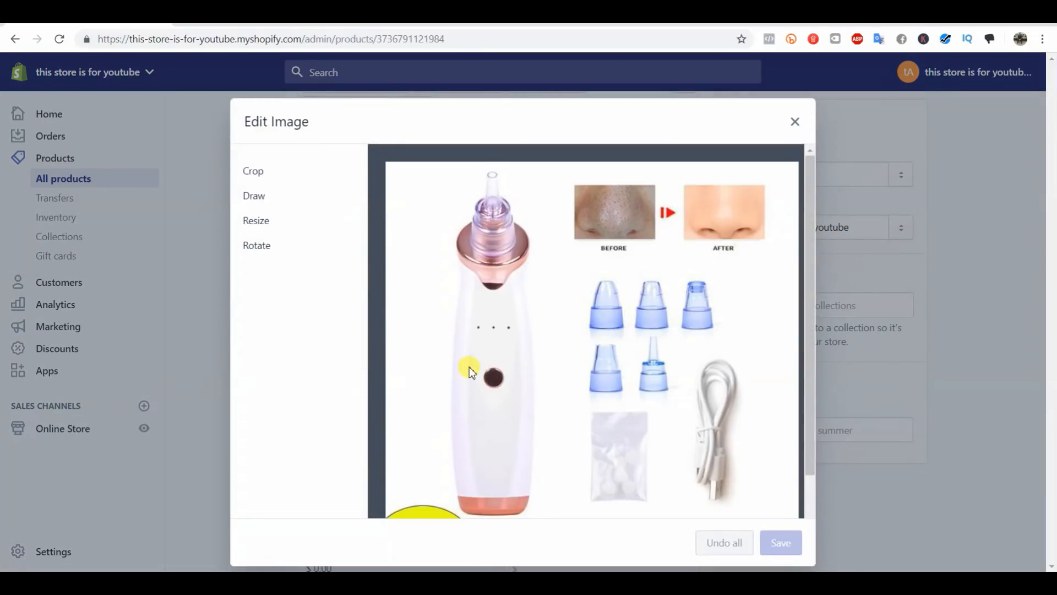
scroll(down, 3)
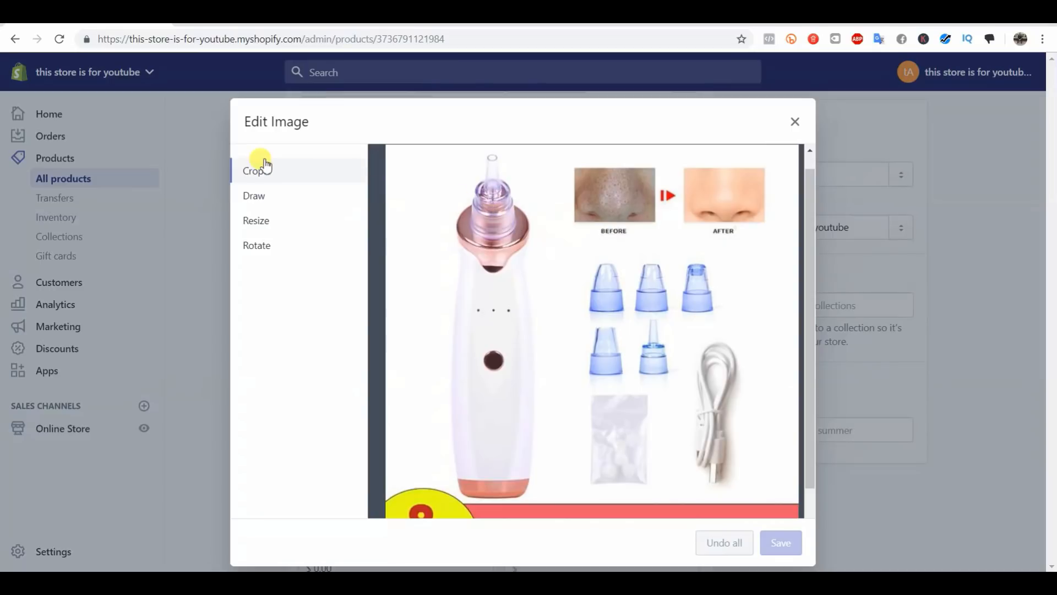
click(254, 196)
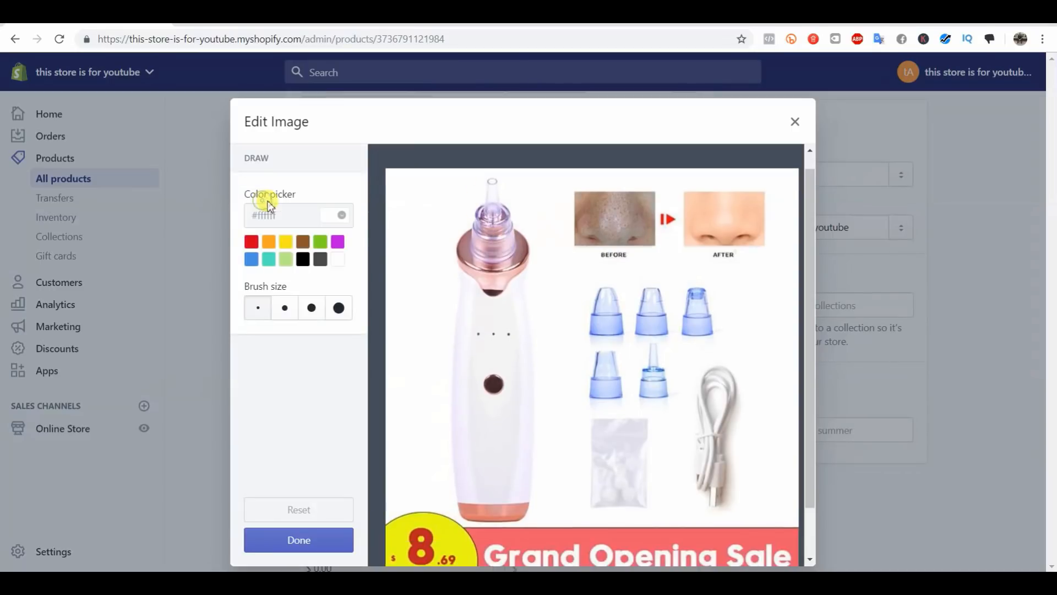
scroll(down, 3)
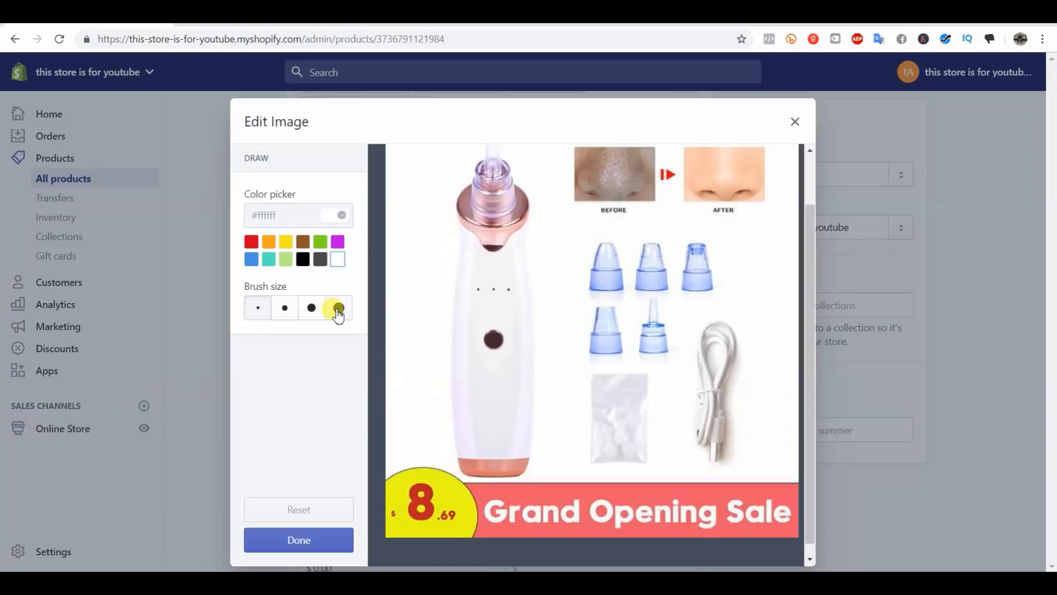
Paint over the red Grand Opening Sale banner and yellow price badge with the thickest white brush.
click(337, 307)
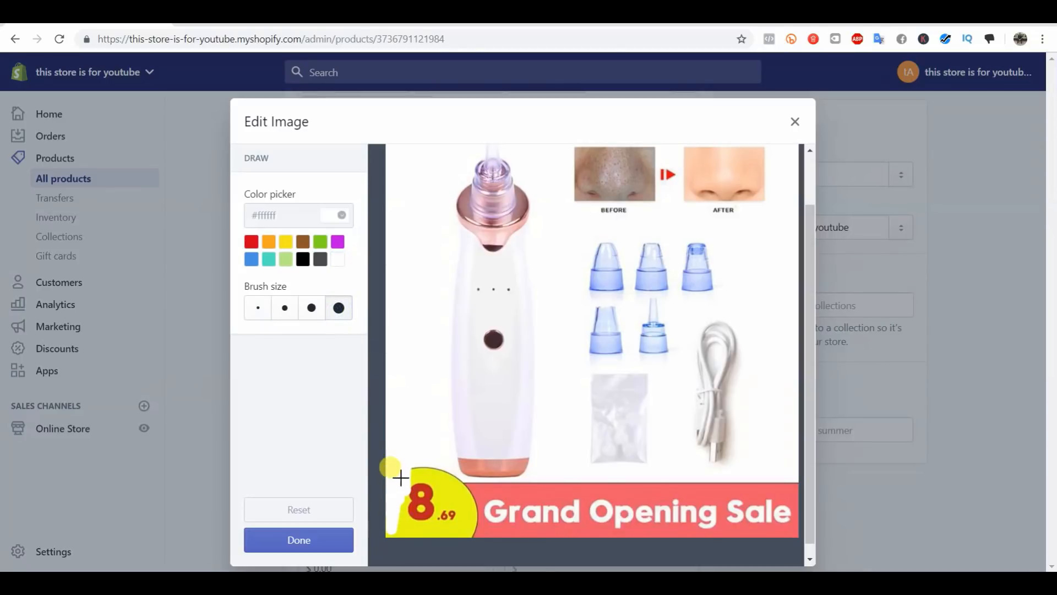
drag(402, 477, 376, 535)
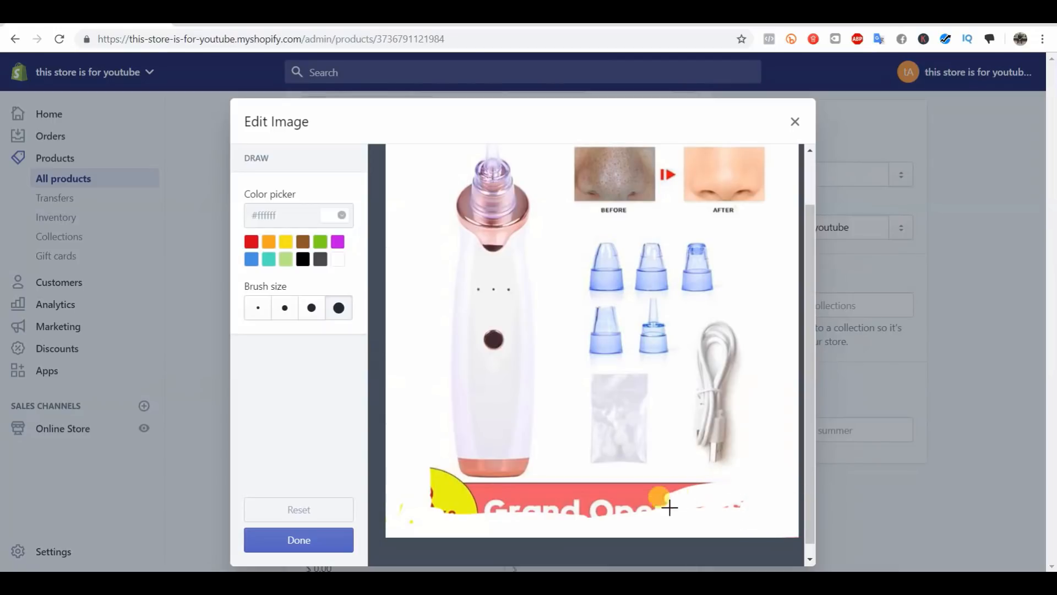
drag(669, 508, 588, 504)
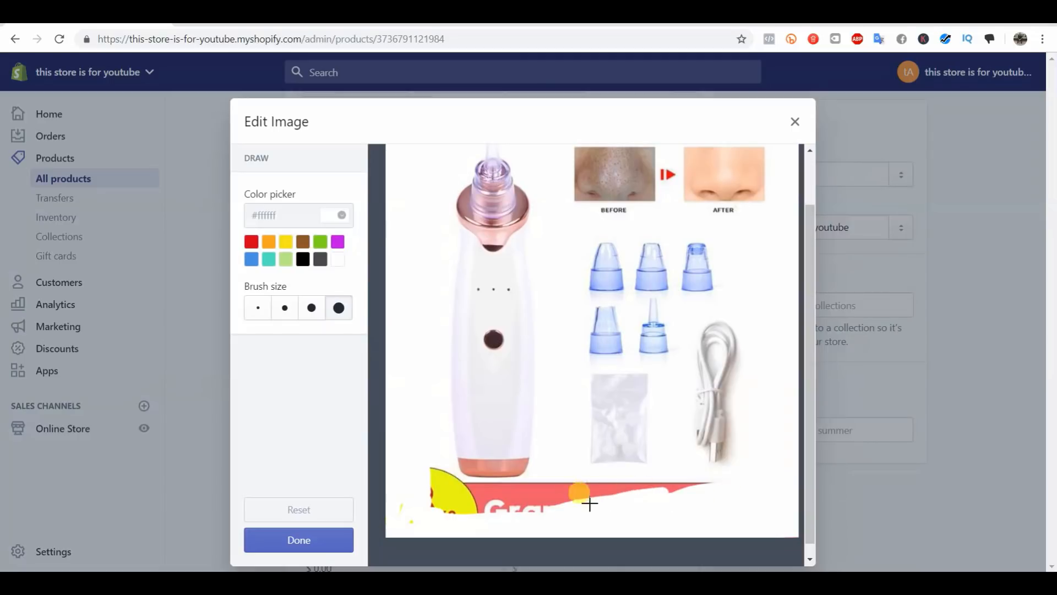
drag(579, 493, 616, 488)
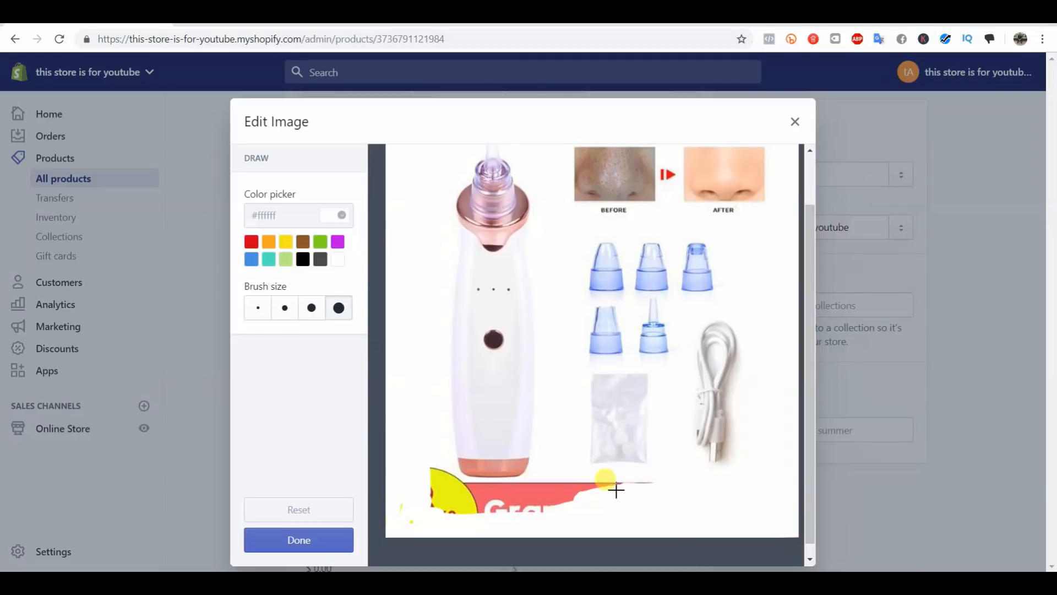
drag(617, 490, 549, 506)
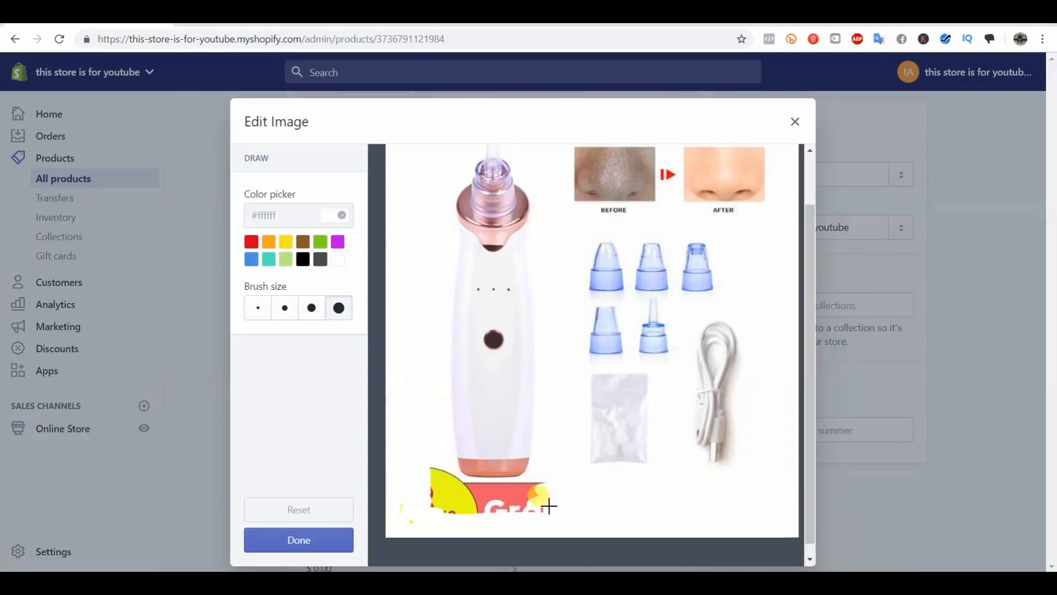
drag(546, 506, 408, 519)
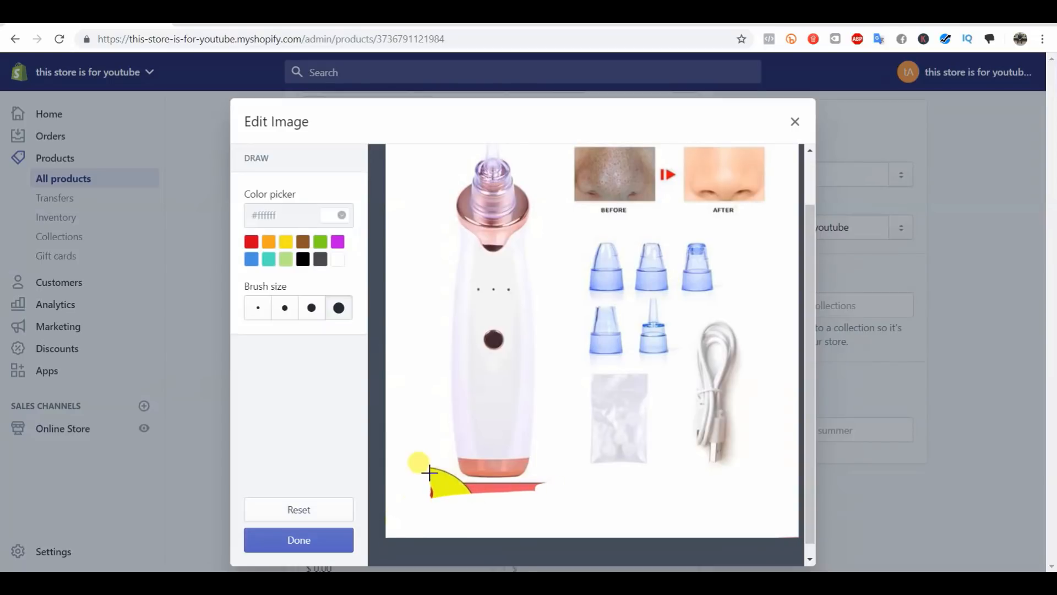
drag(425, 472, 445, 478)
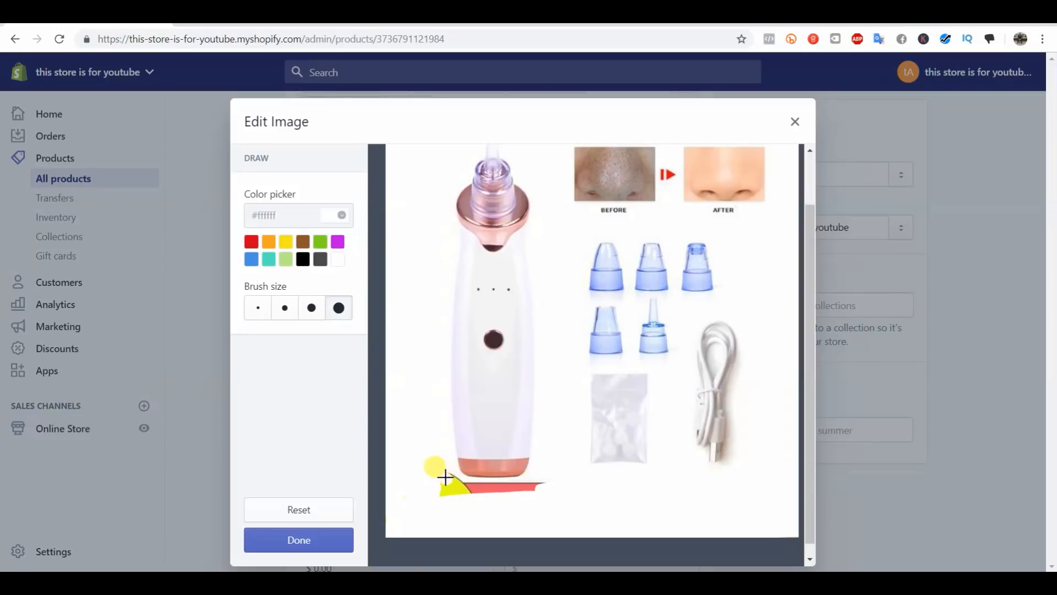
drag(442, 472, 546, 484)
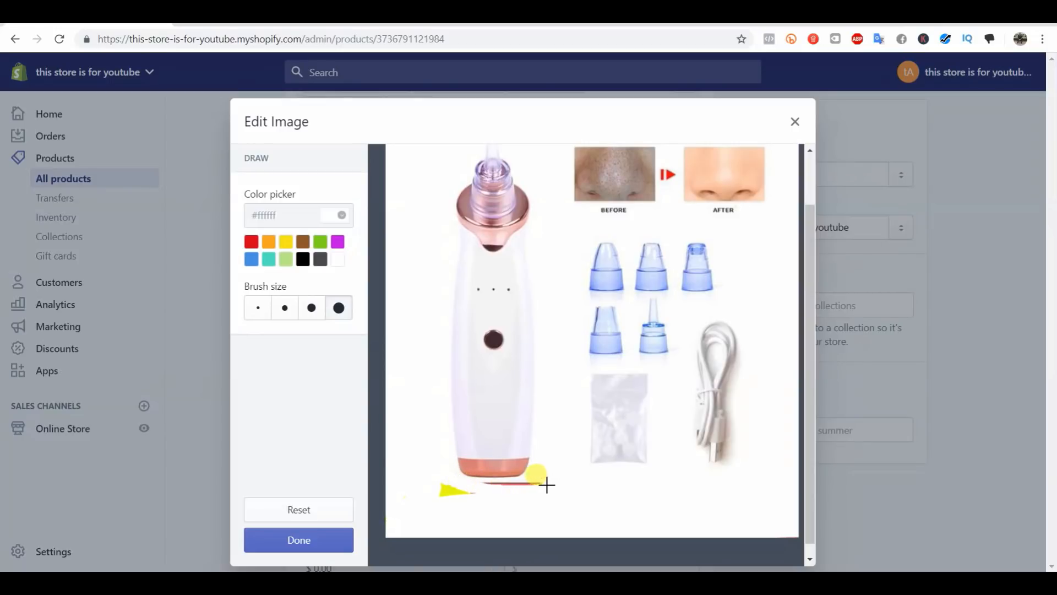
drag(546, 484, 463, 480)
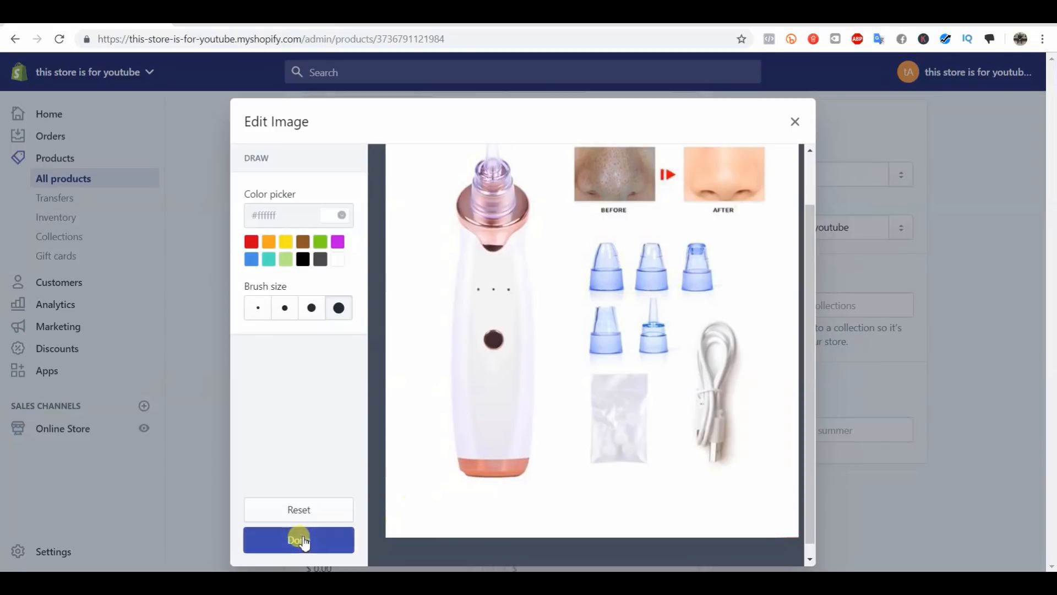
Keep the white paint-over on the second image and close the enlarged preview.
click(298, 540)
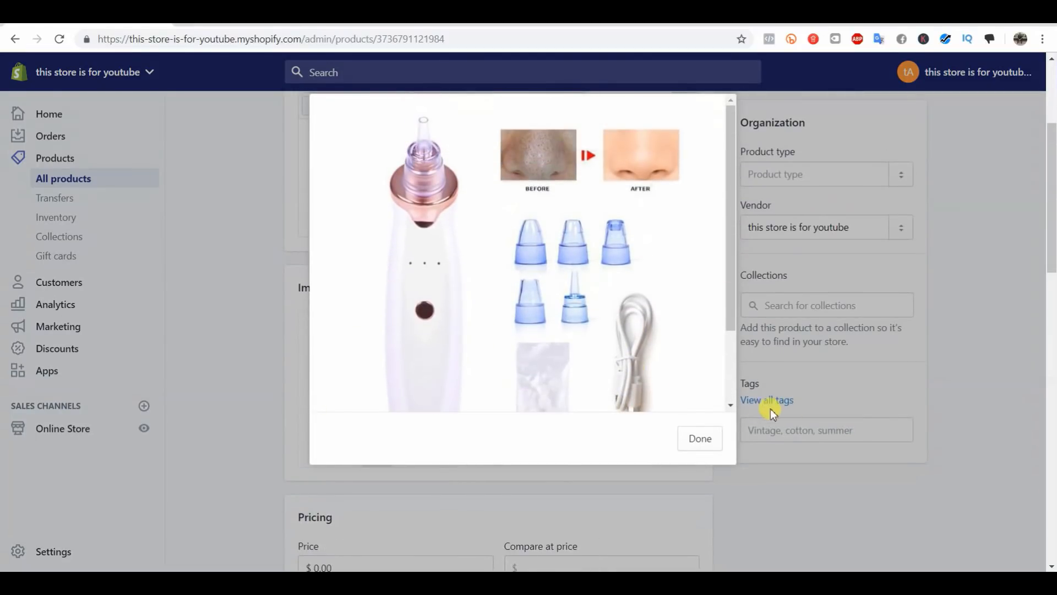
click(700, 438)
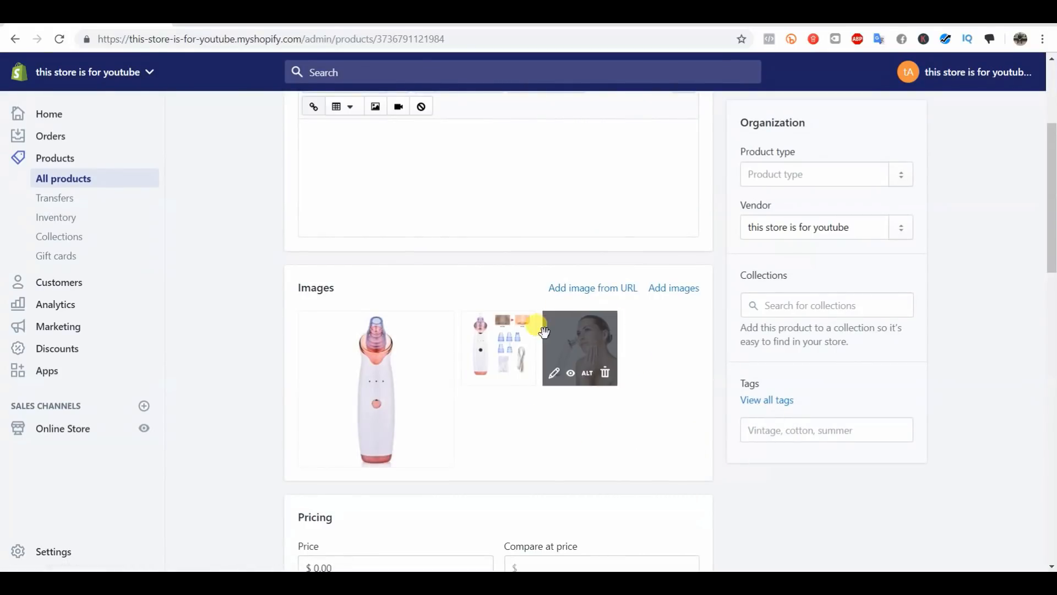
mouse_move(553, 373)
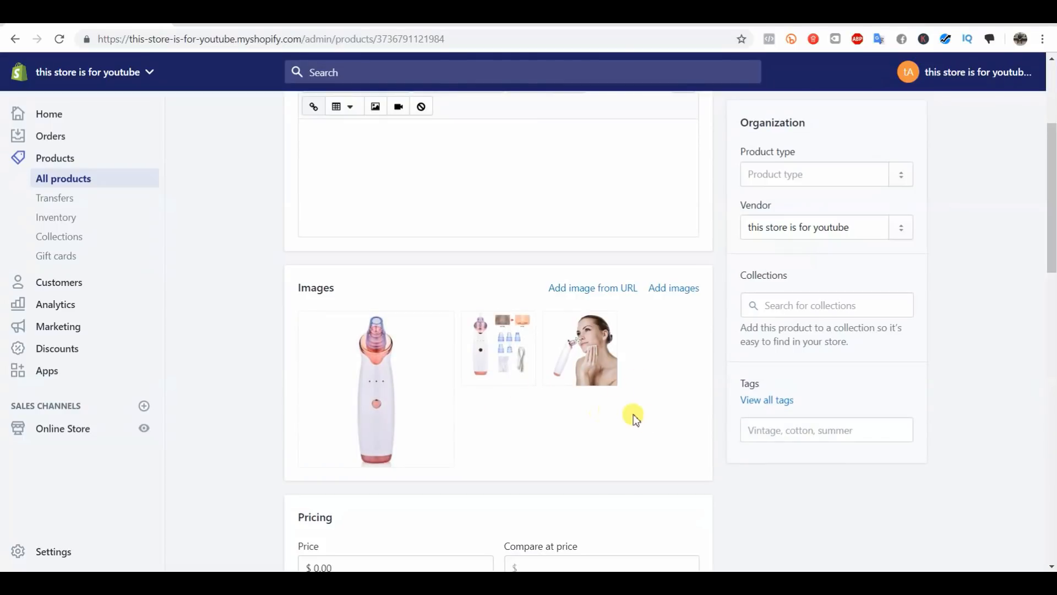
mouse_move(570, 398)
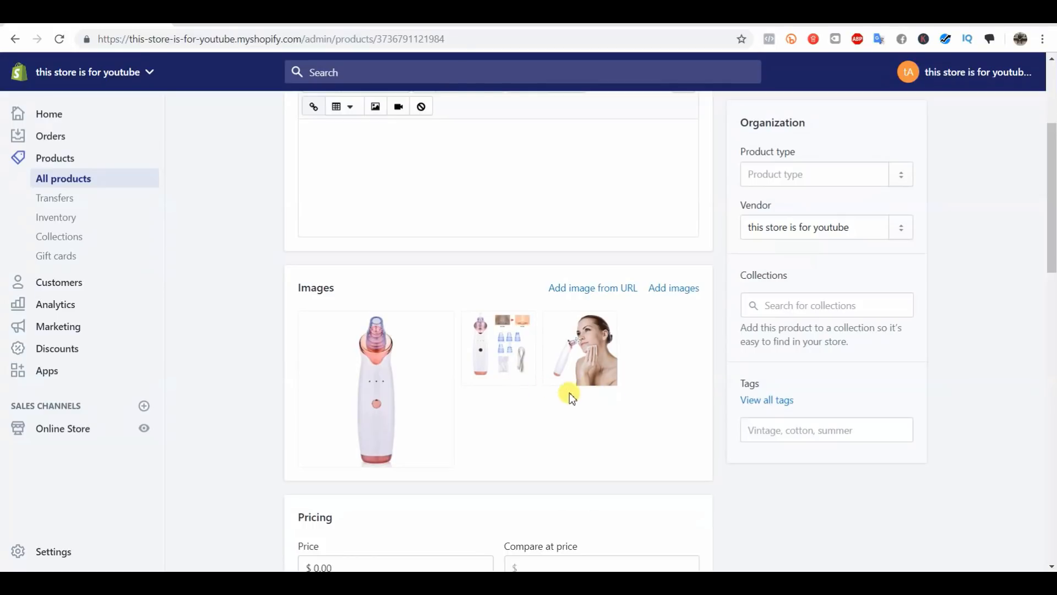
mouse_move(726, 406)
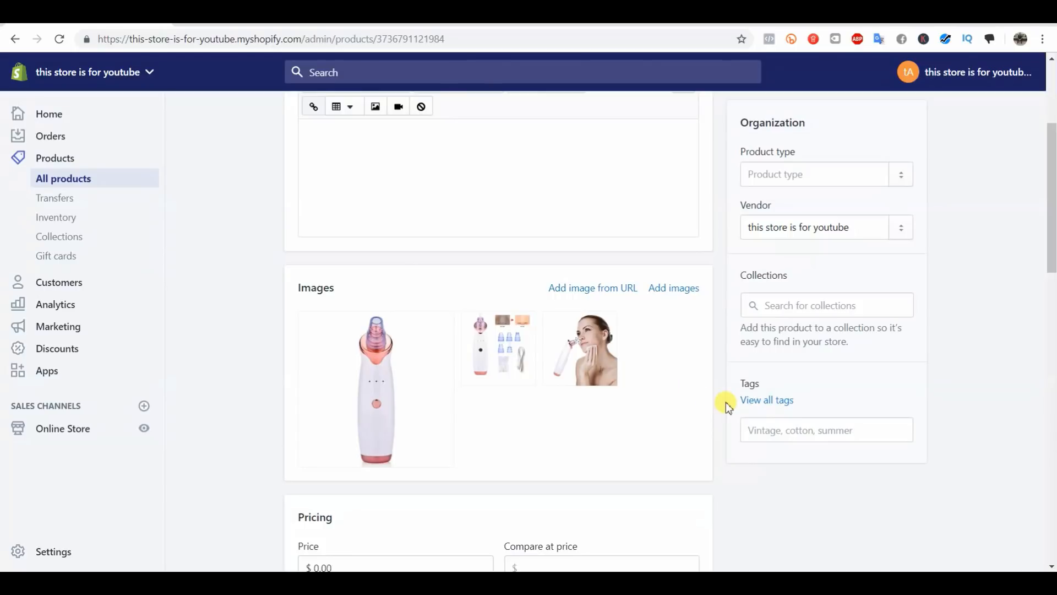
mouse_move(728, 401)
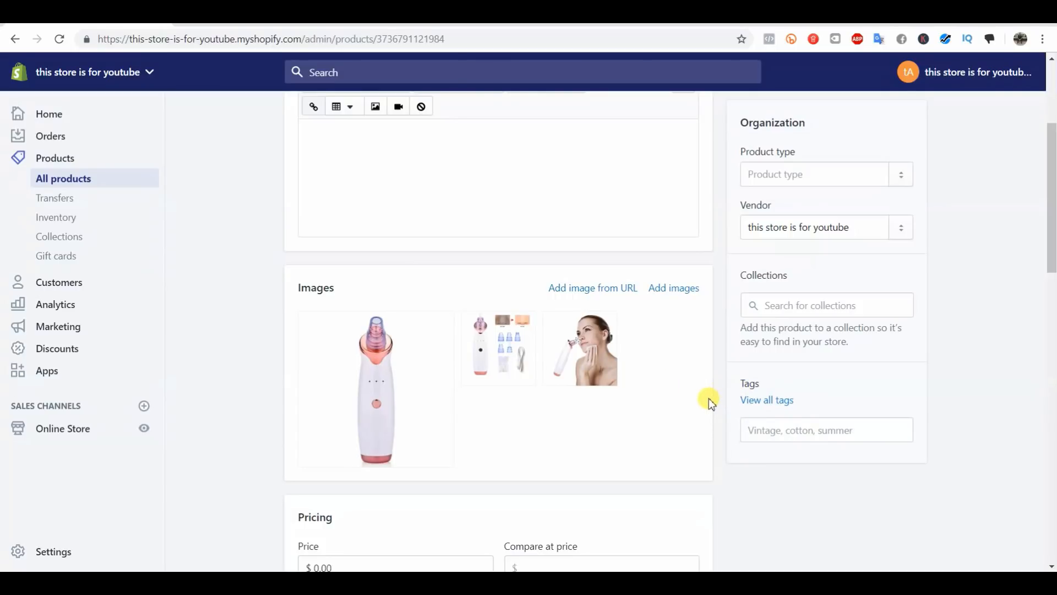
mouse_move(651, 455)
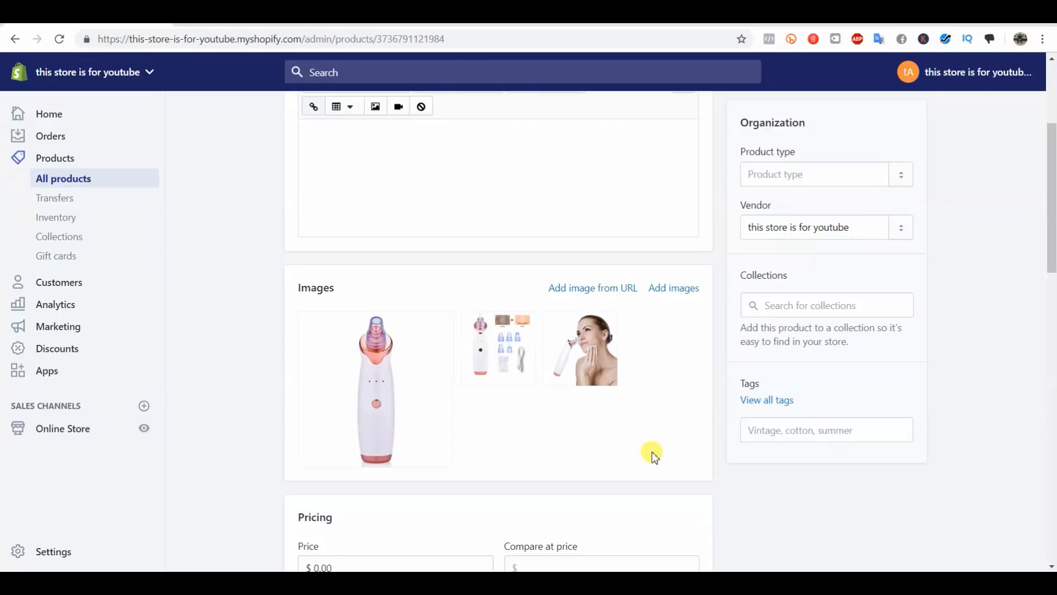
mouse_move(659, 454)
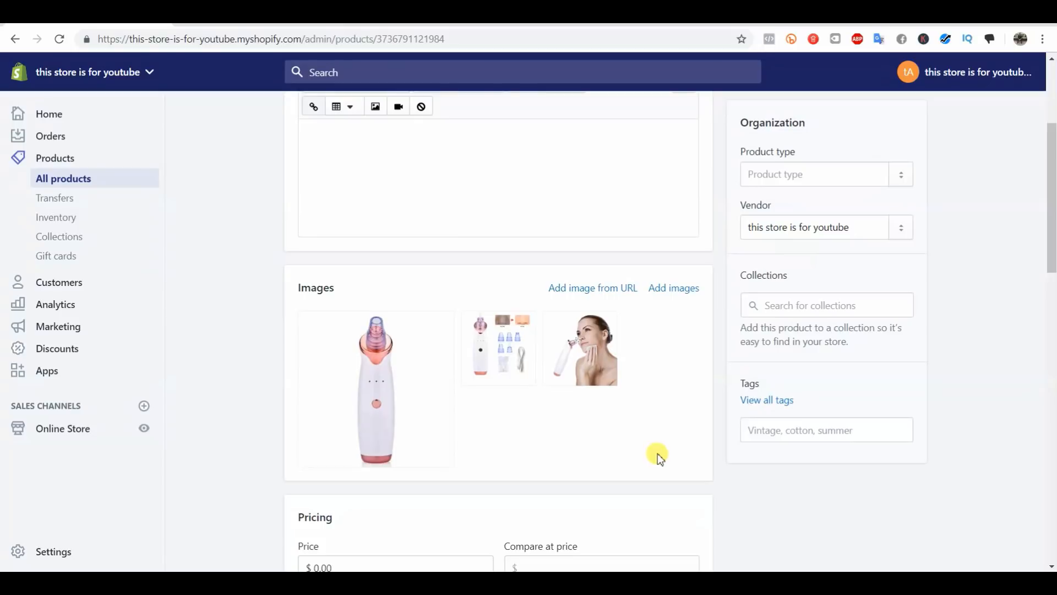
mouse_move(644, 423)
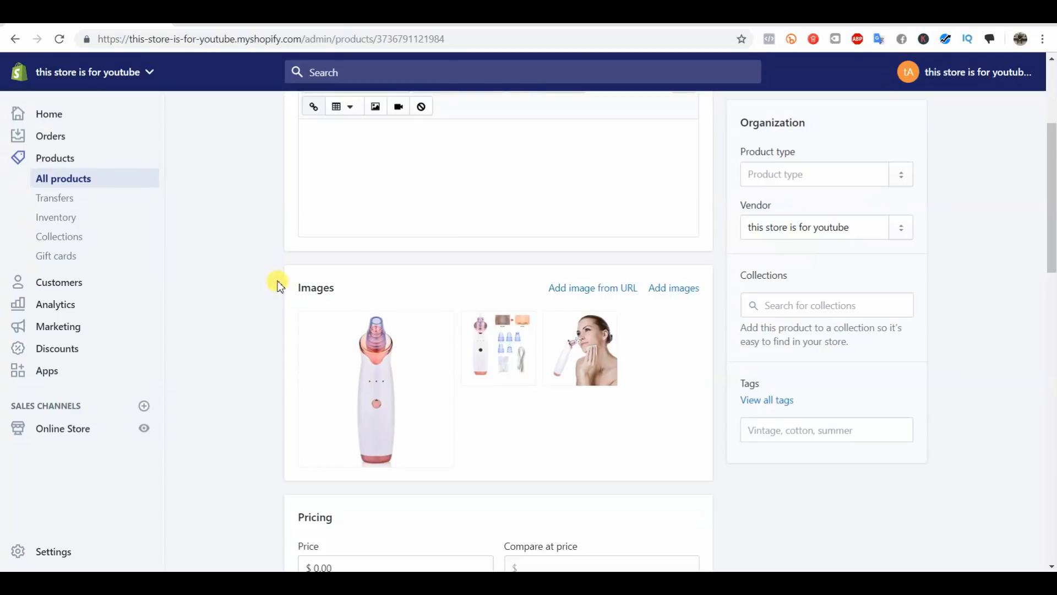
mouse_move(178, 203)
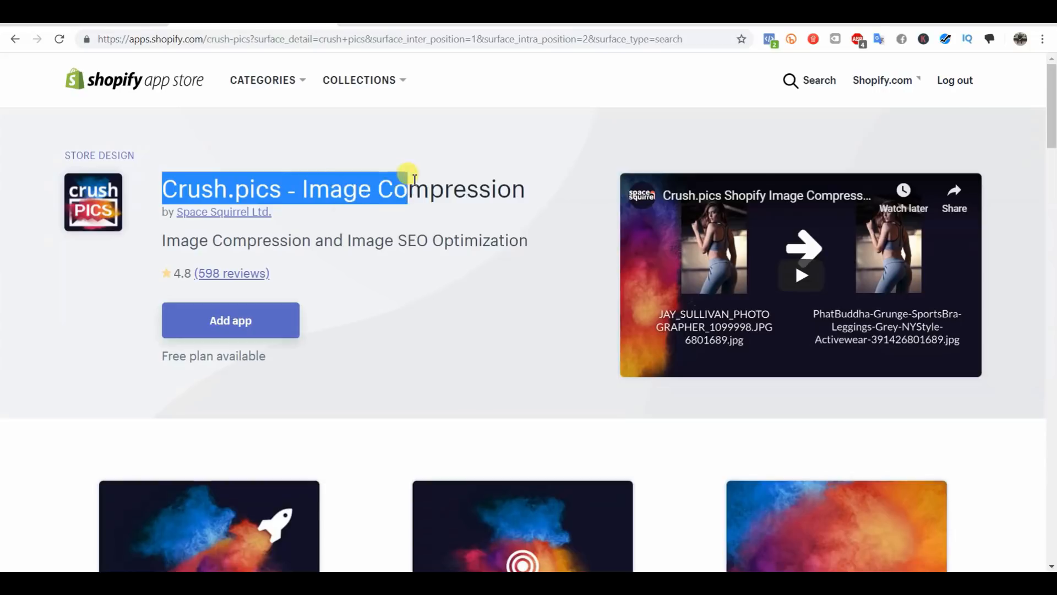
click(243, 189)
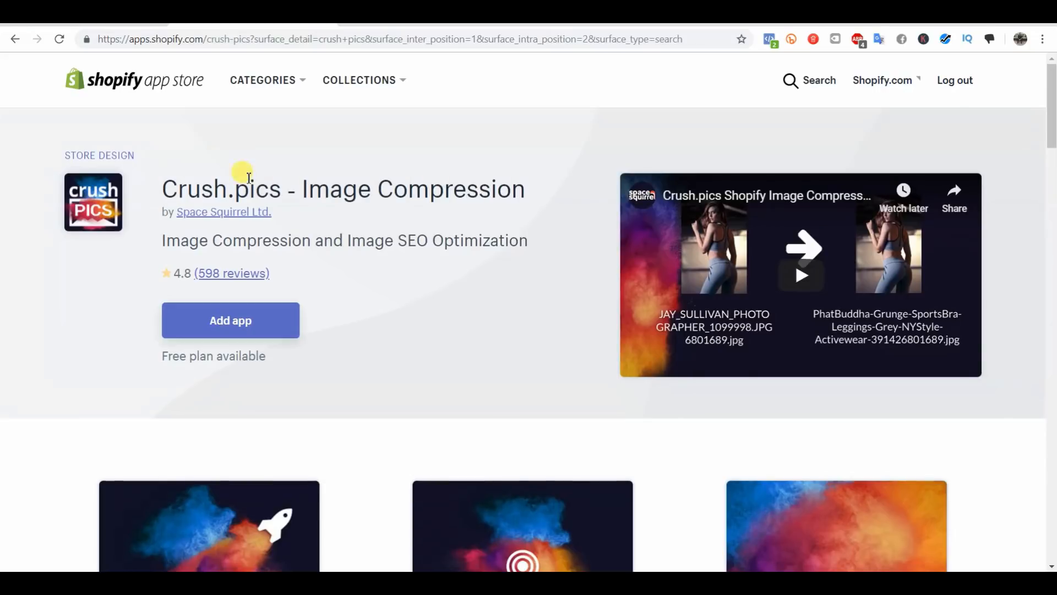
mouse_move(478, 277)
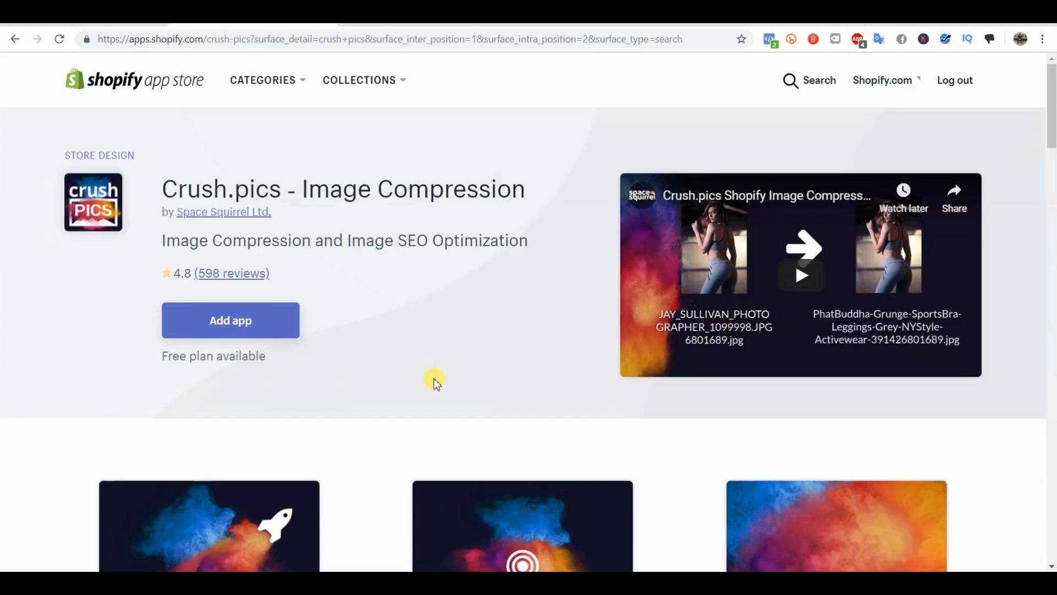
mouse_move(455, 189)
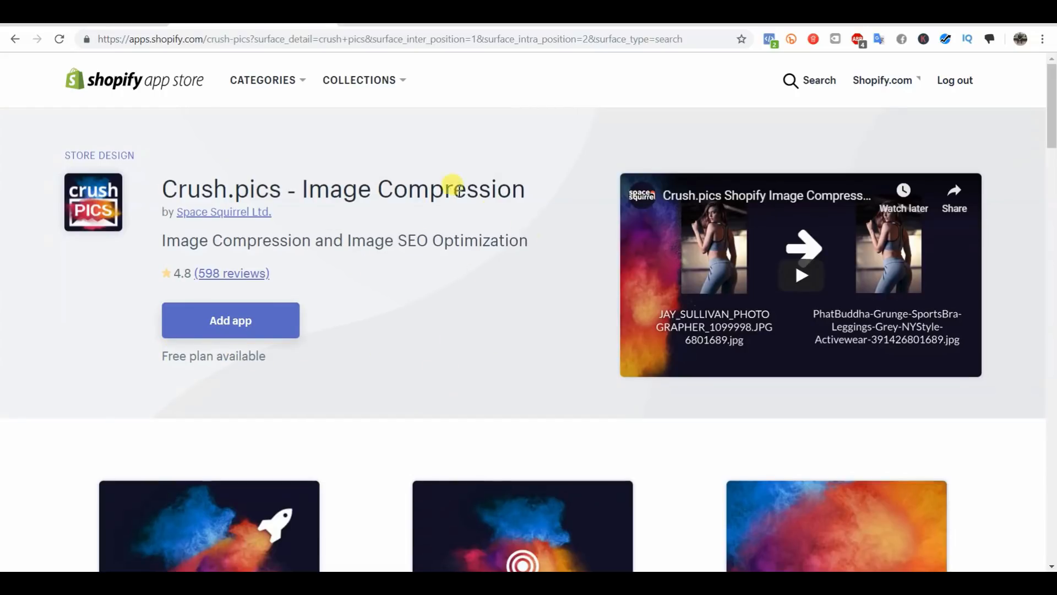
mouse_move(241, 272)
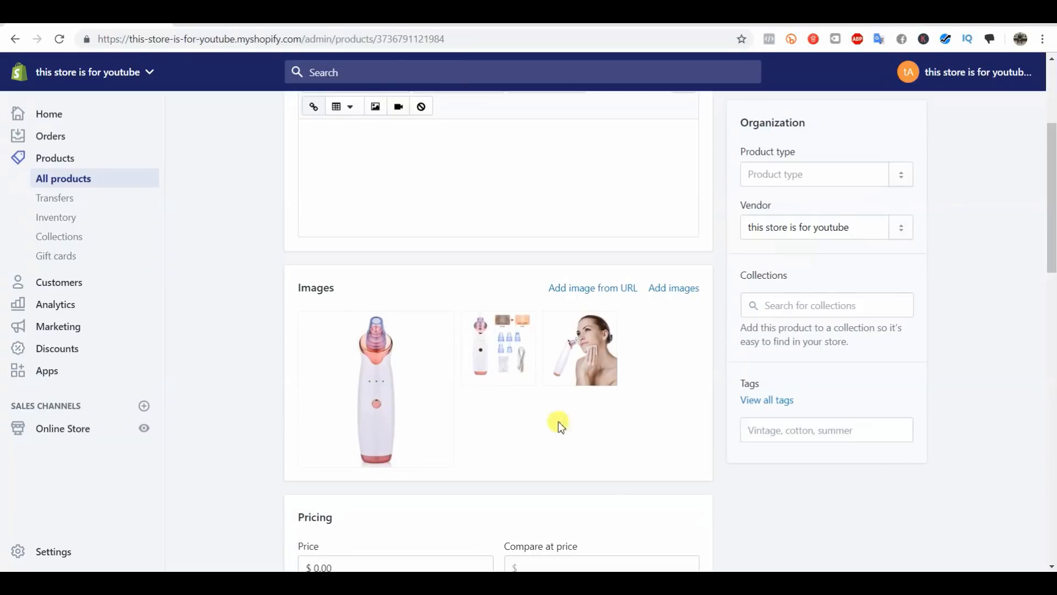
mouse_move(601, 347)
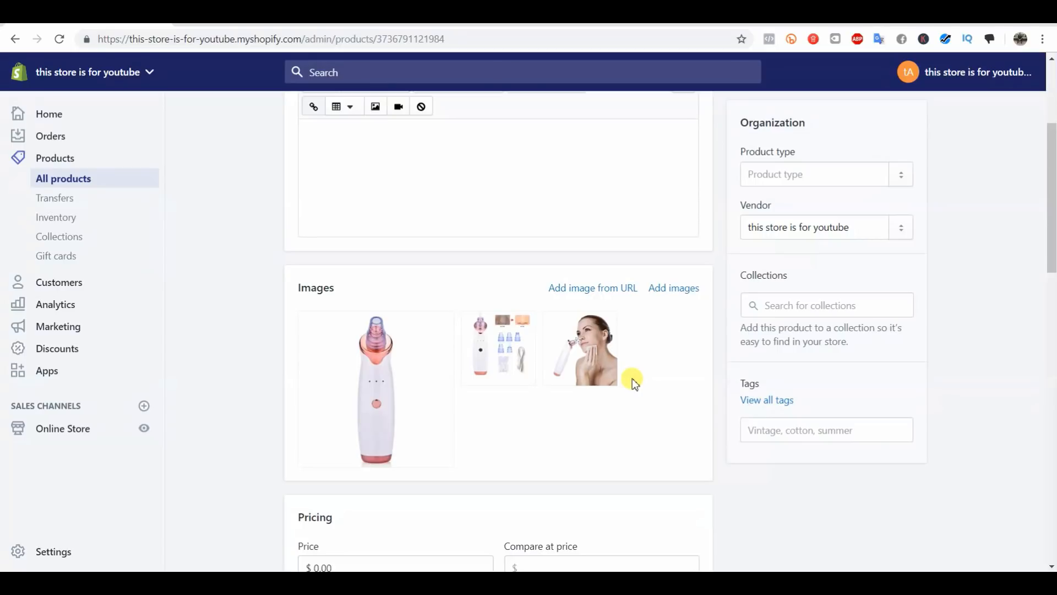
mouse_move(630, 397)
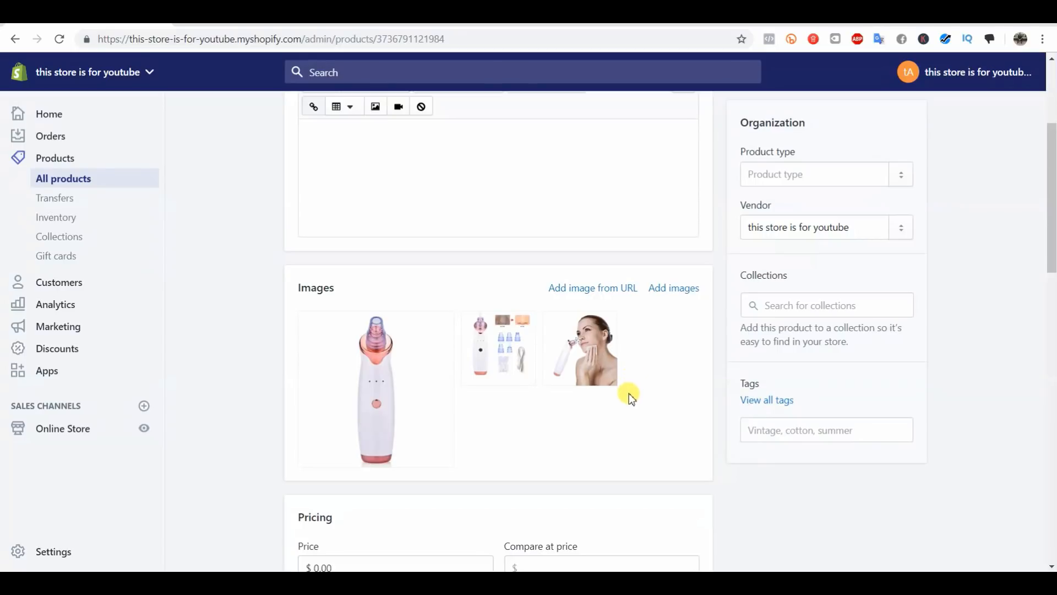
mouse_move(629, 384)
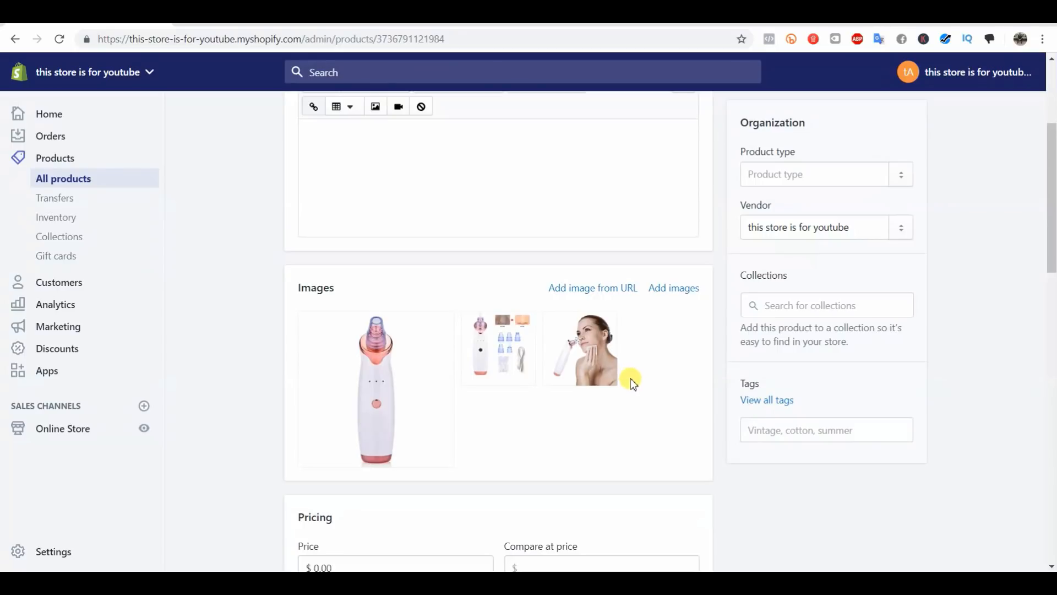
mouse_move(262, 161)
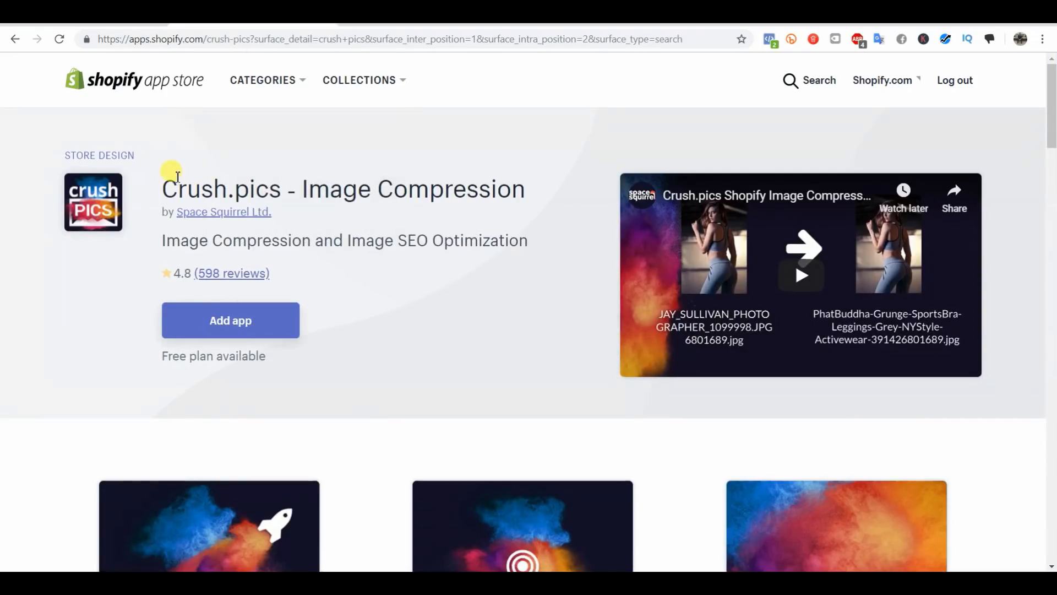
mouse_move(125, 132)
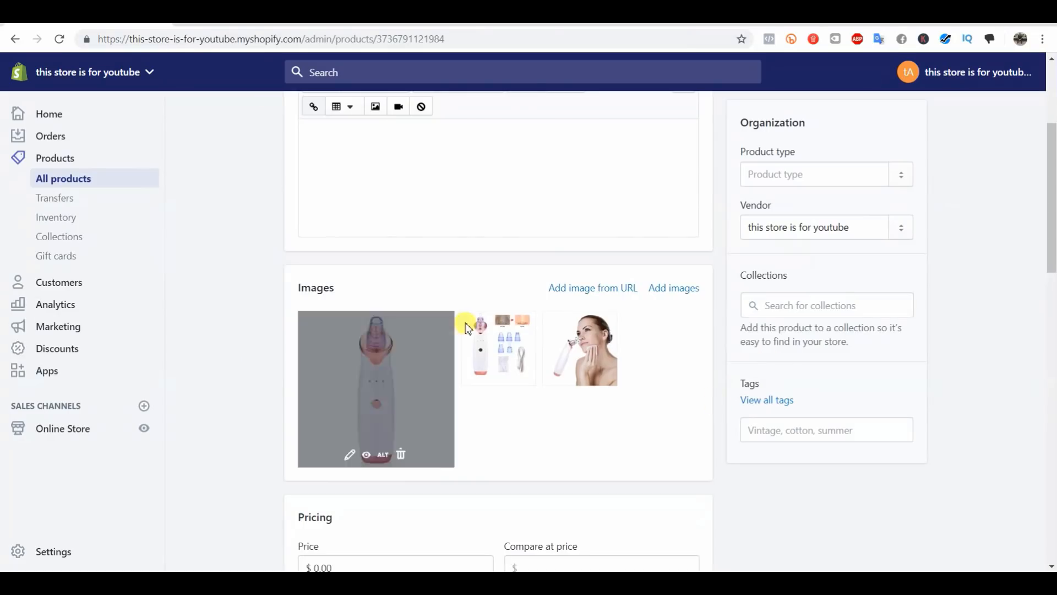
mouse_move(627, 412)
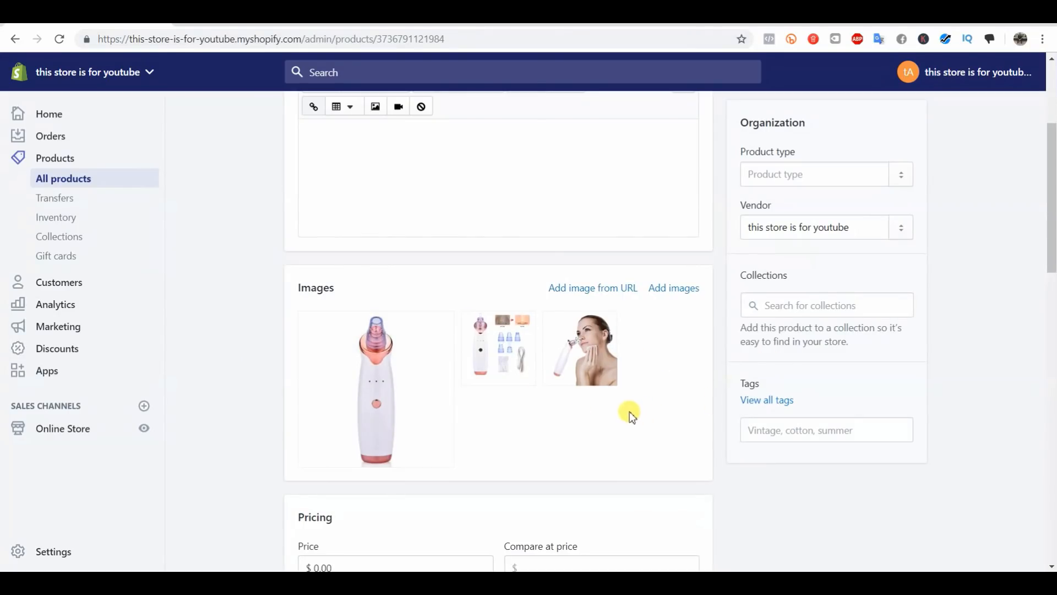
mouse_move(618, 418)
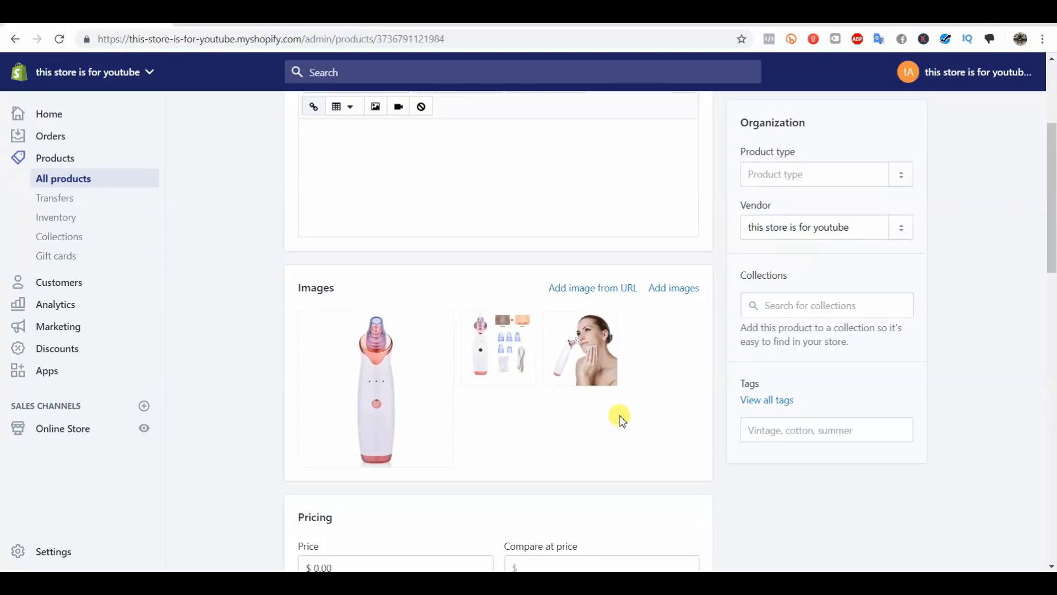
mouse_move(619, 394)
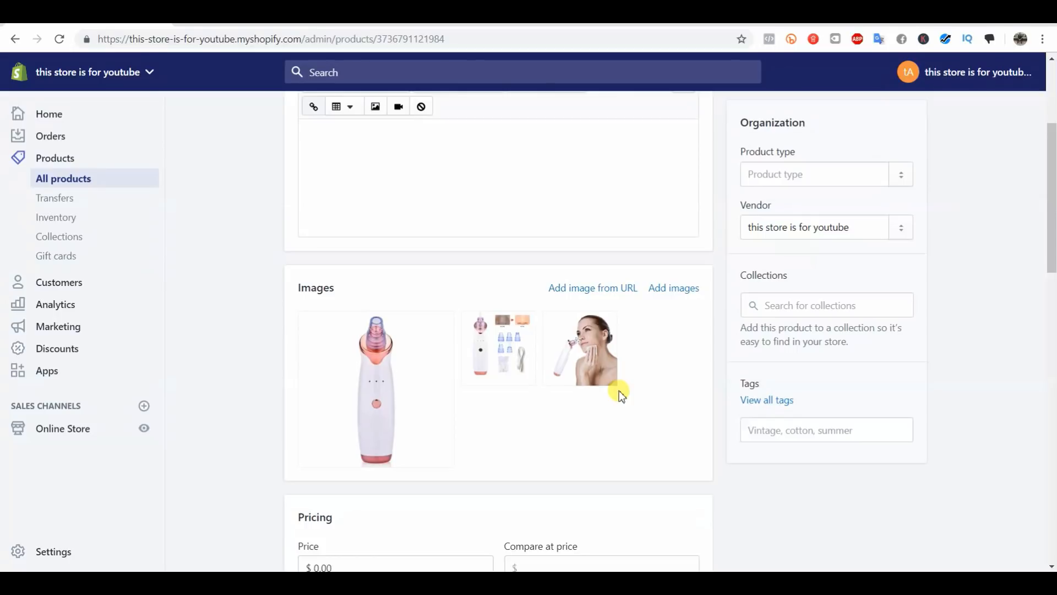
mouse_move(639, 431)
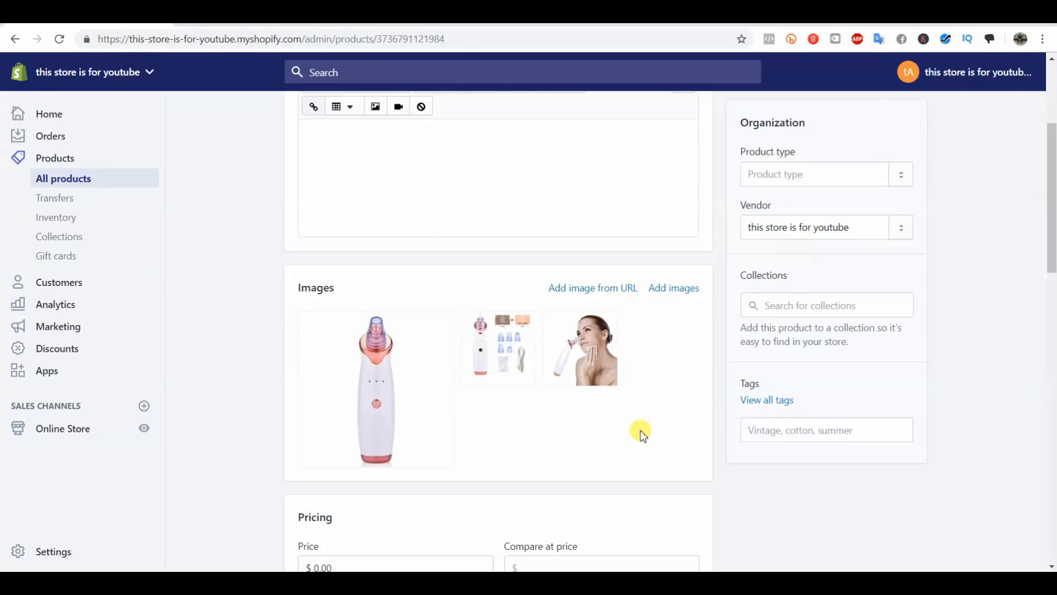
mouse_move(619, 438)
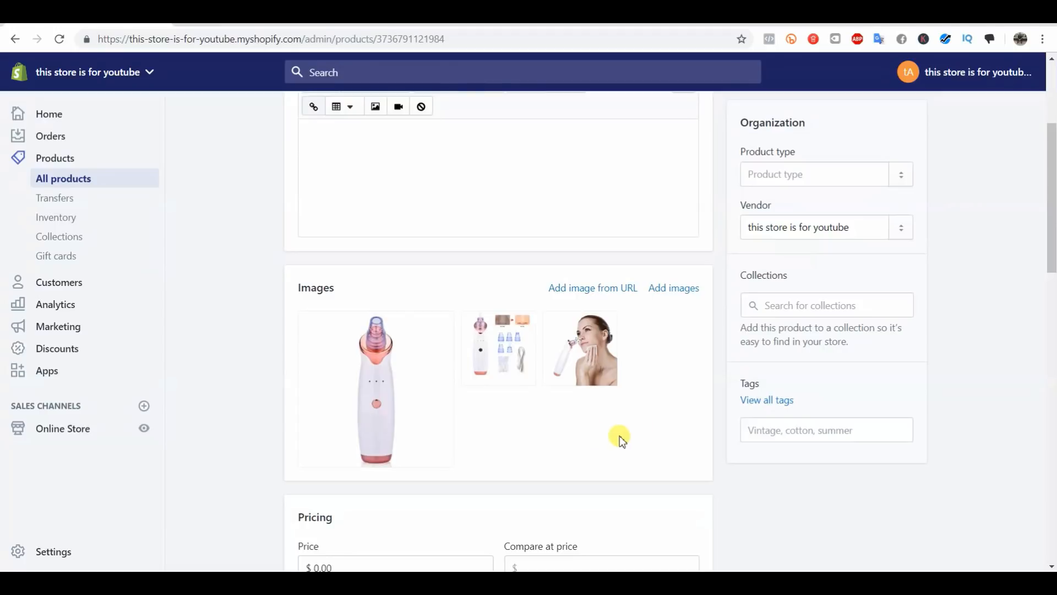
mouse_move(619, 436)
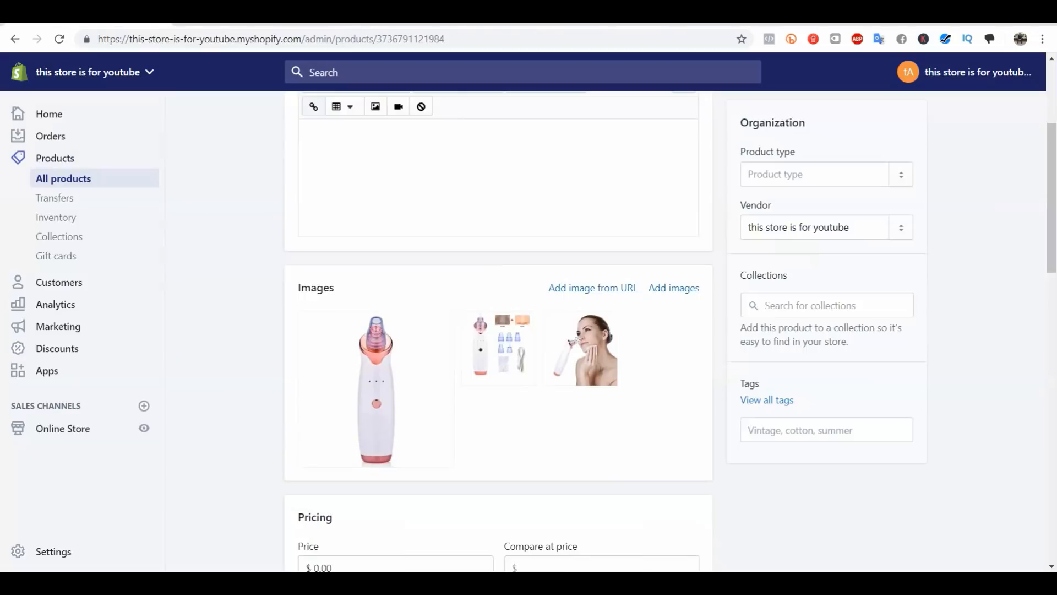
mouse_move(561, 450)
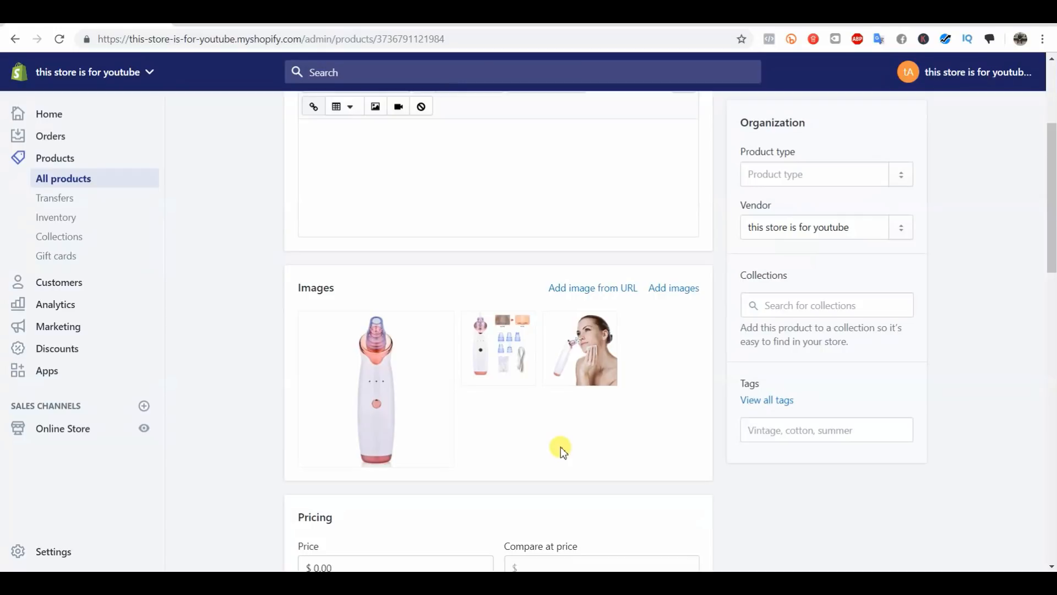
mouse_move(502, 423)
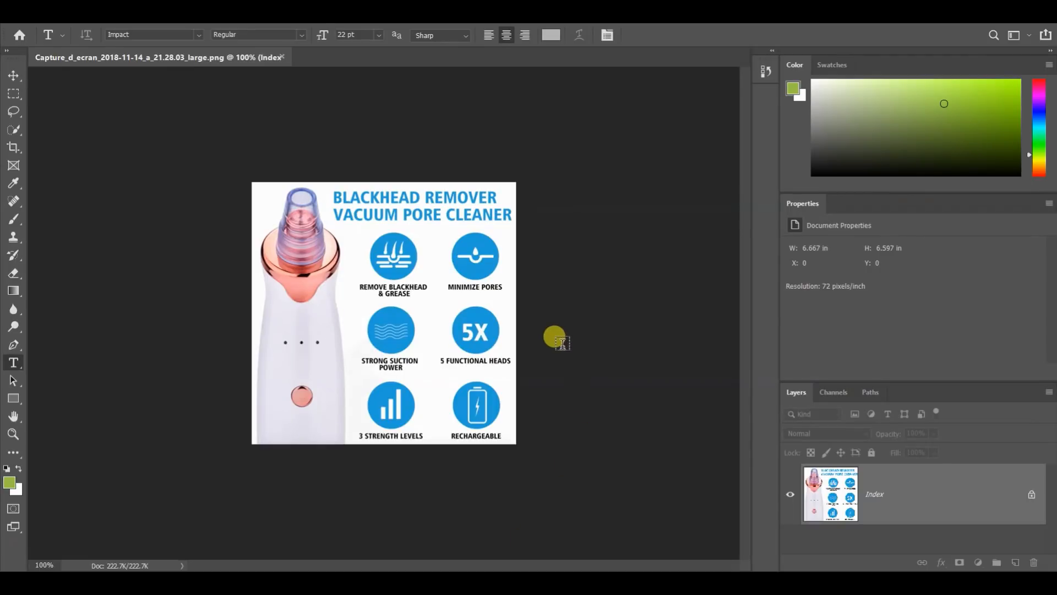
mouse_move(354, 322)
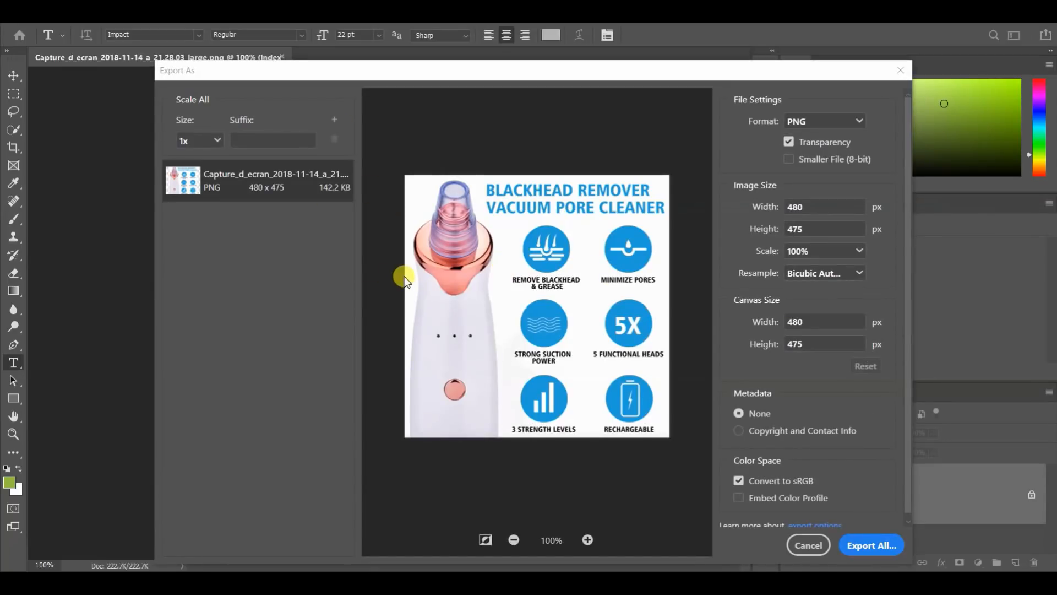
mouse_move(354, 204)
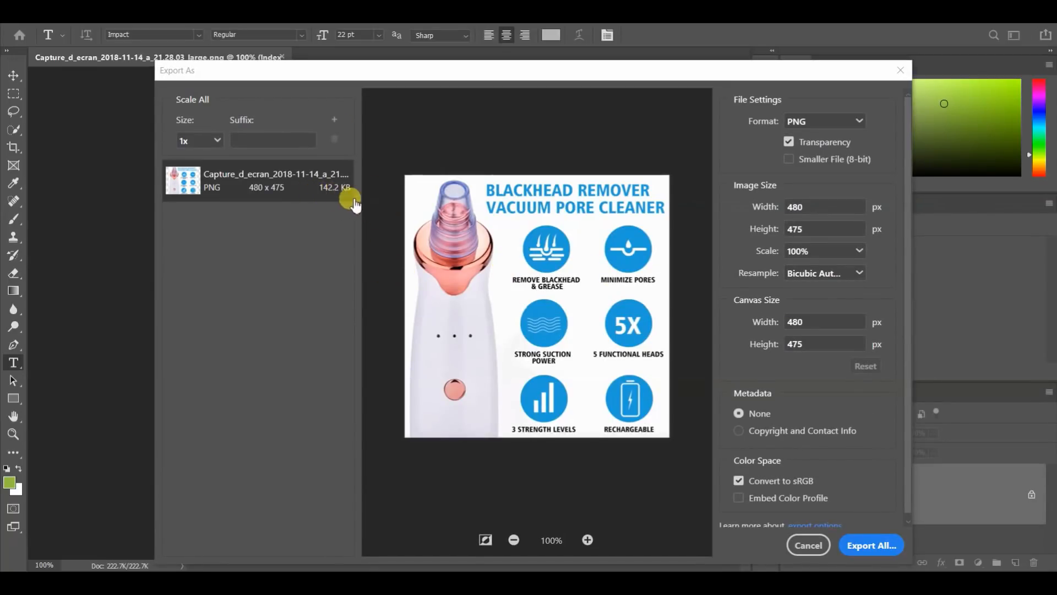
mouse_move(357, 239)
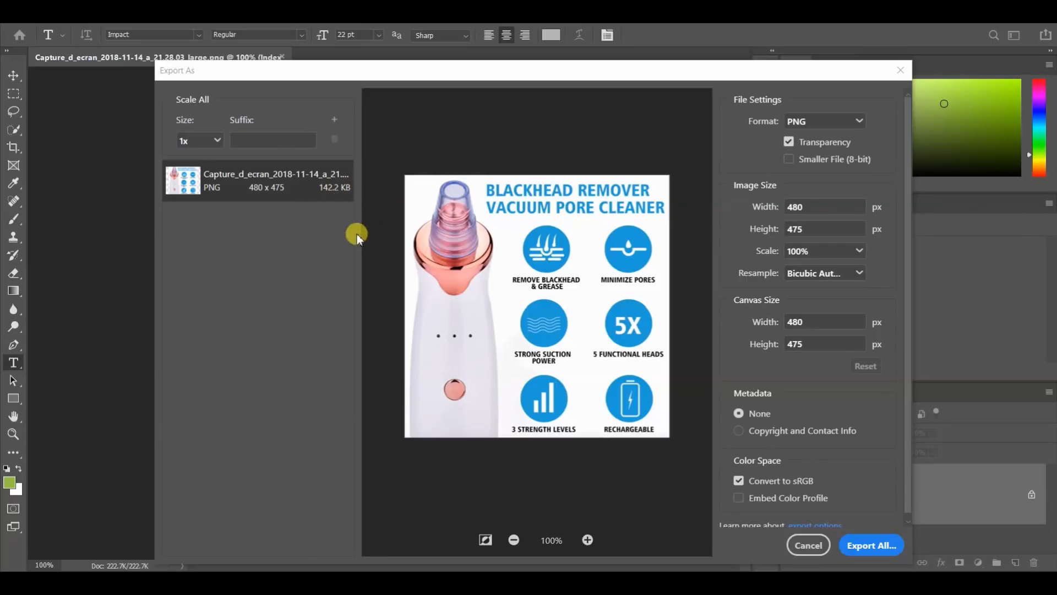
mouse_move(715, 130)
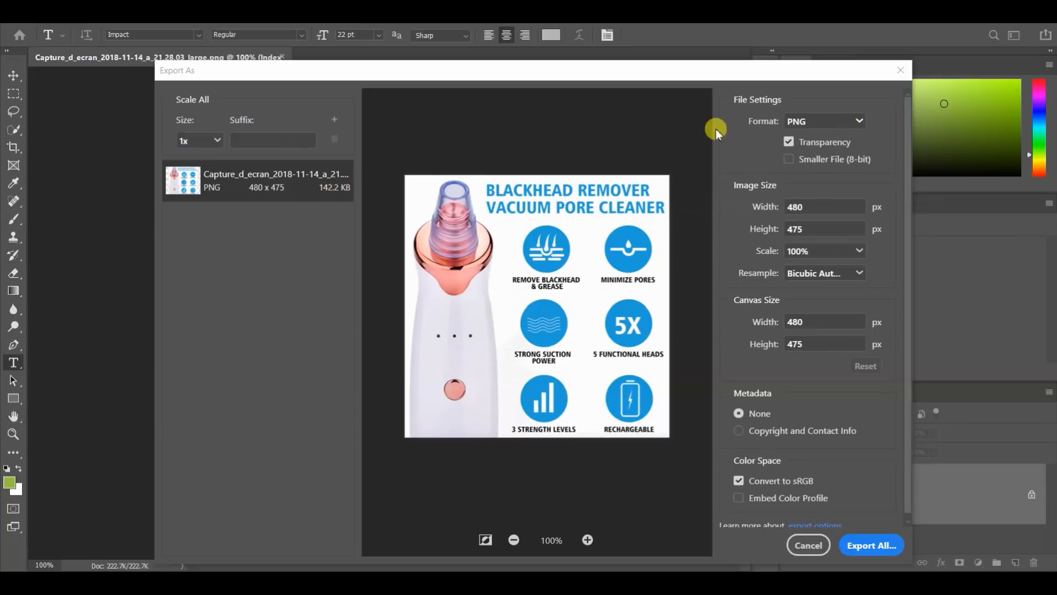
Switch the export format from PNG to JPG and try 10% quality to compare sizes.
click(856, 121)
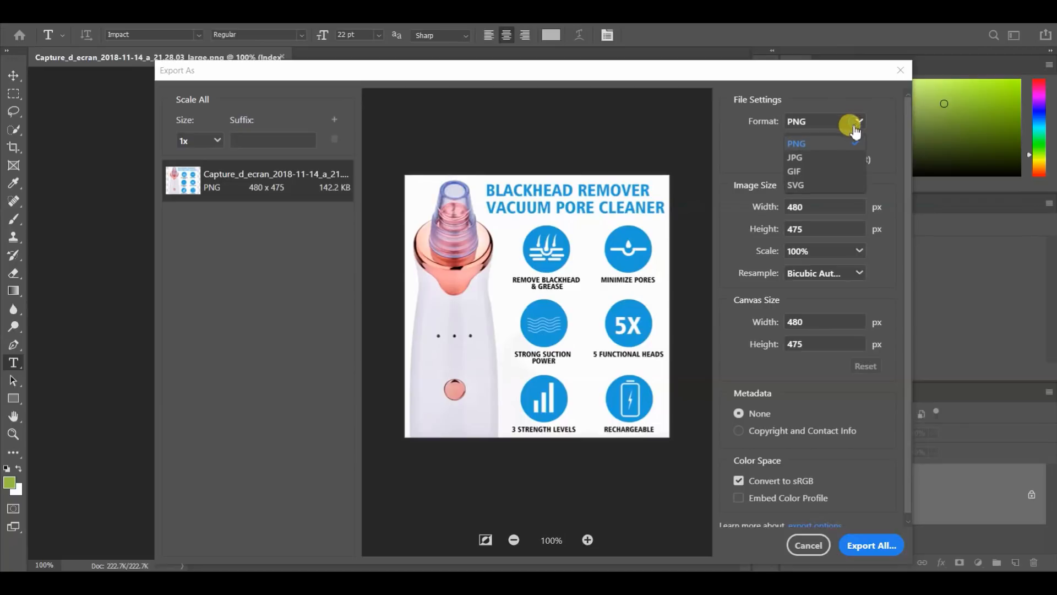
click(795, 156)
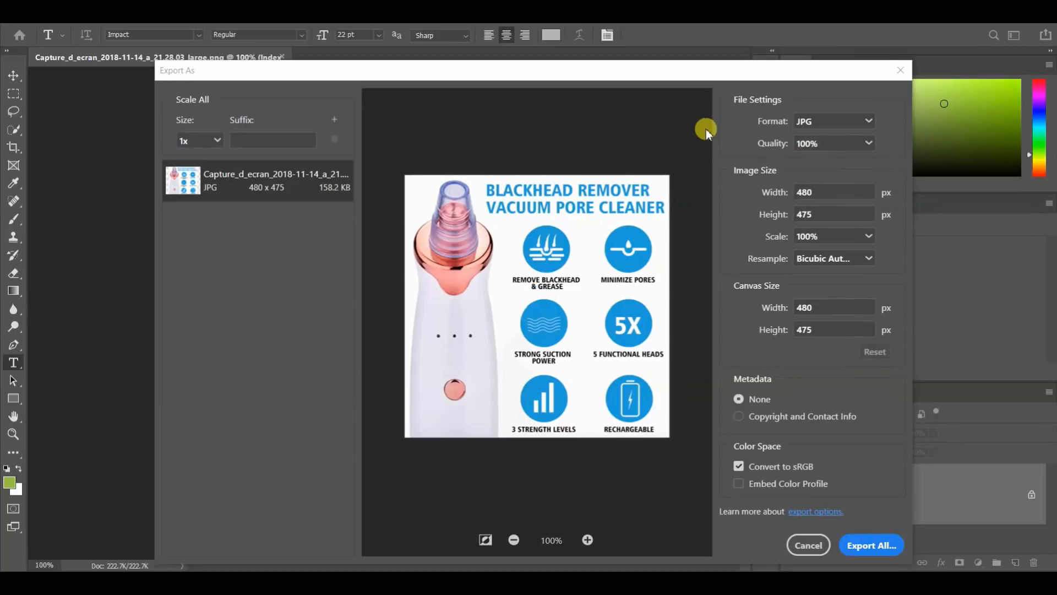
mouse_move(815, 170)
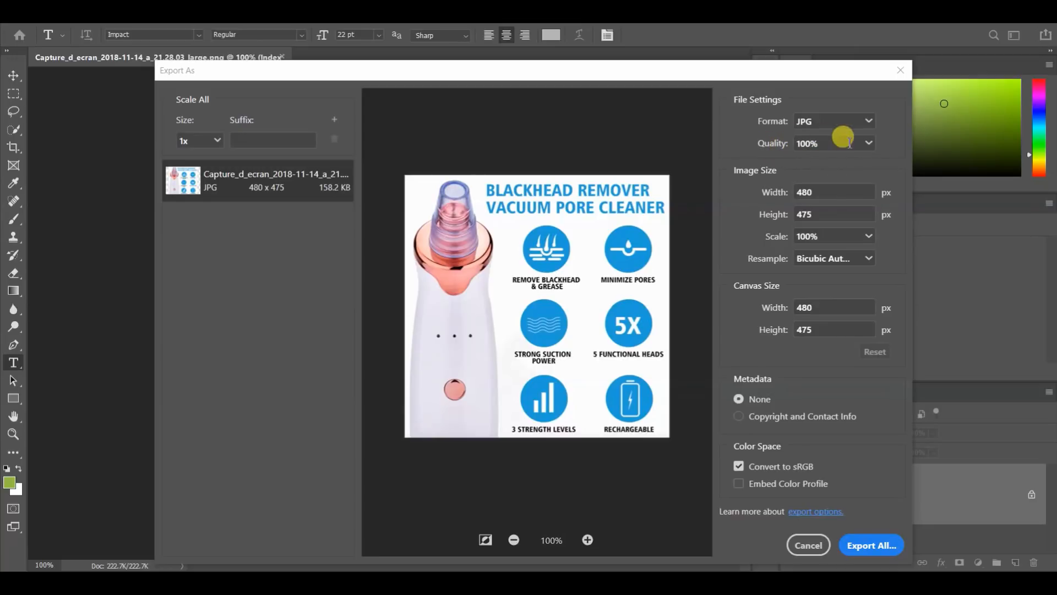
click(834, 143)
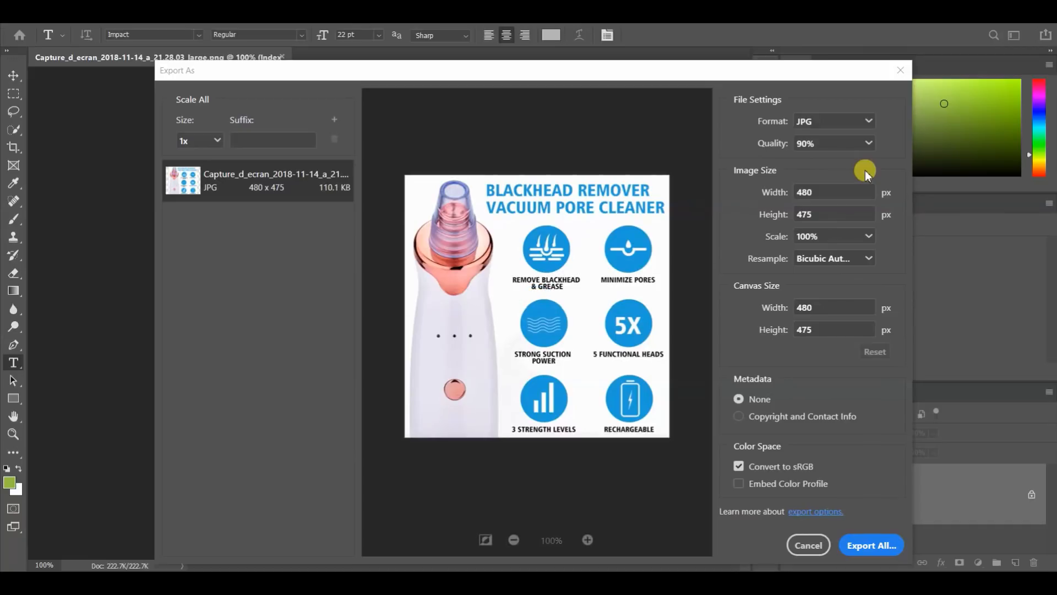
mouse_move(337, 198)
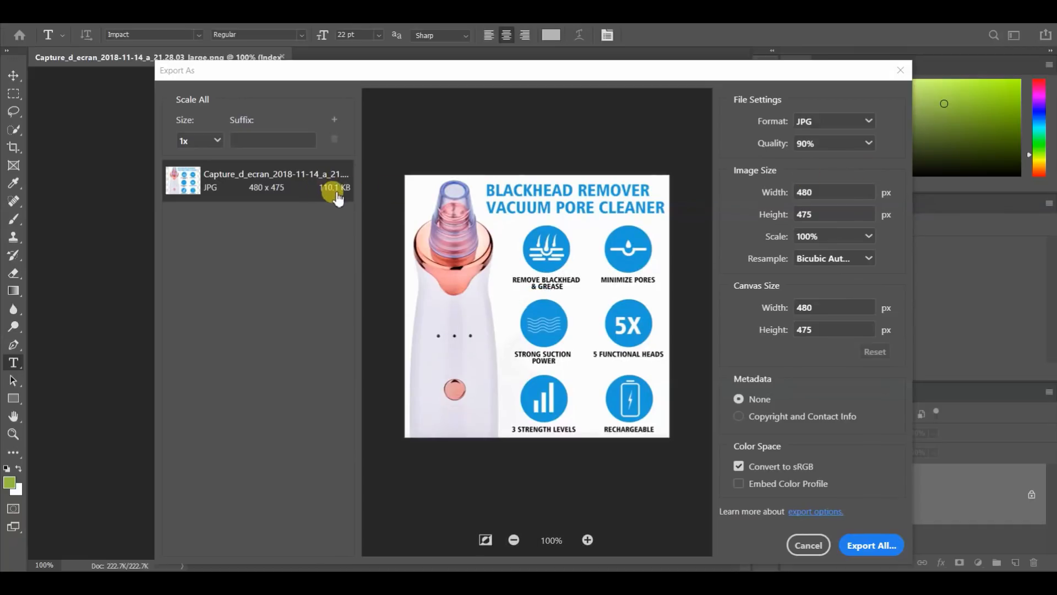
mouse_move(868, 148)
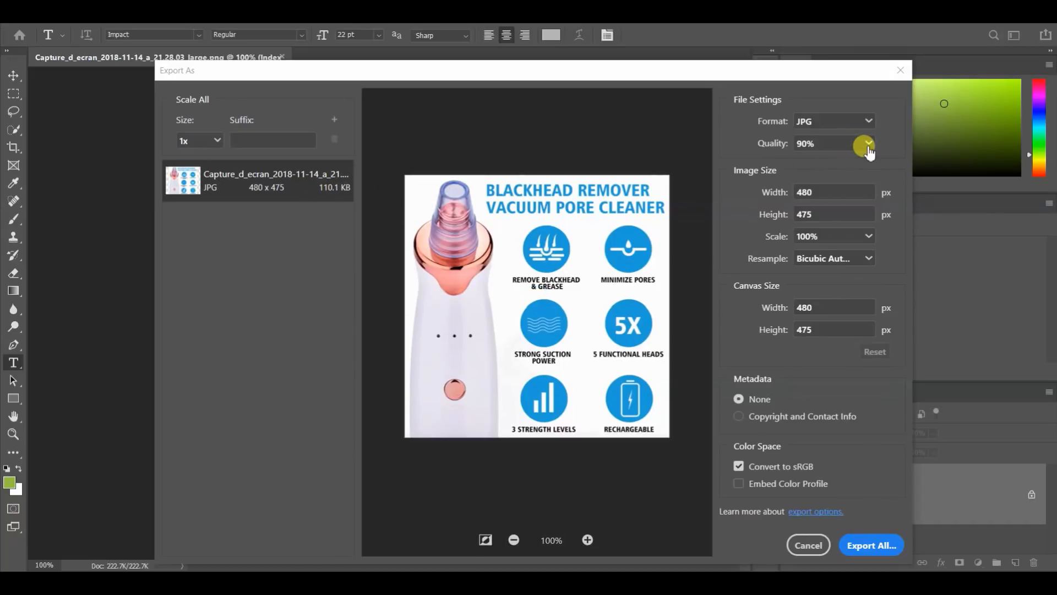
click(867, 143)
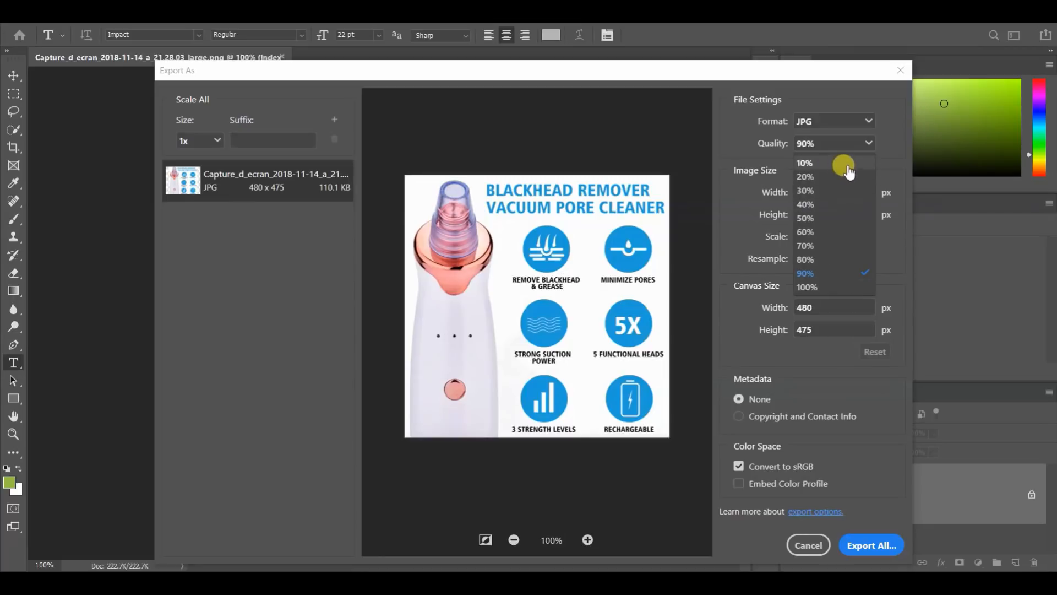
click(805, 162)
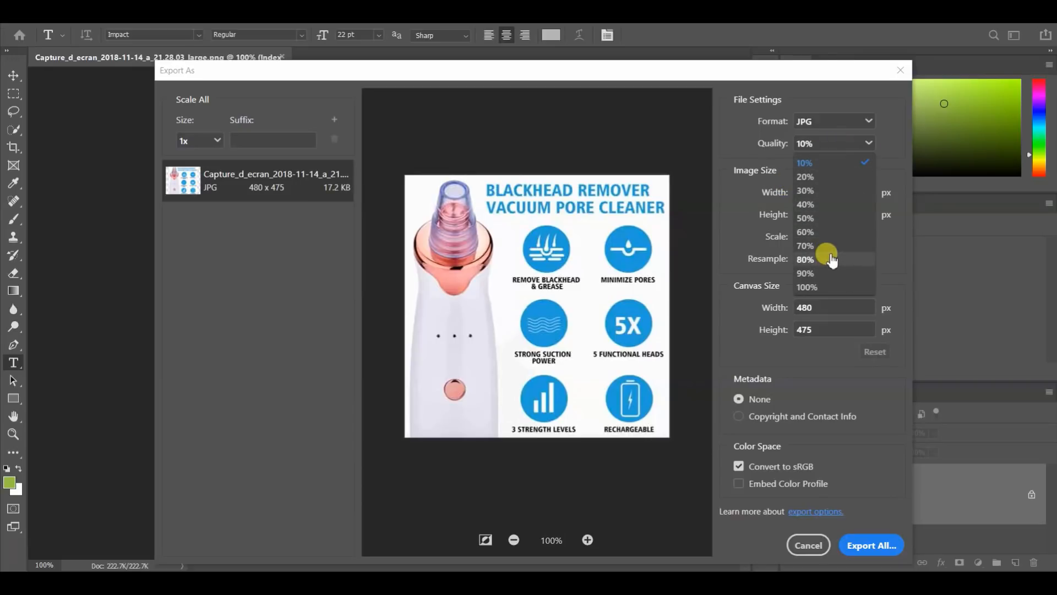
Compare 70% and 90% quality, then settle on 80% JPG quality (78.5 KB).
click(805, 259)
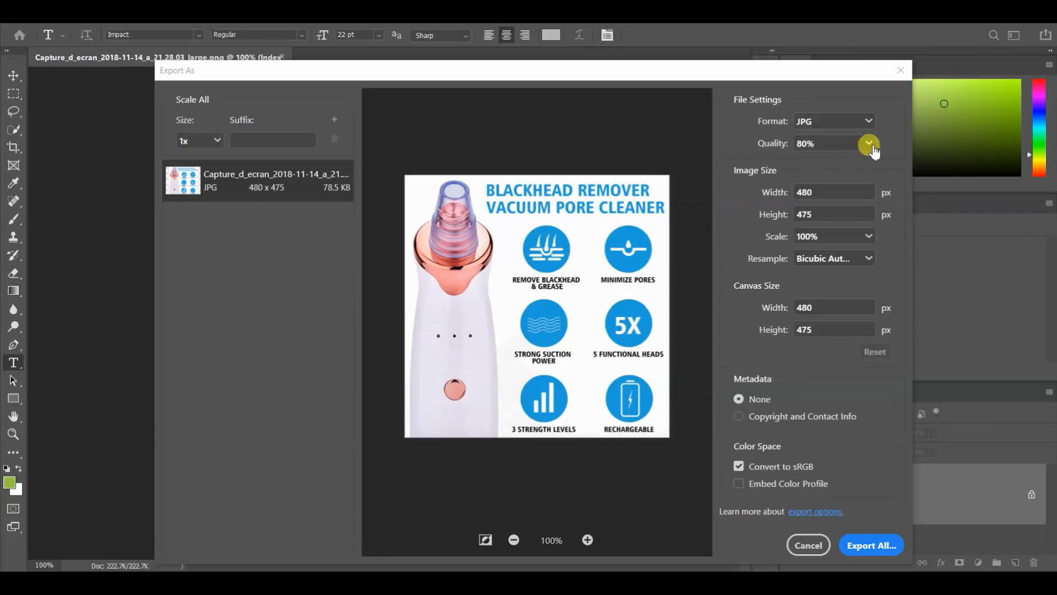
click(868, 143)
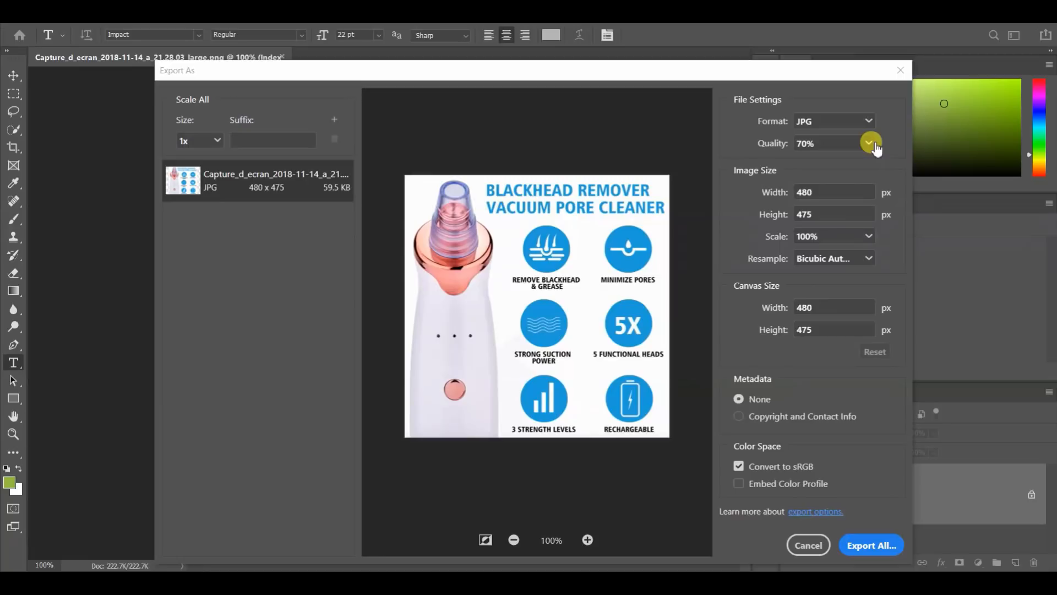
click(869, 143)
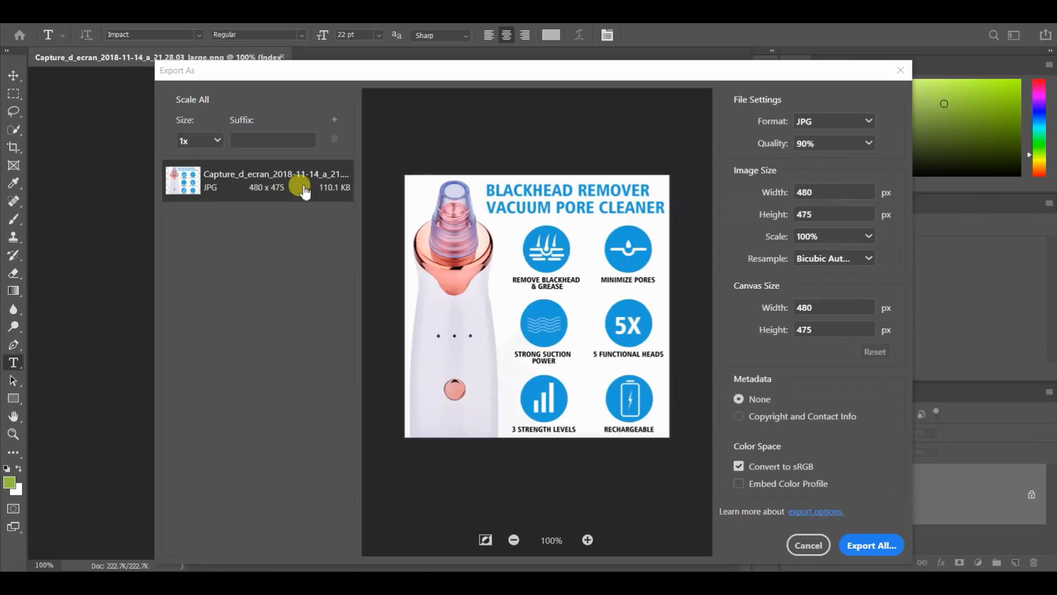
click(834, 143)
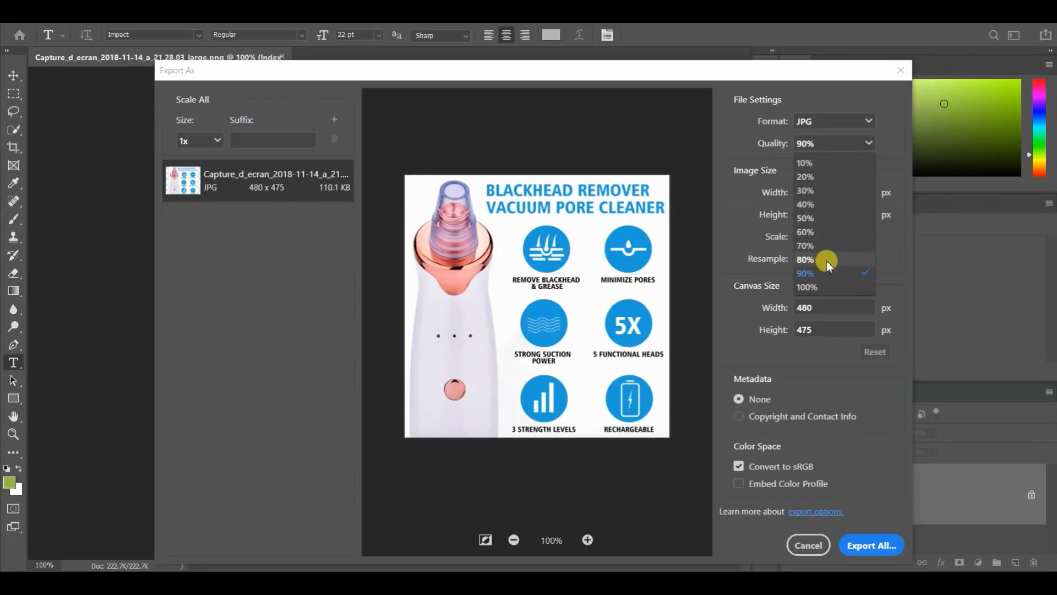
click(804, 259)
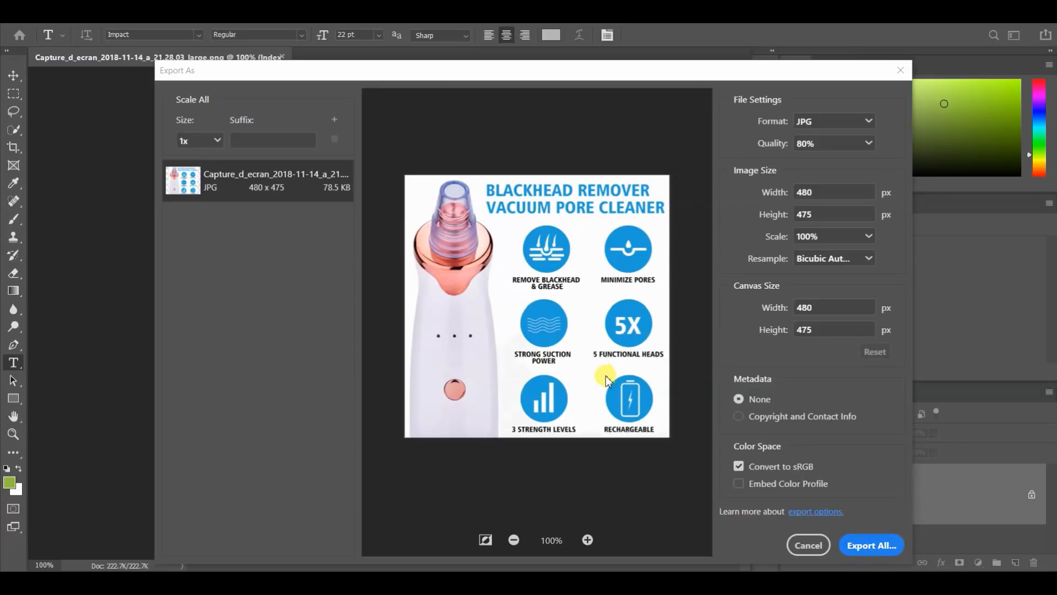
mouse_move(512, 391)
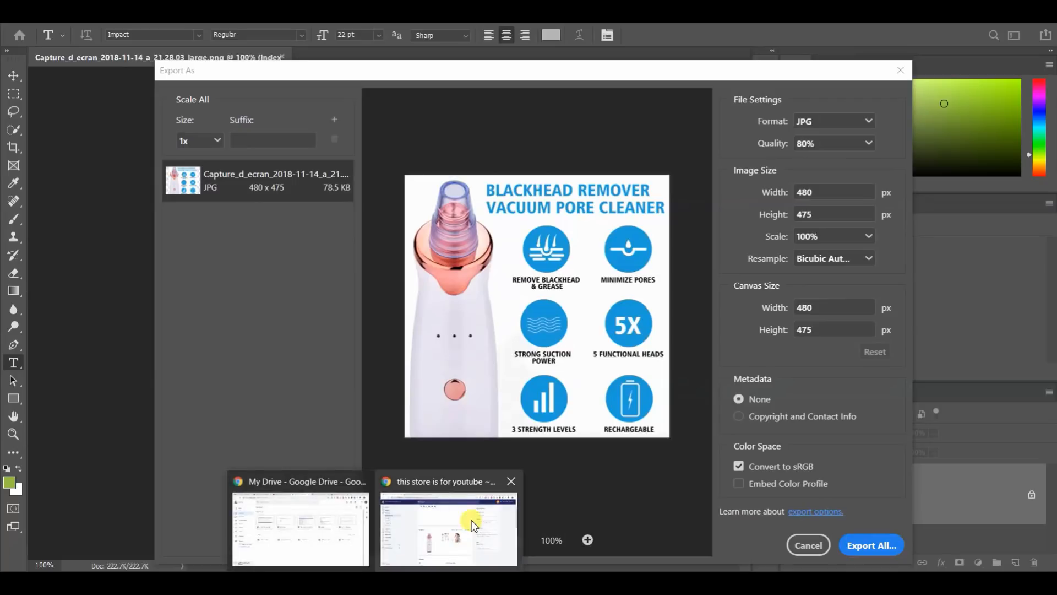
click(448, 529)
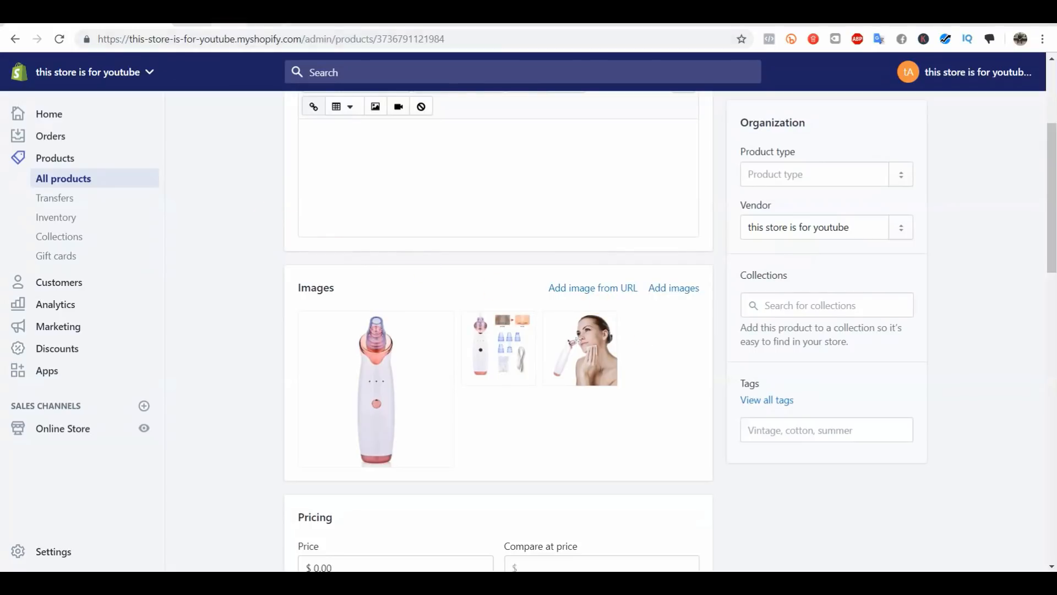
mouse_move(367, 317)
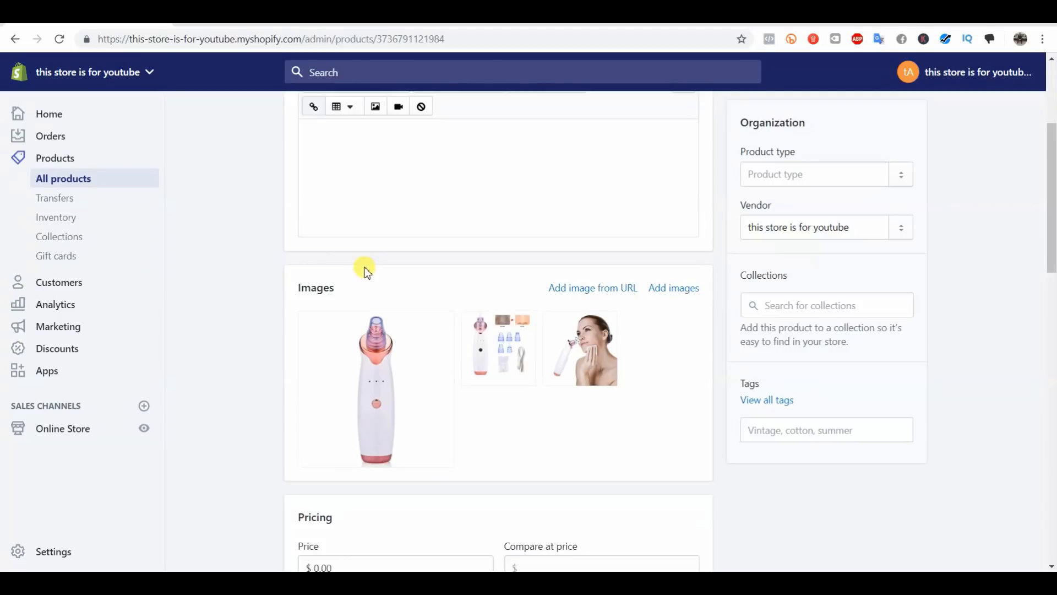
mouse_move(368, 264)
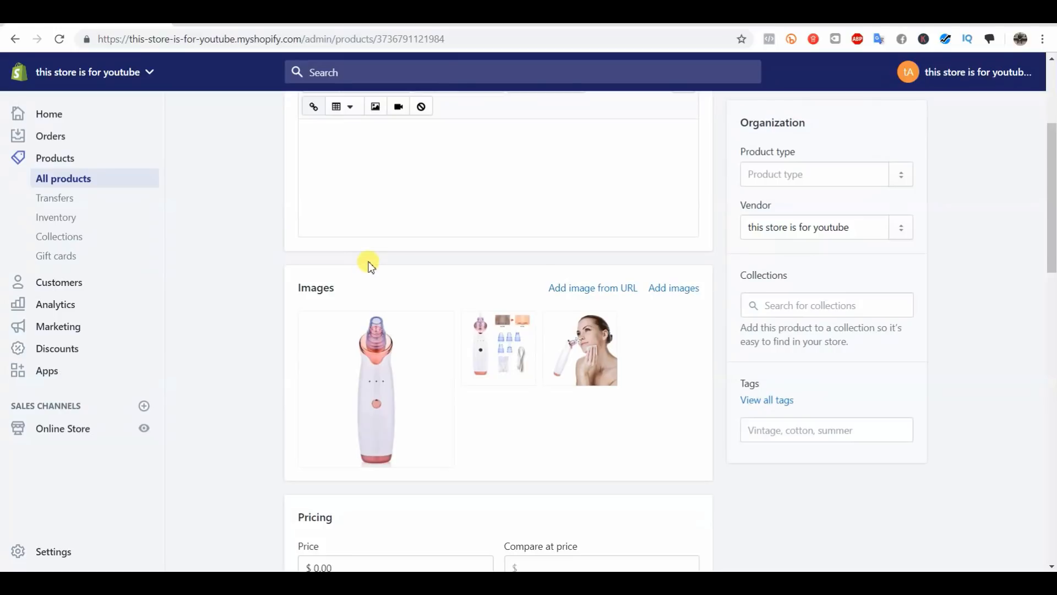
mouse_move(378, 303)
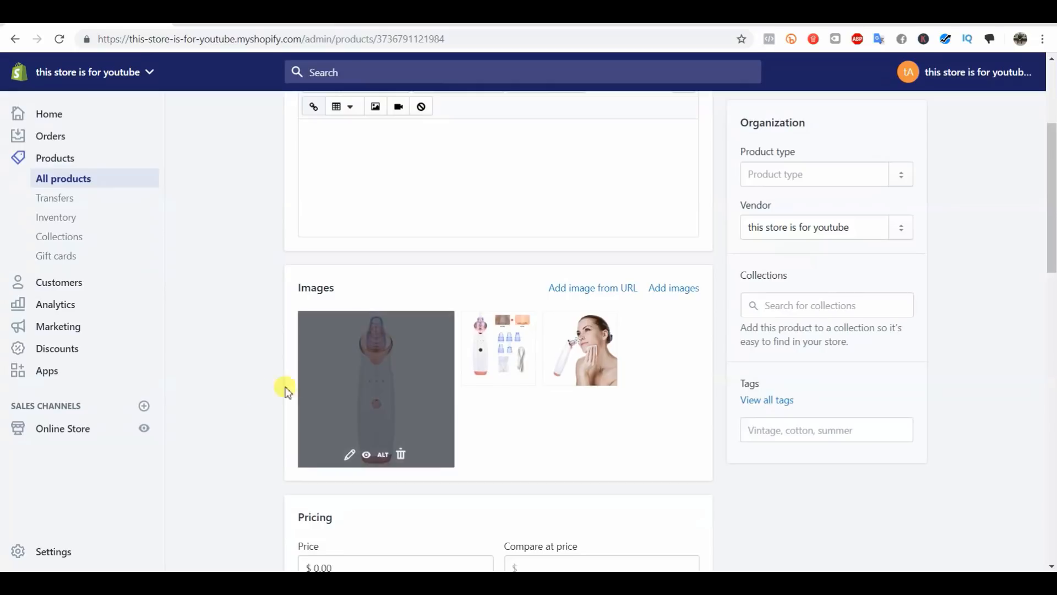
mouse_move(367, 187)
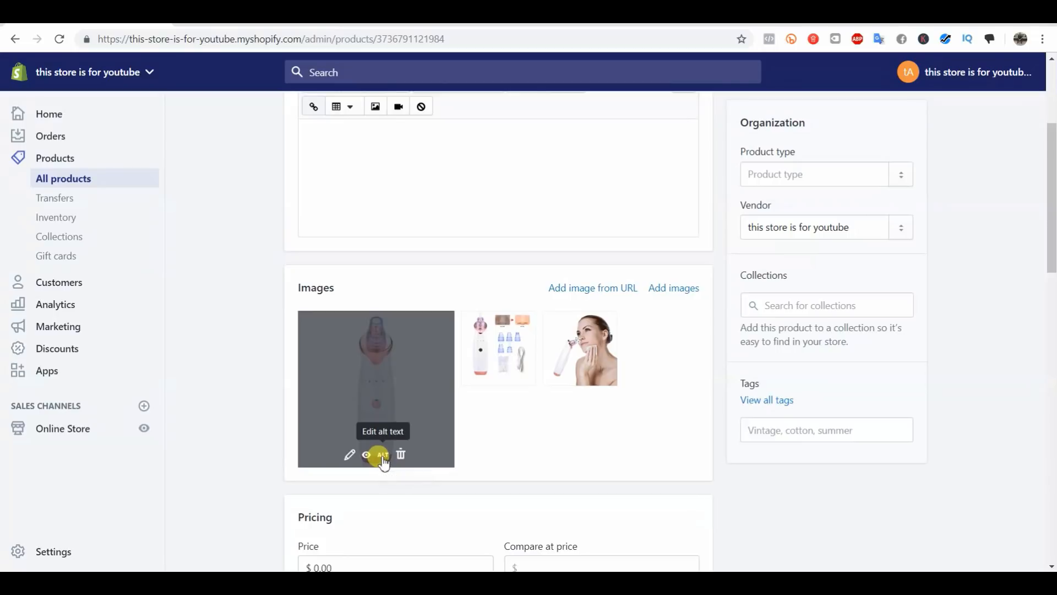
Open the Edit image alt text dialog for the main vacuum image.
click(382, 453)
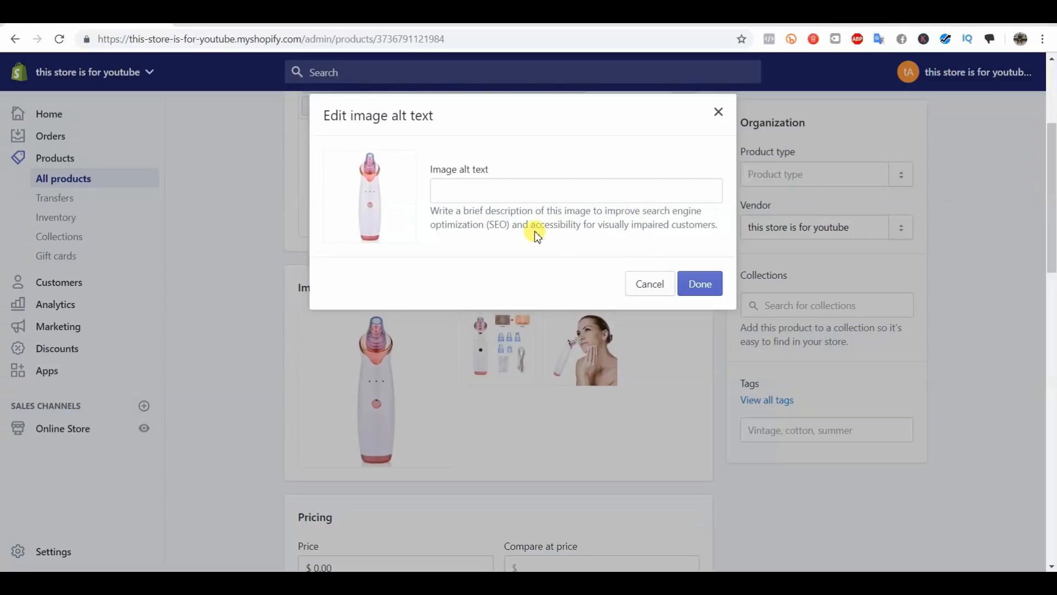
double_click(693, 224)
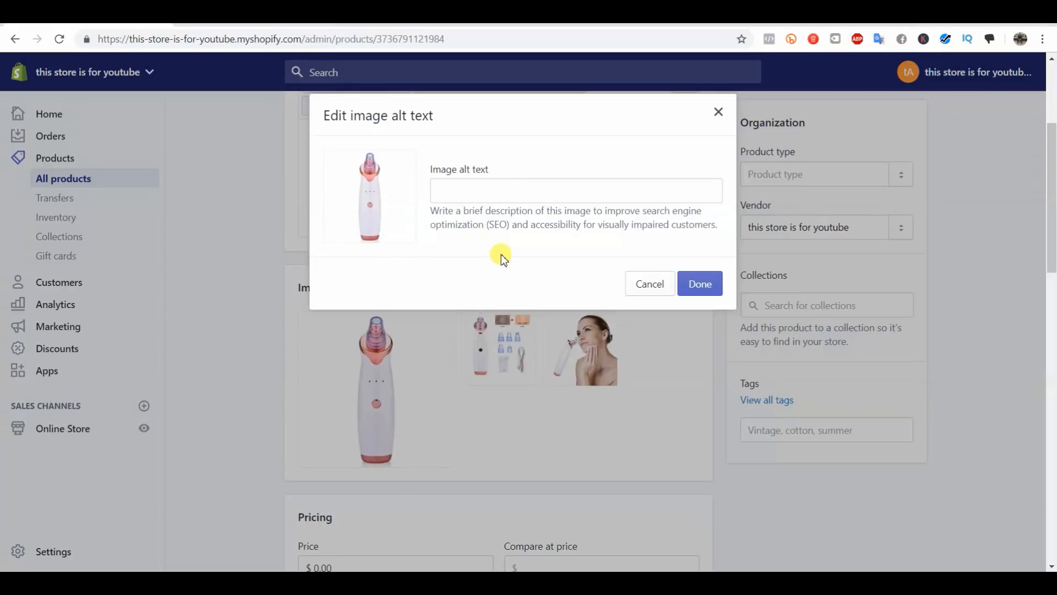
mouse_move(489, 256)
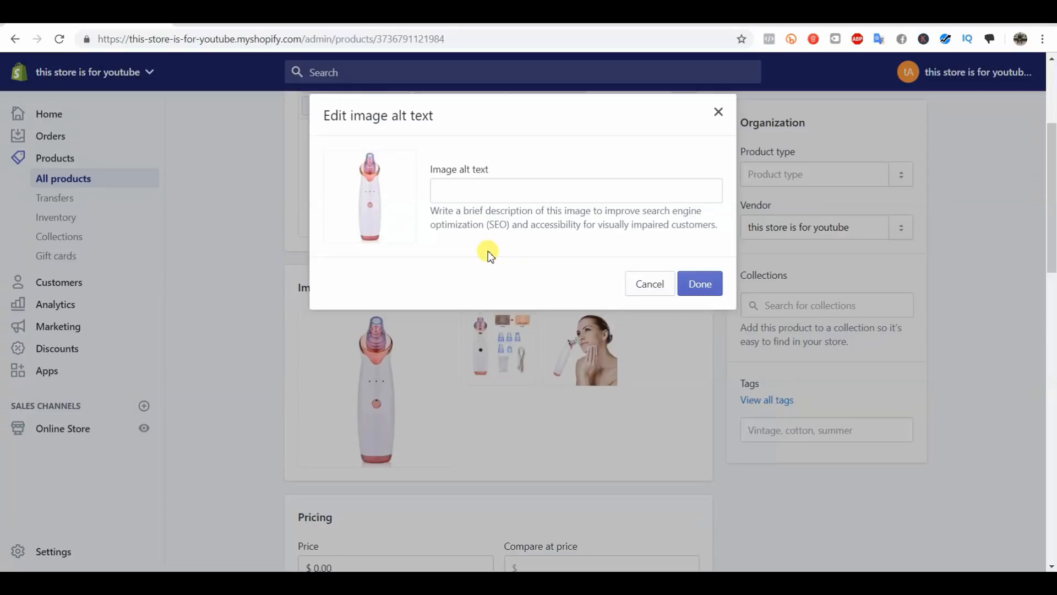
mouse_move(509, 209)
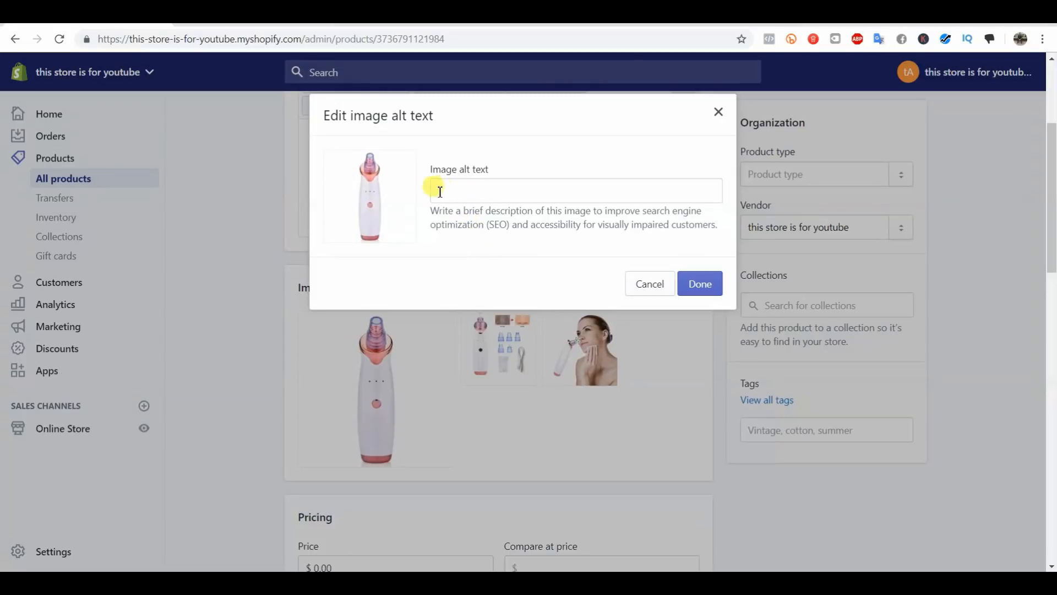
mouse_move(463, 191)
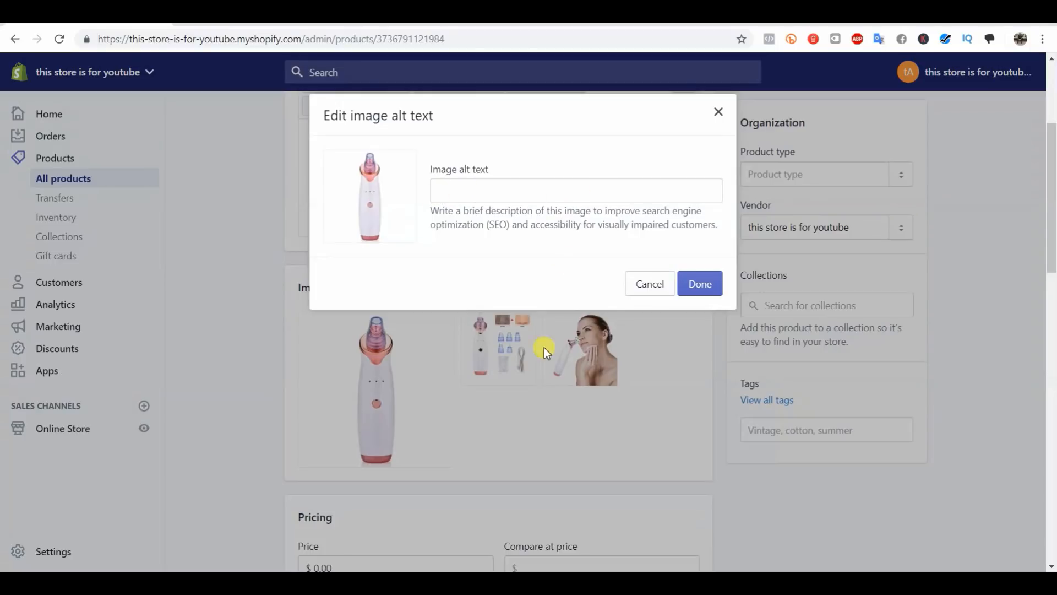
mouse_move(414, 416)
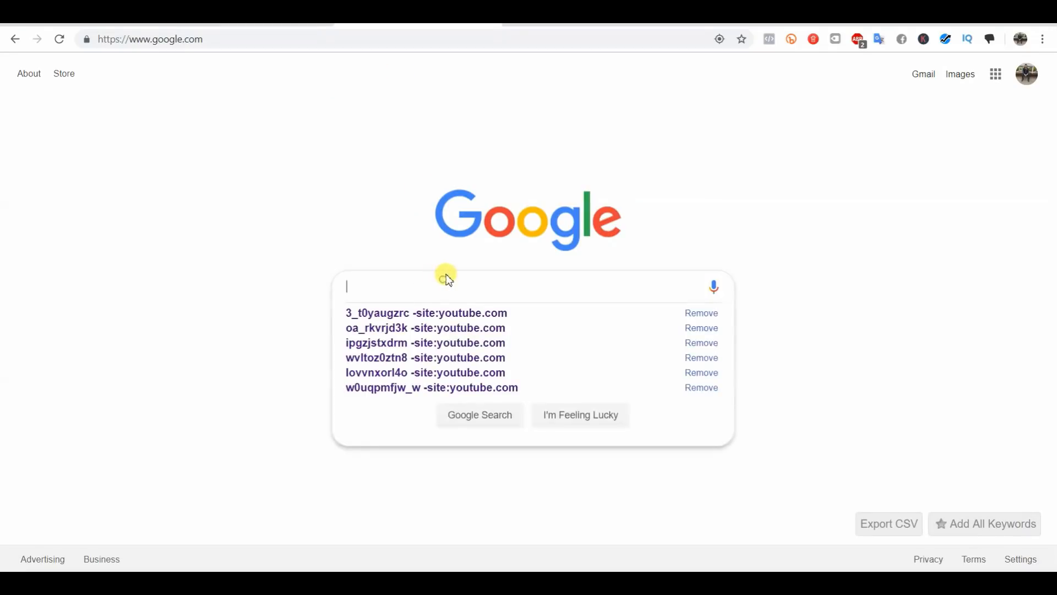
Search Google for 'skin vacuum' and check its 5,400 monthly search volume.
text(skin vacuum)
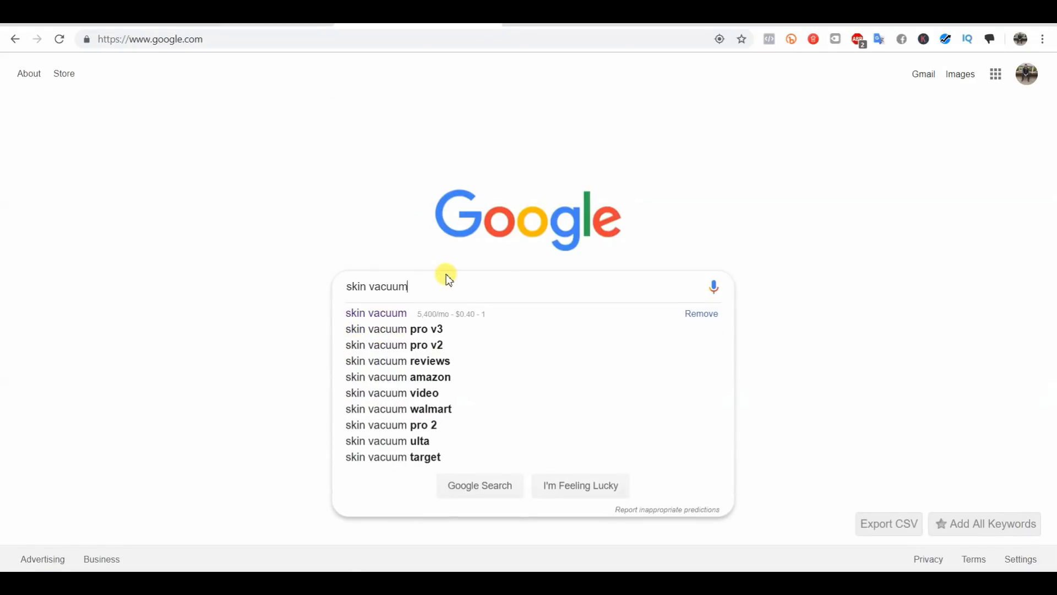
key(enter)
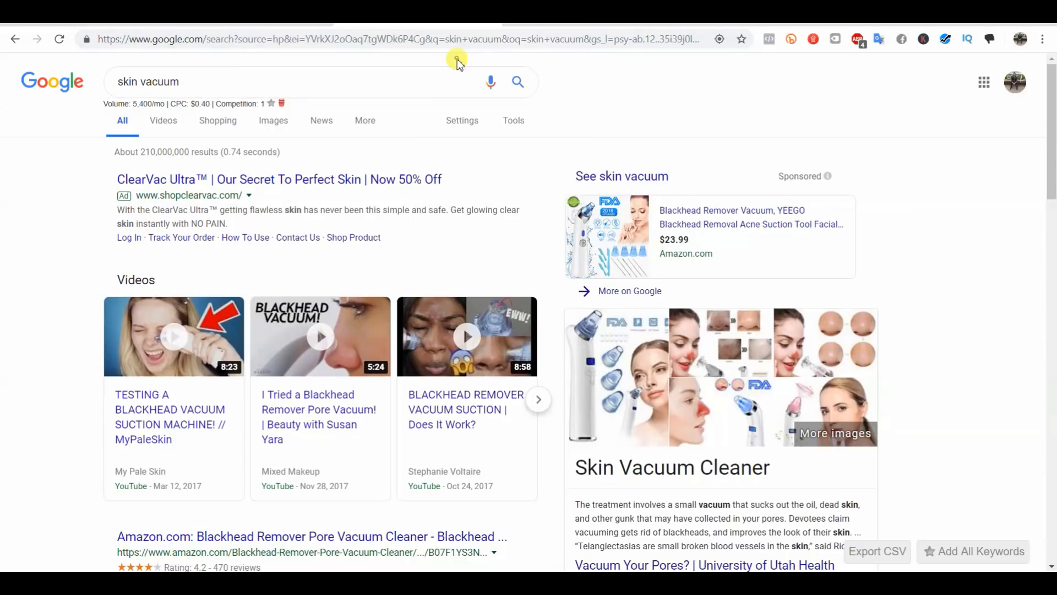
text(keywords everywhere)
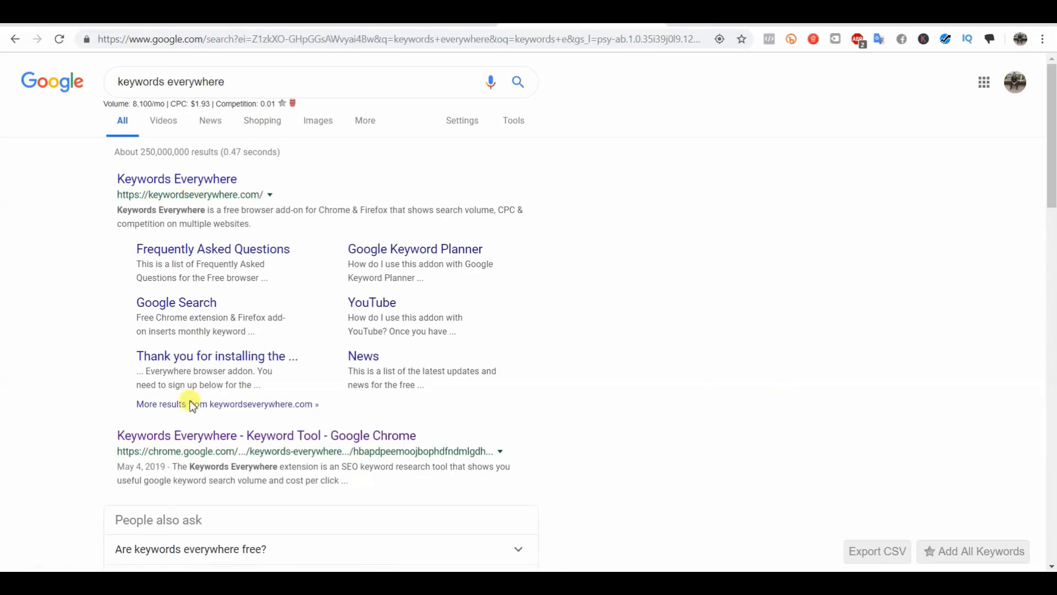
click(265, 435)
text(skin vacuum)
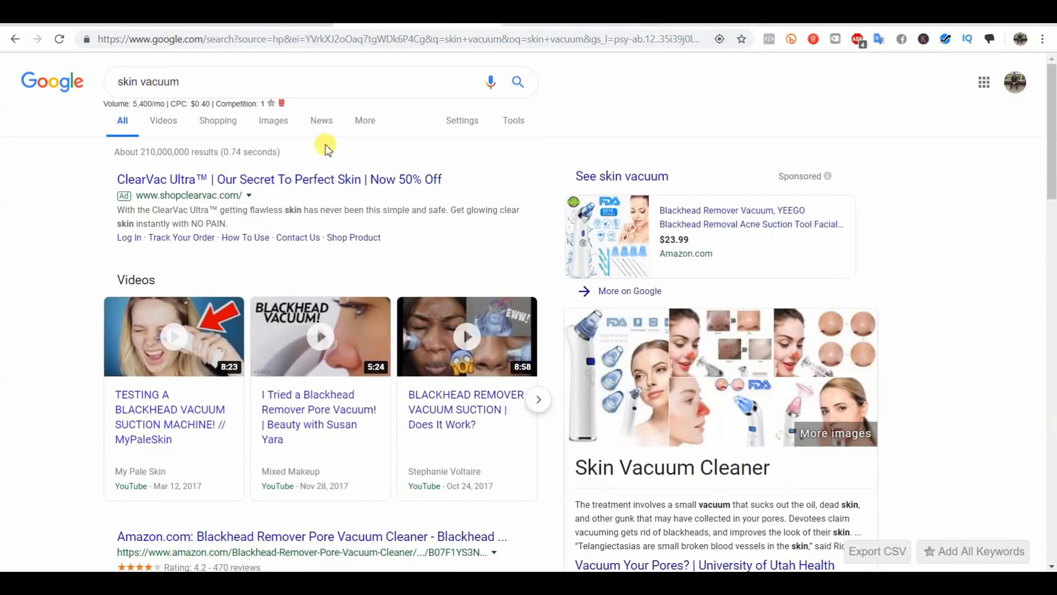
mouse_move(915, 282)
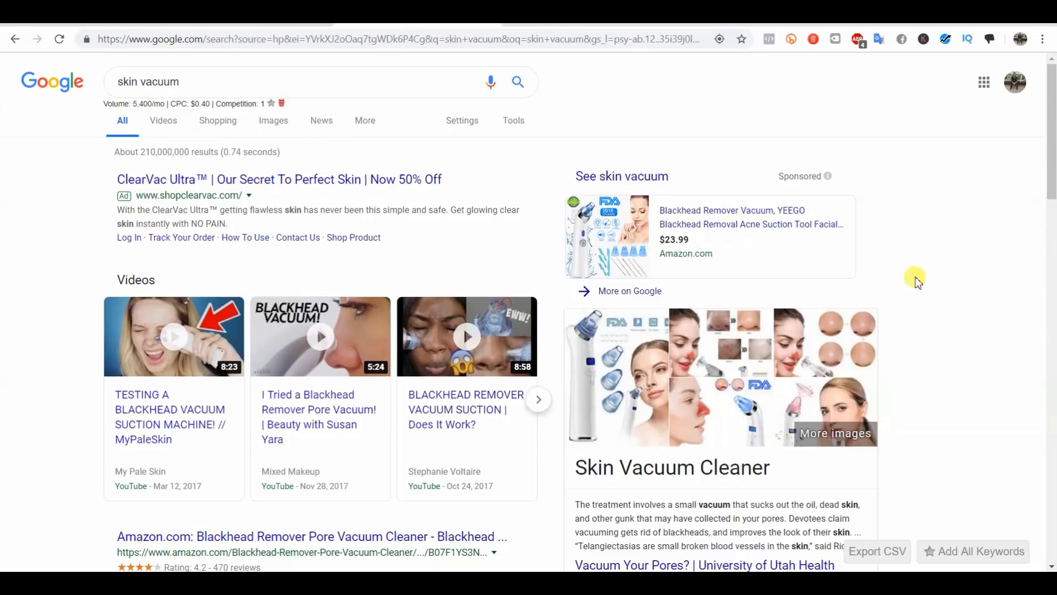
scroll(down, 3)
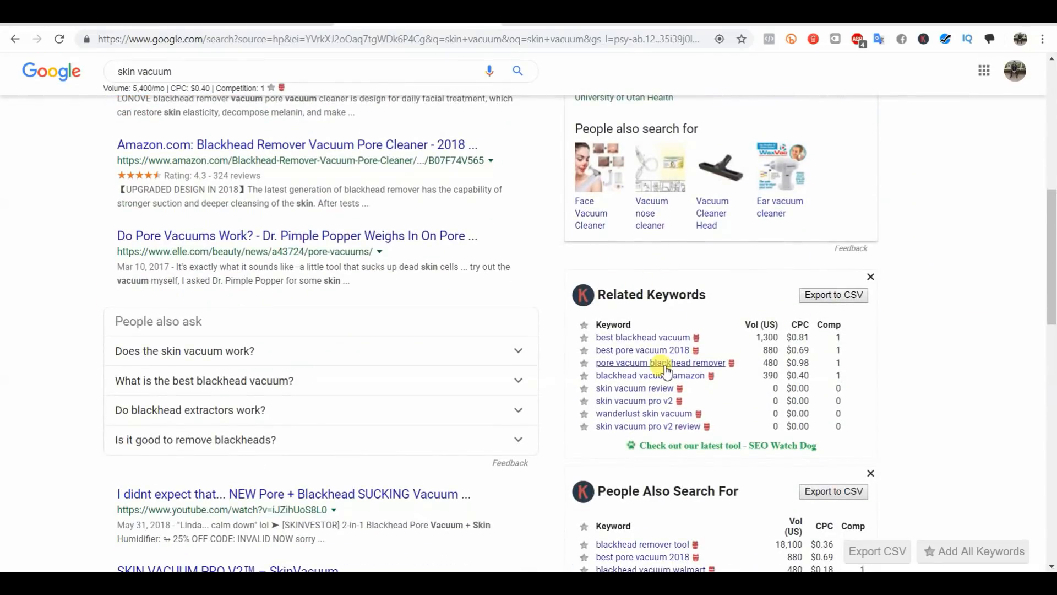
mouse_move(642, 337)
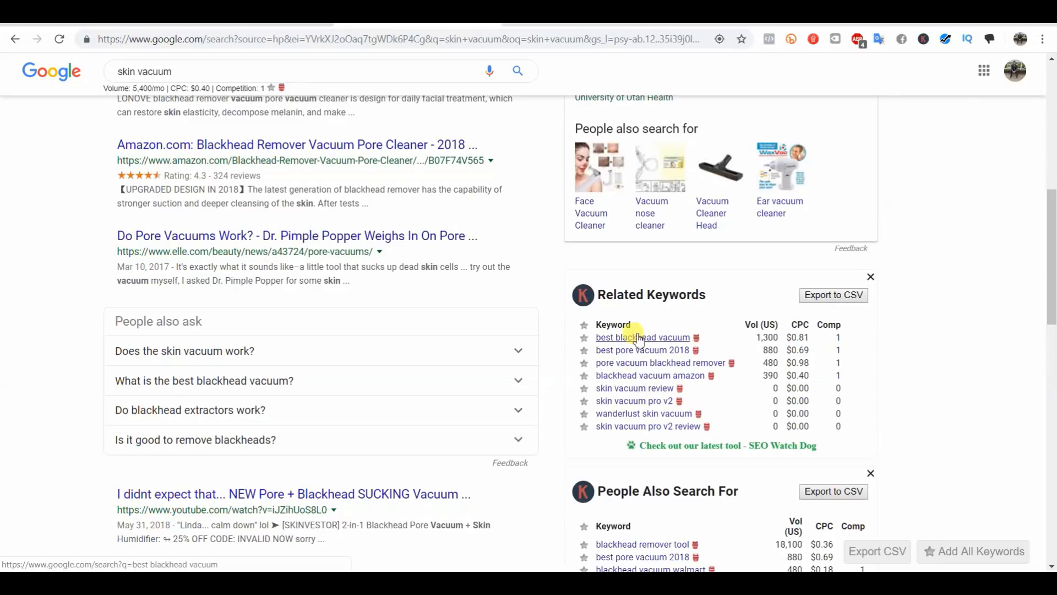
mouse_move(634, 350)
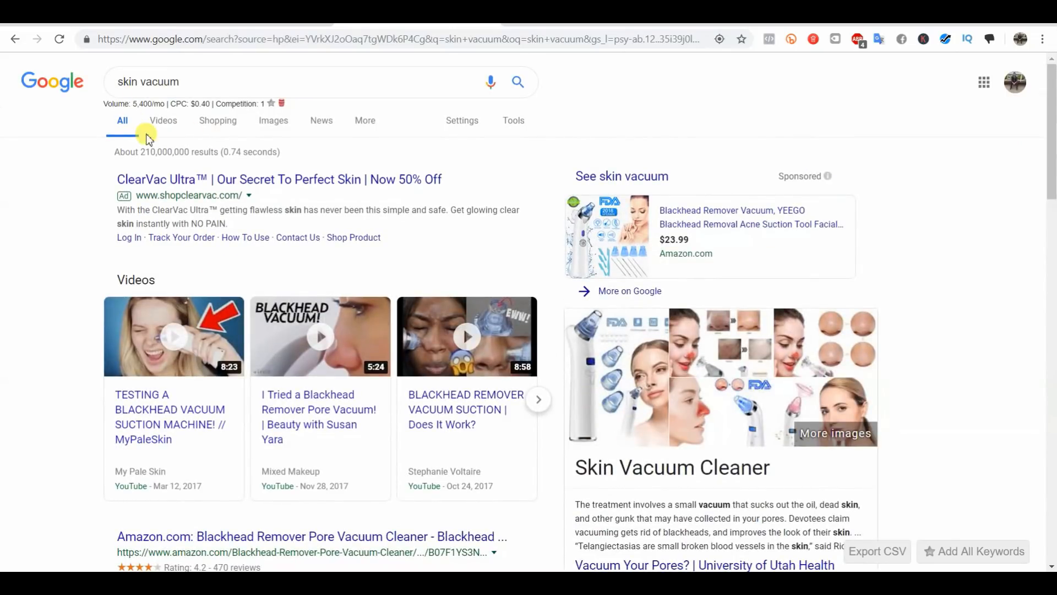
Search Google for 'blackhead remover', view 'pore' suggestions, then return to Shopify admin.
click(162, 81)
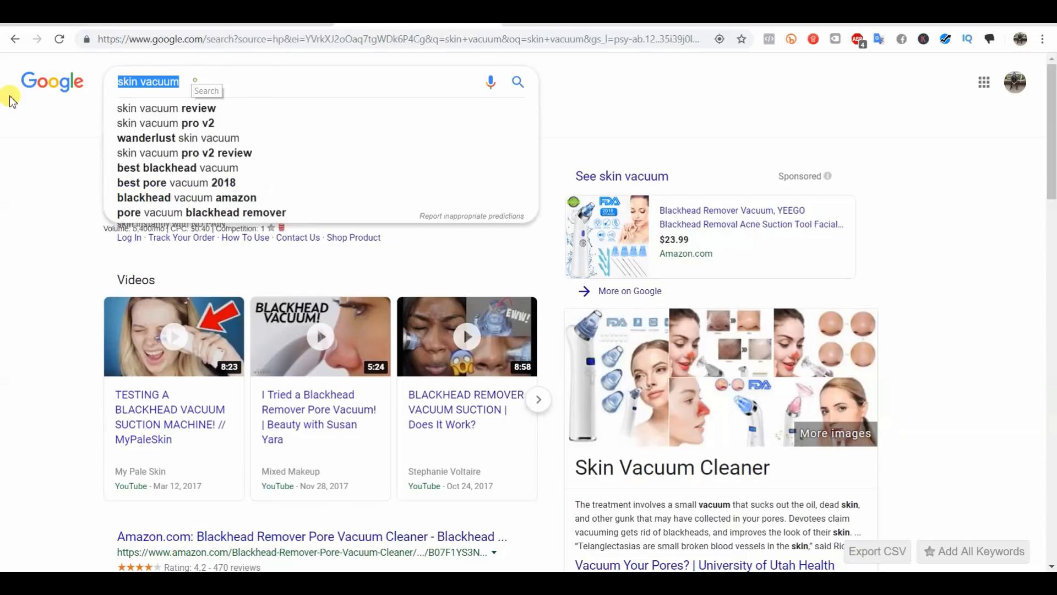
text(blackhead remover)
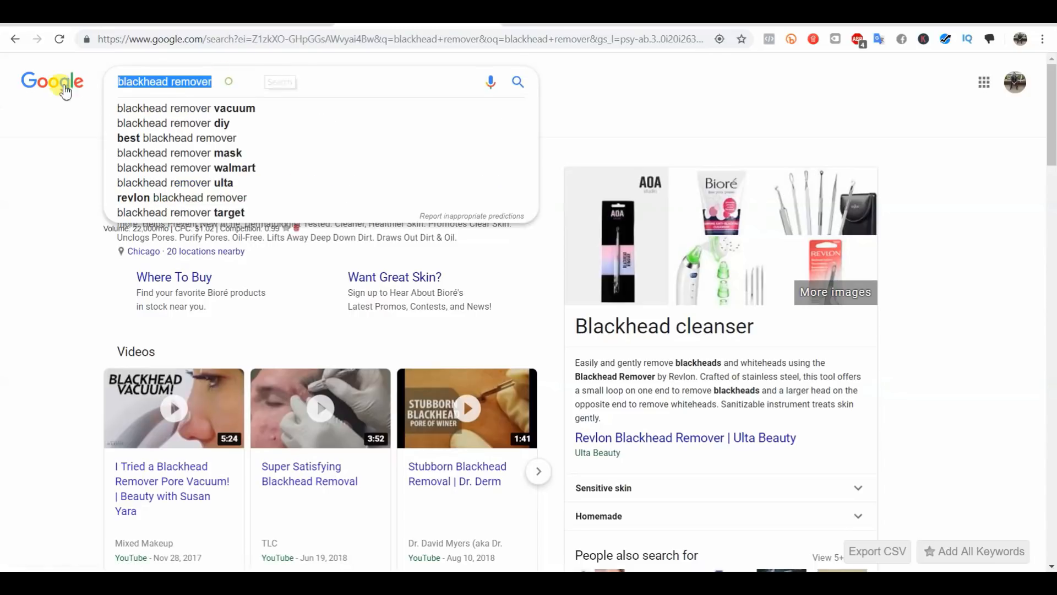
text(por)
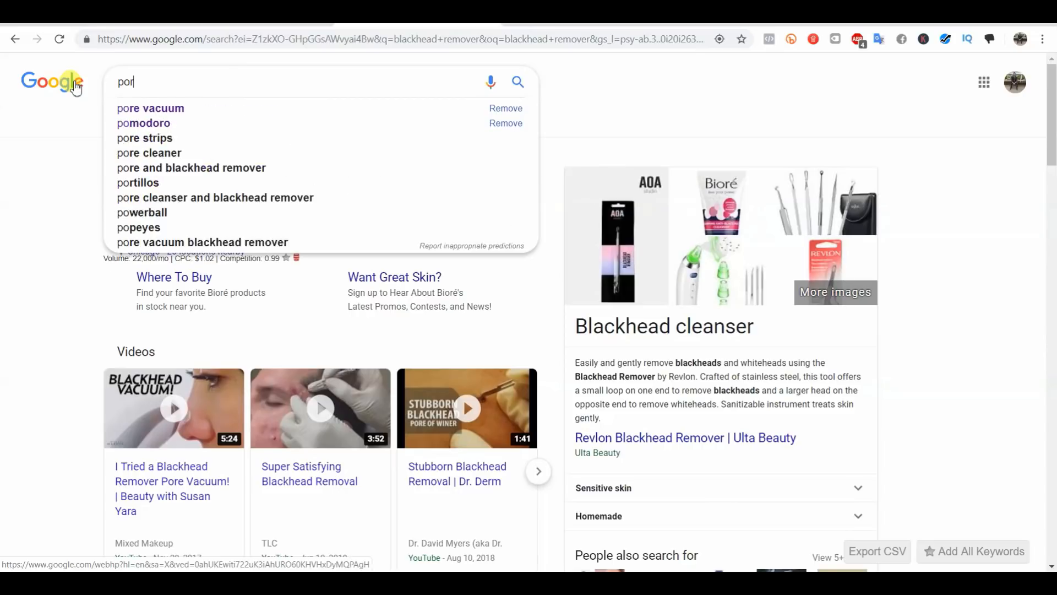
click(151, 108)
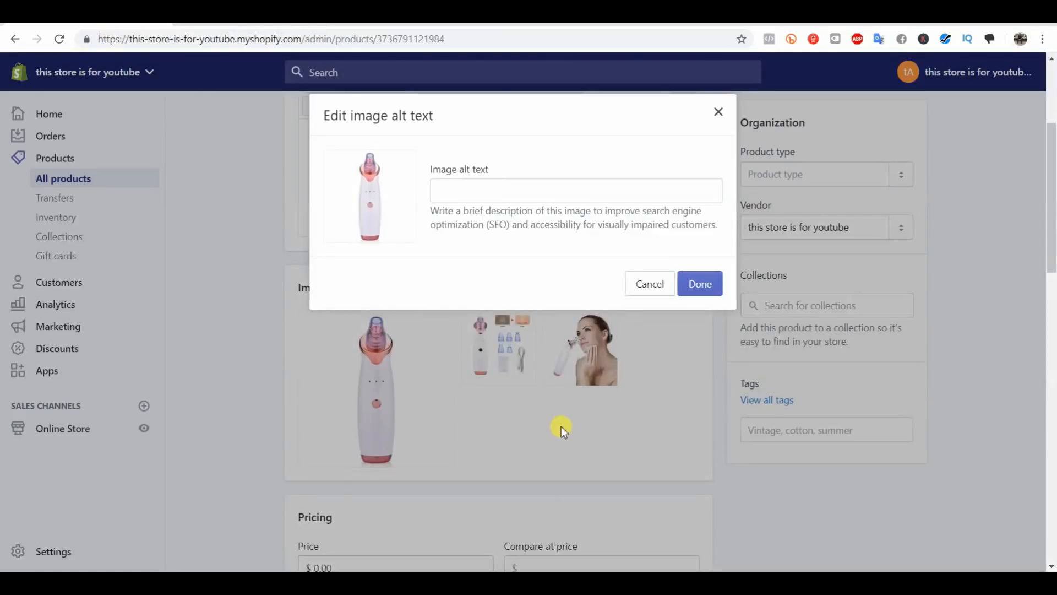
Enter 'blackhead remover' as the main image's alt text and save it.
click(575, 190)
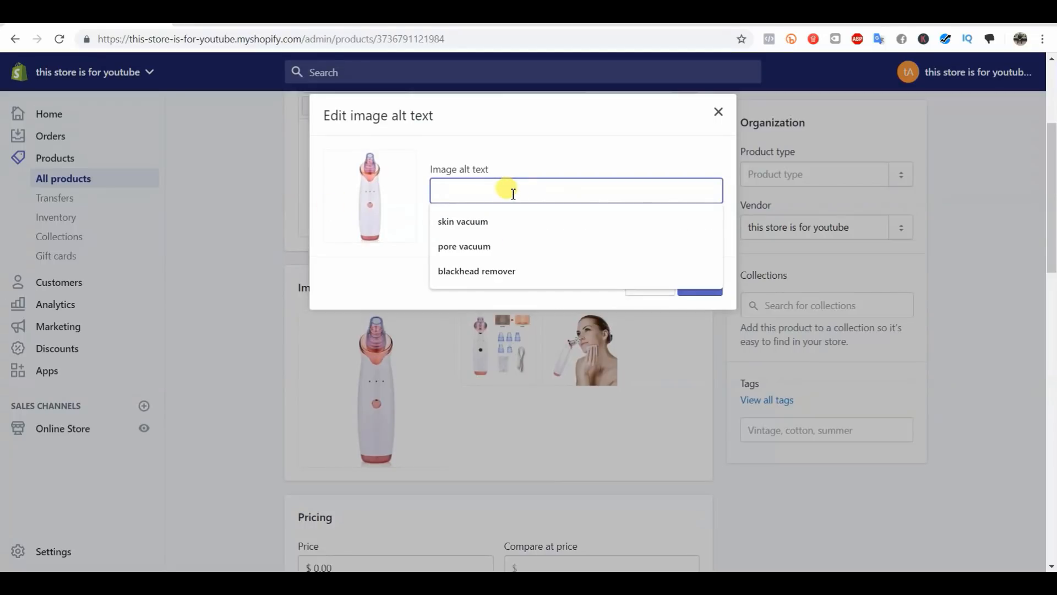
text(blackhead remover)
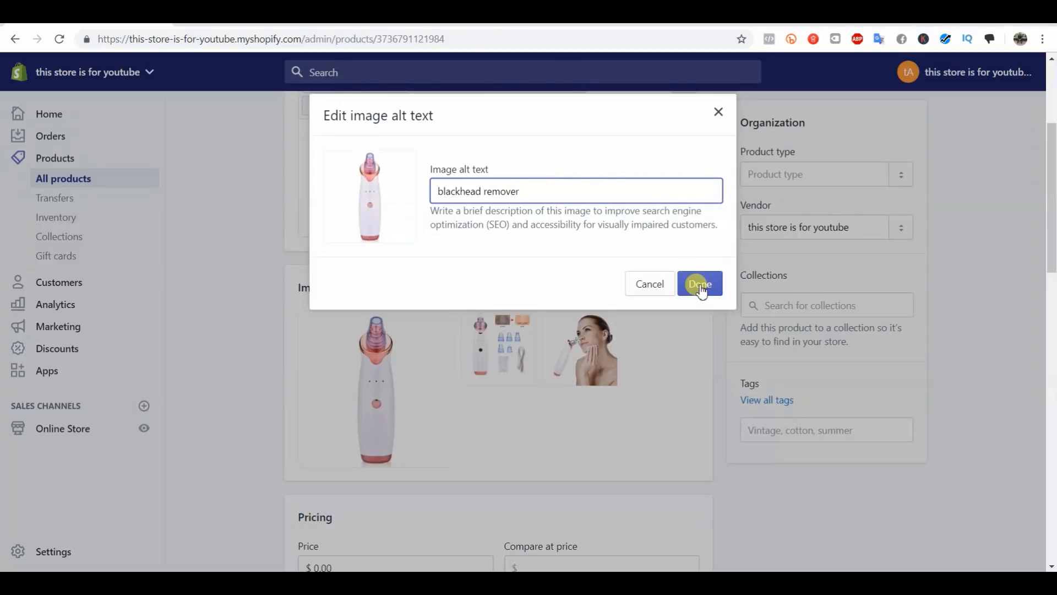
click(699, 283)
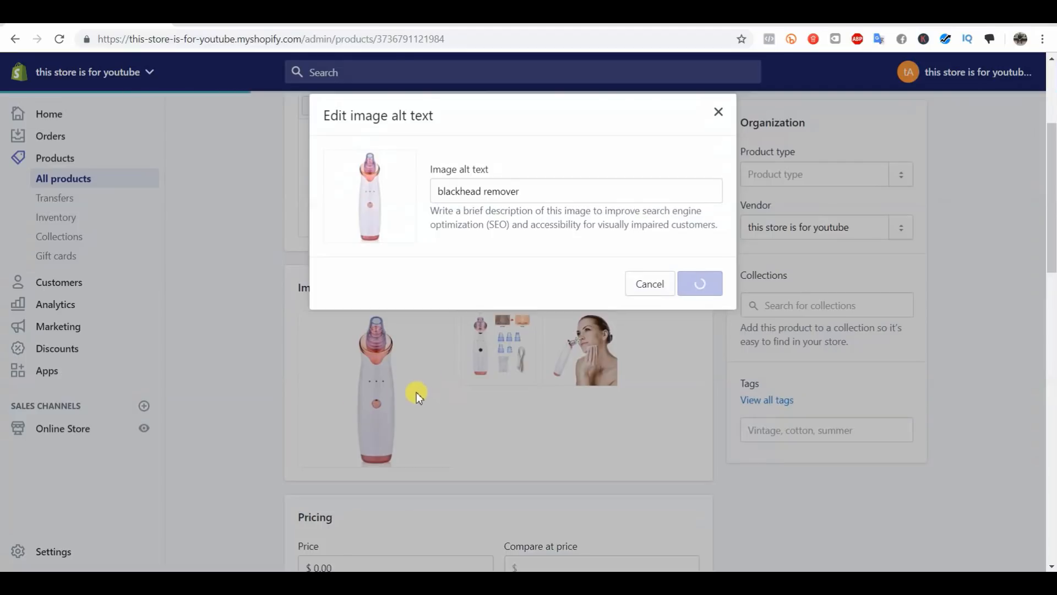
click(699, 283)
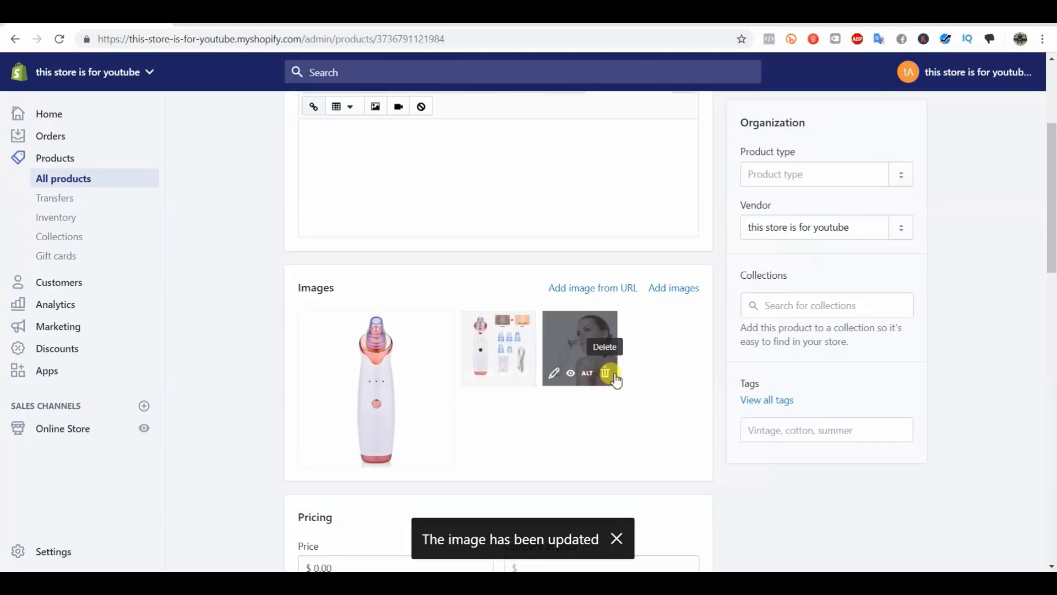
click(604, 373)
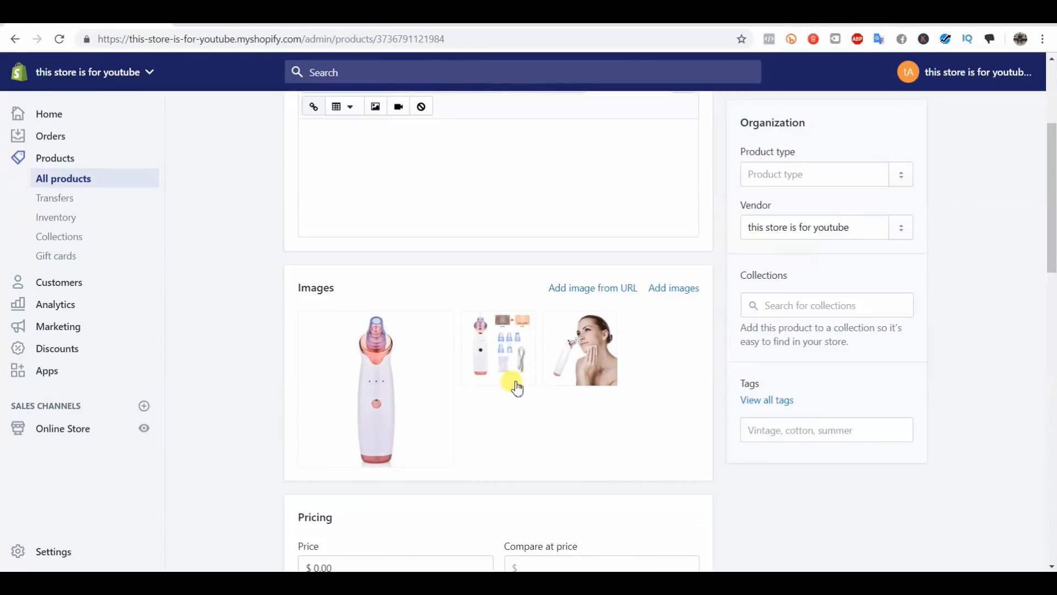
mouse_move(375, 388)
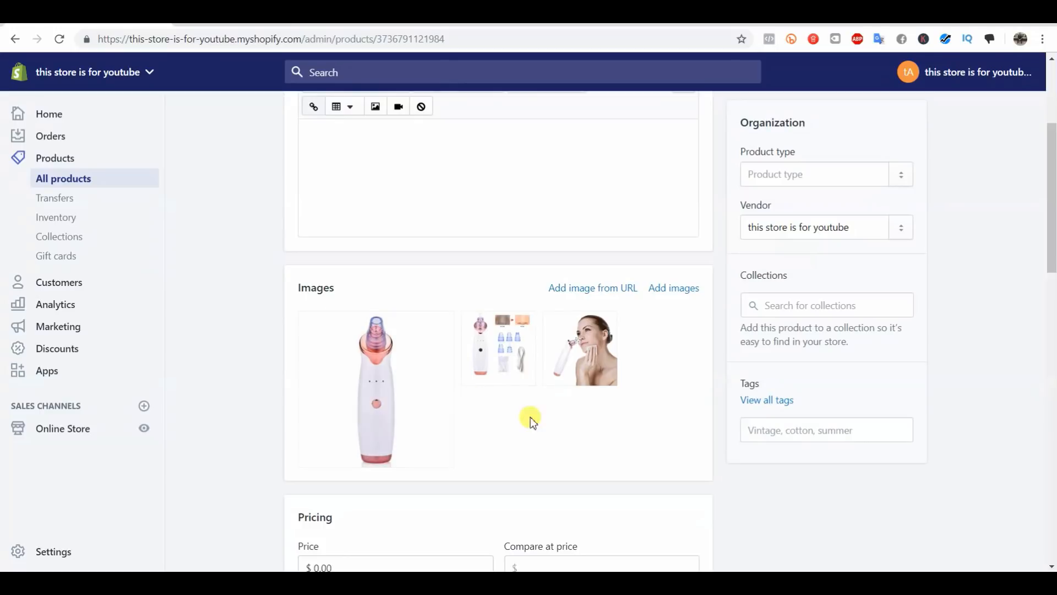
mouse_move(546, 397)
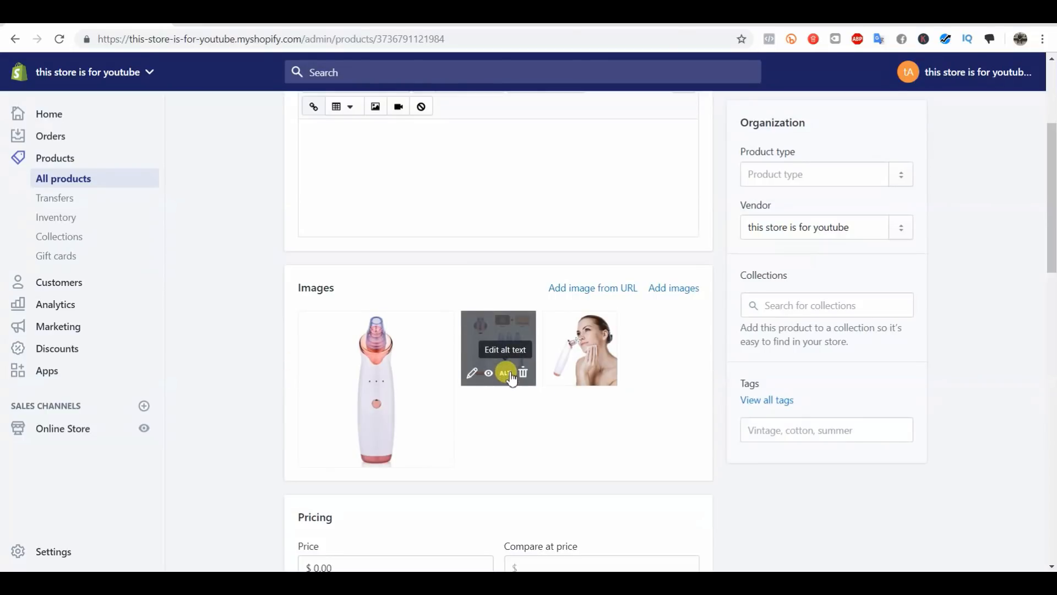
Pick 'skin vacuum' from autocomplete as the second image's alt text and save.
click(505, 372)
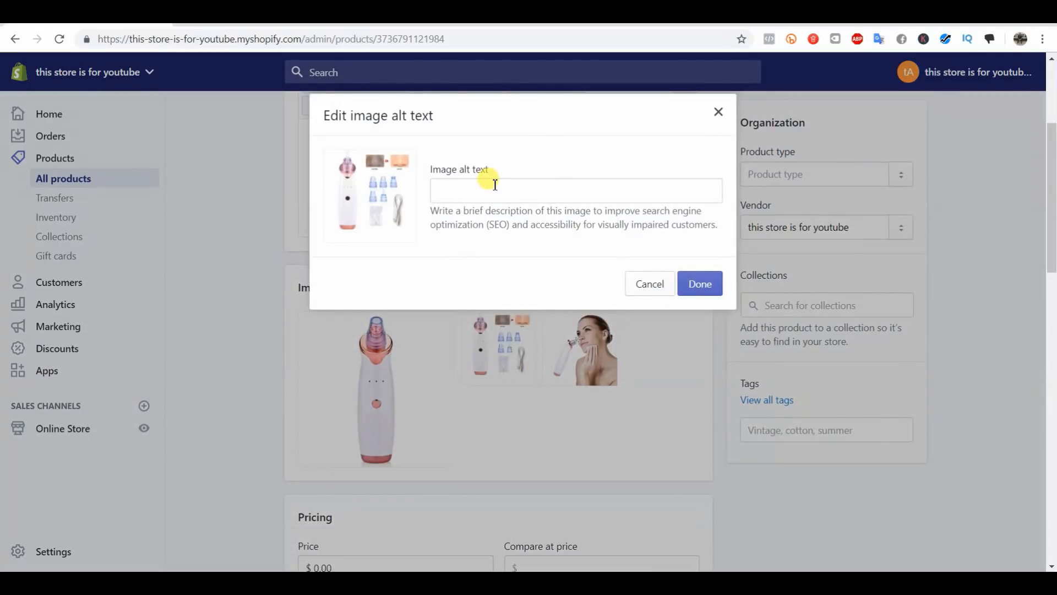
click(574, 190)
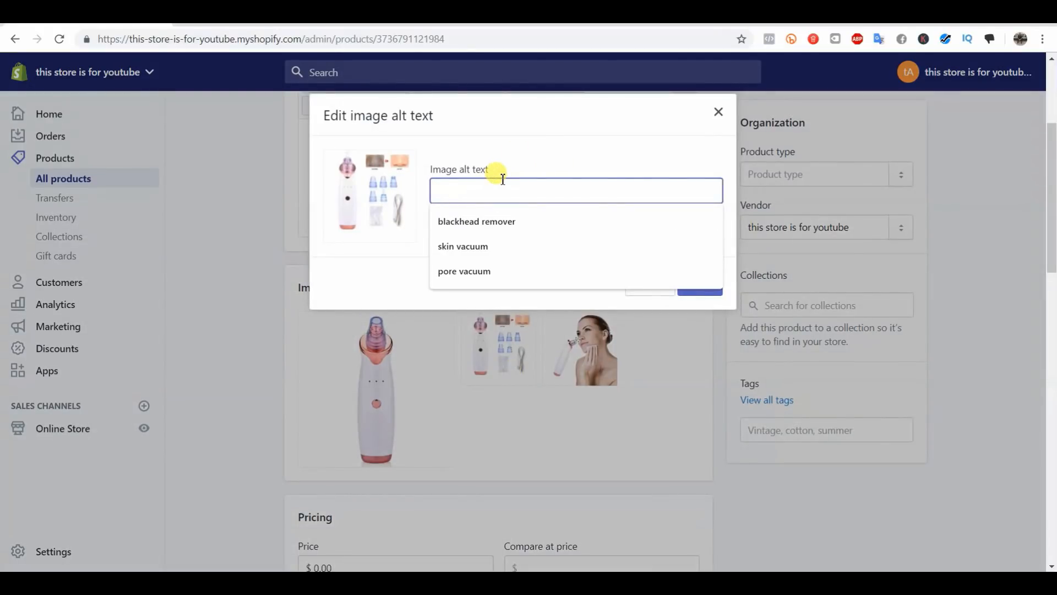
click(462, 247)
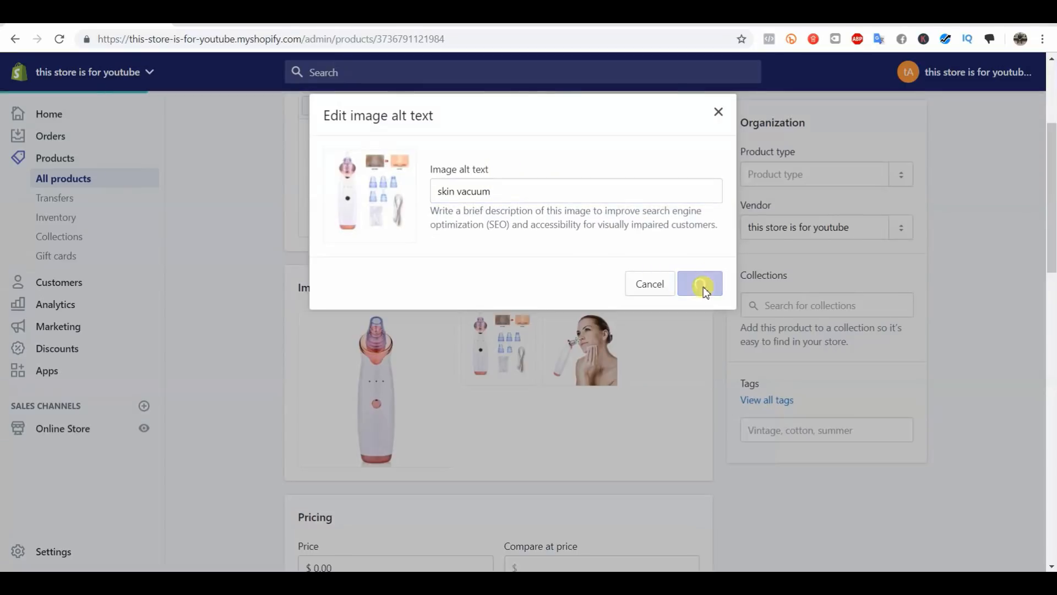
click(700, 283)
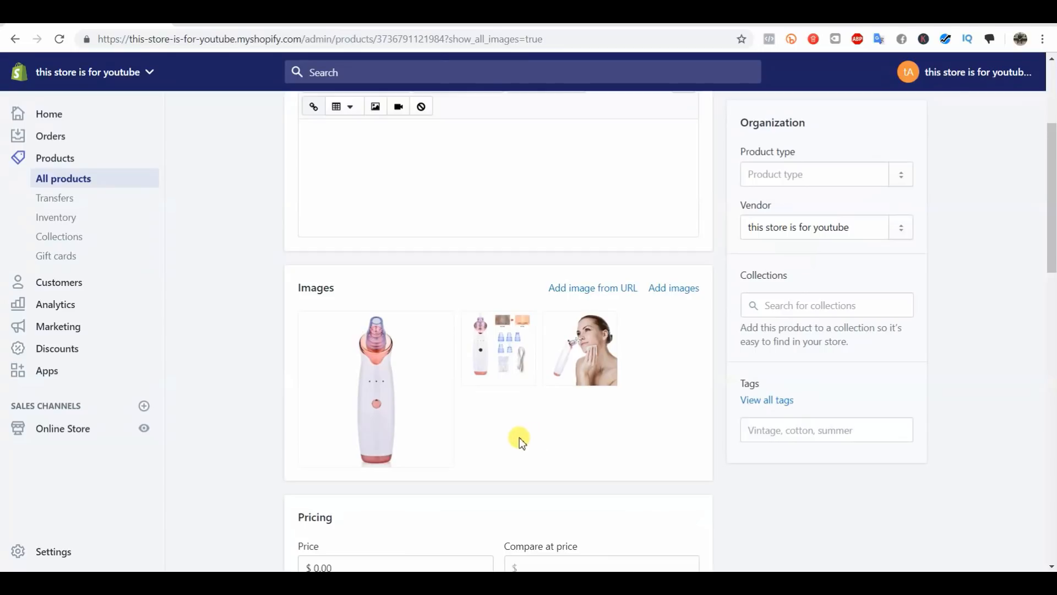
mouse_move(506, 431)
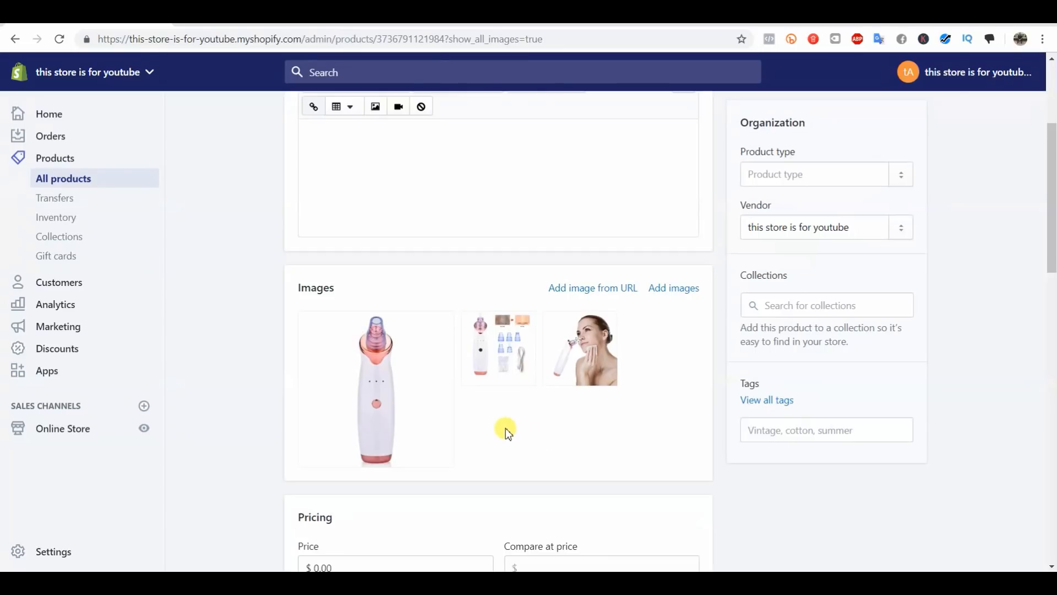
mouse_move(498, 348)
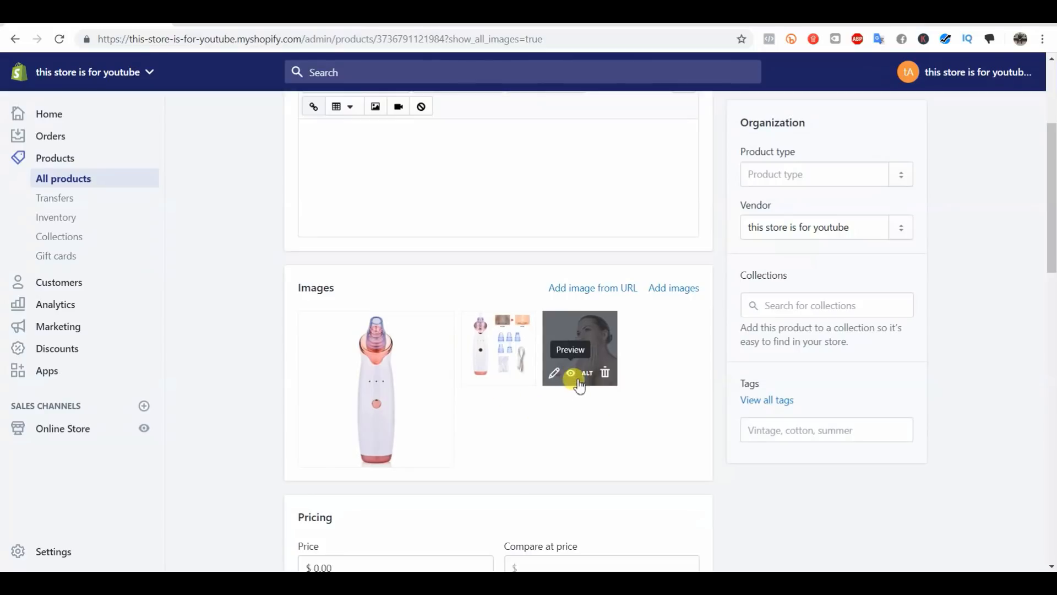
mouse_move(602, 388)
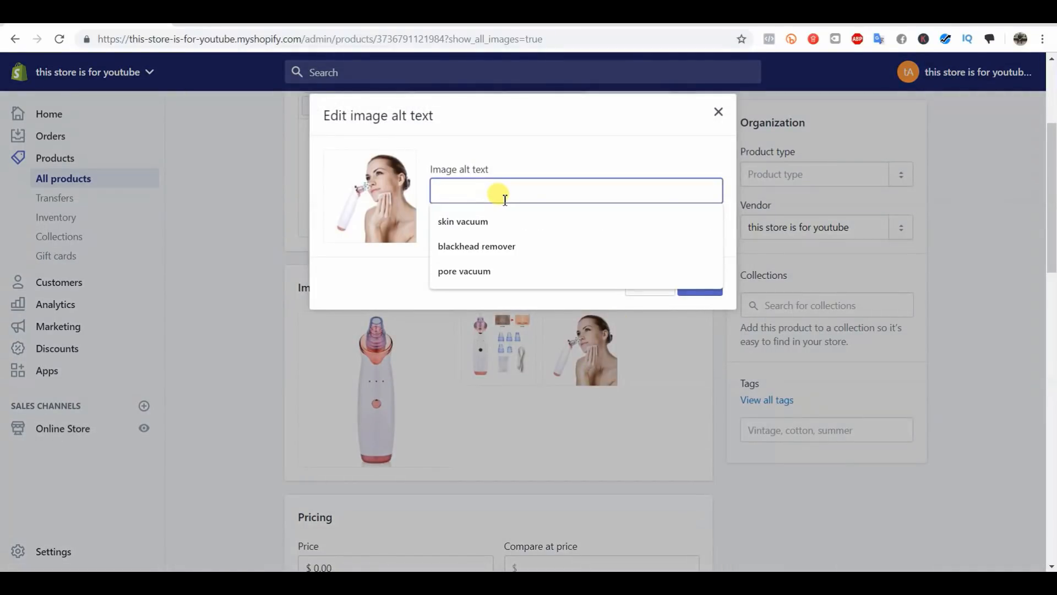
Choose 'pore vacuum' from the suggestions as the third image's alt text and save.
click(464, 270)
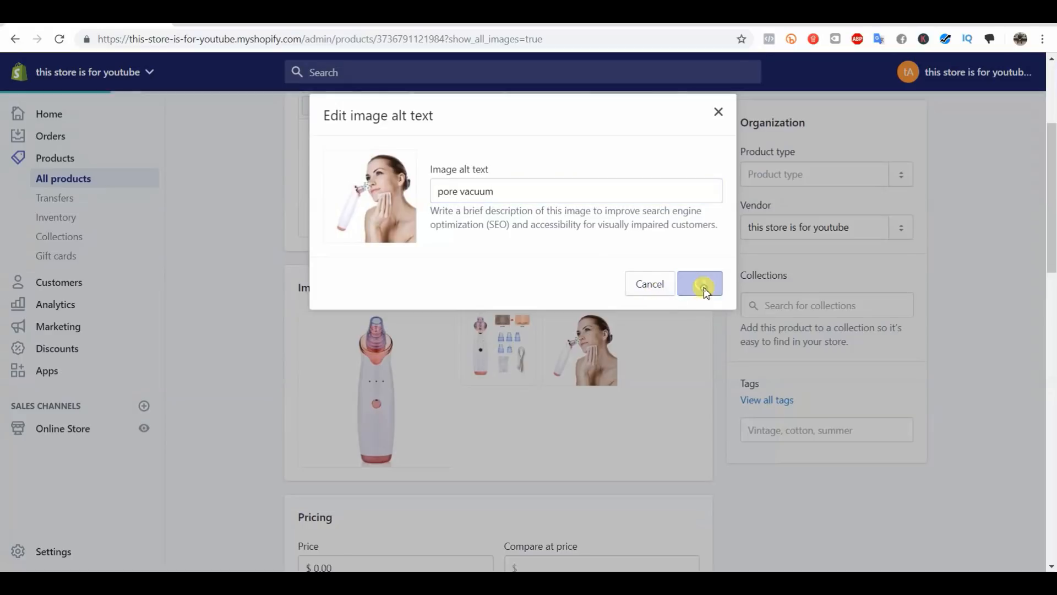
click(699, 283)
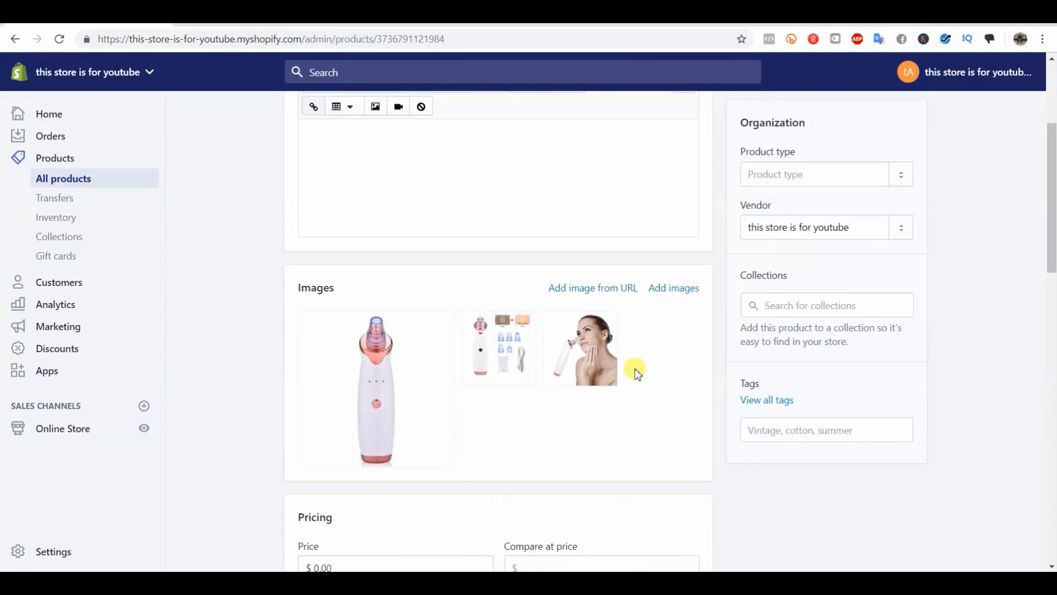
mouse_move(444, 129)
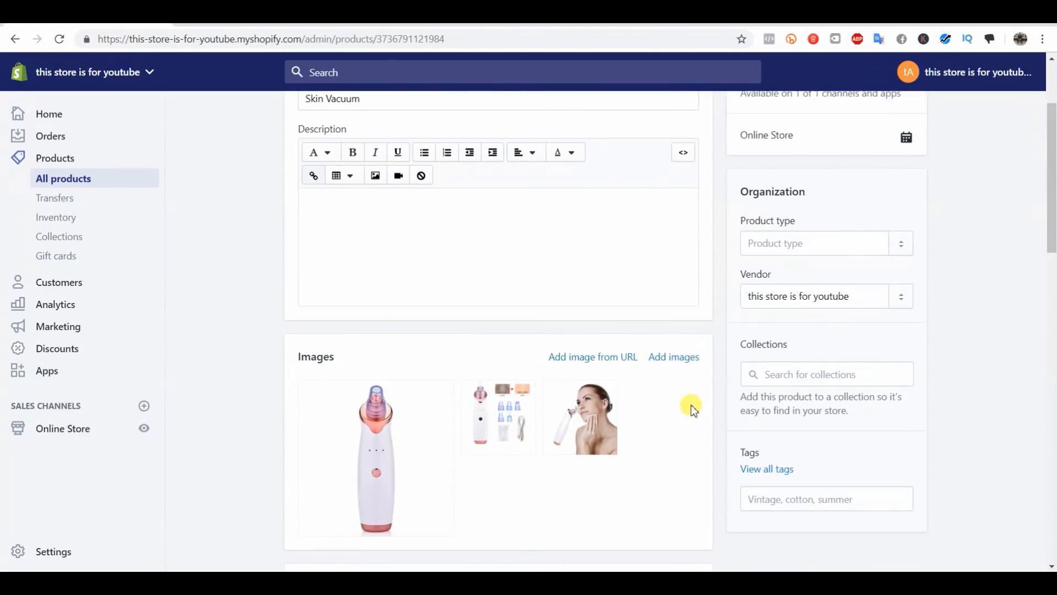
scroll(down, 3)
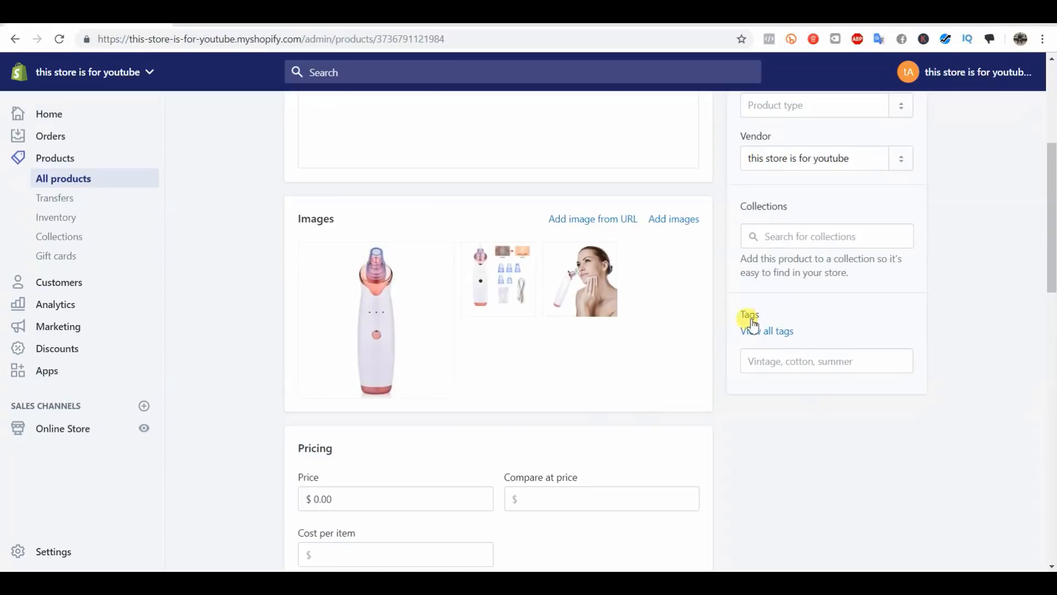
mouse_move(682, 412)
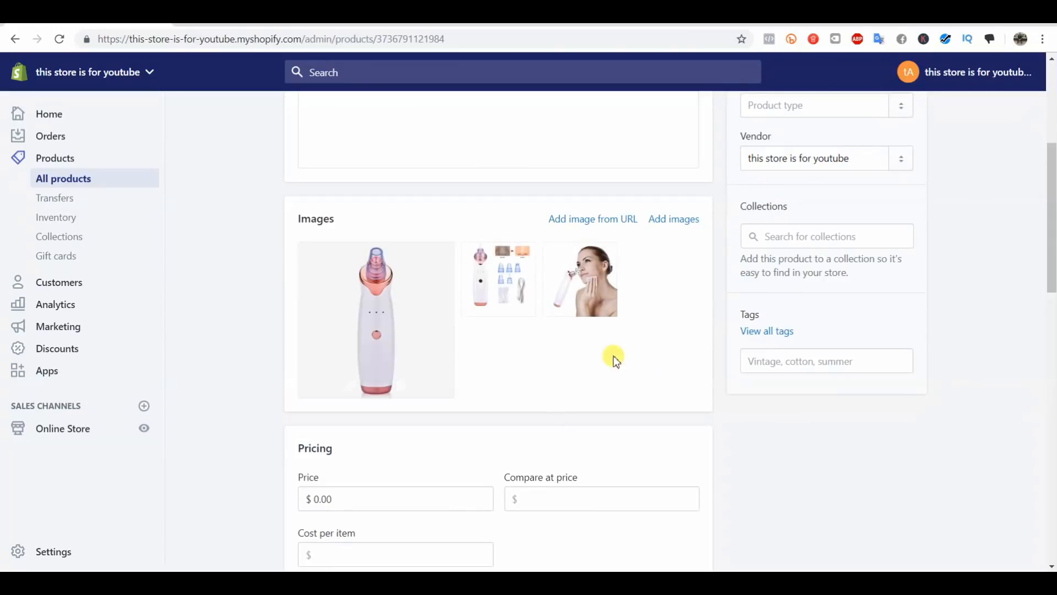
mouse_move(522, 304)
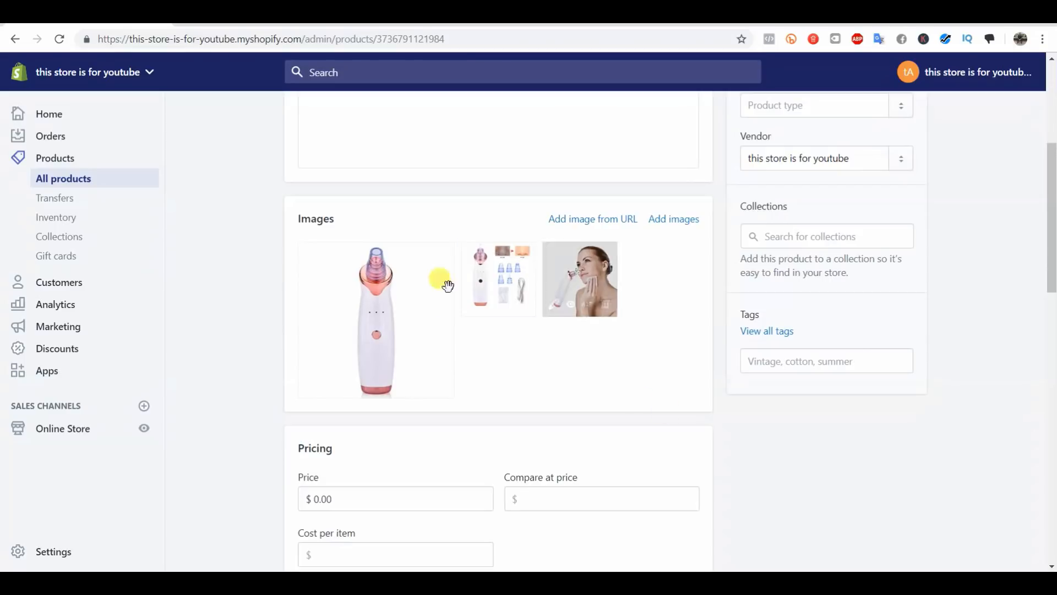
mouse_move(627, 376)
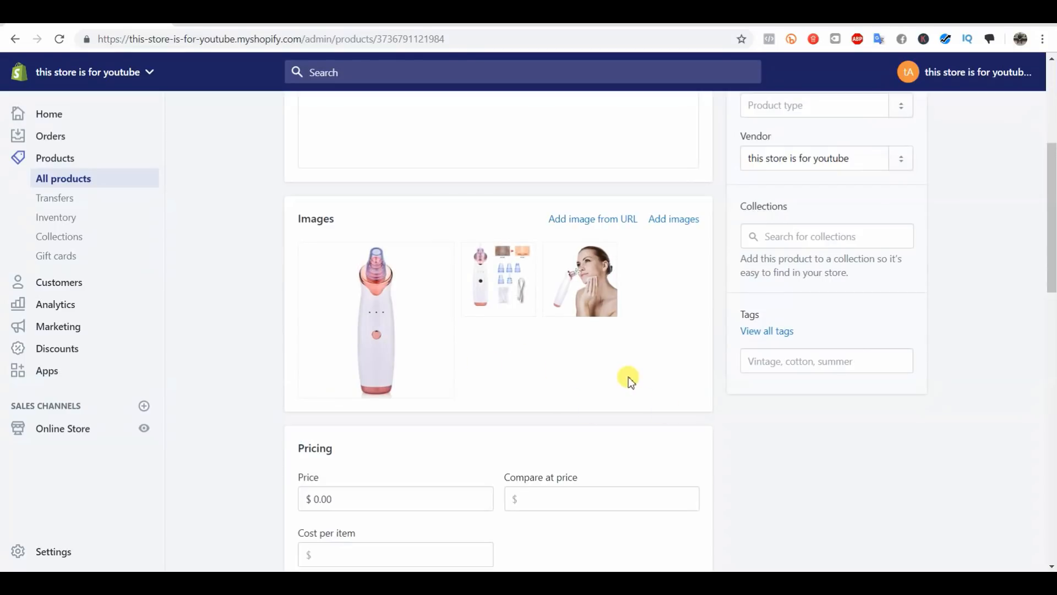
mouse_move(649, 410)
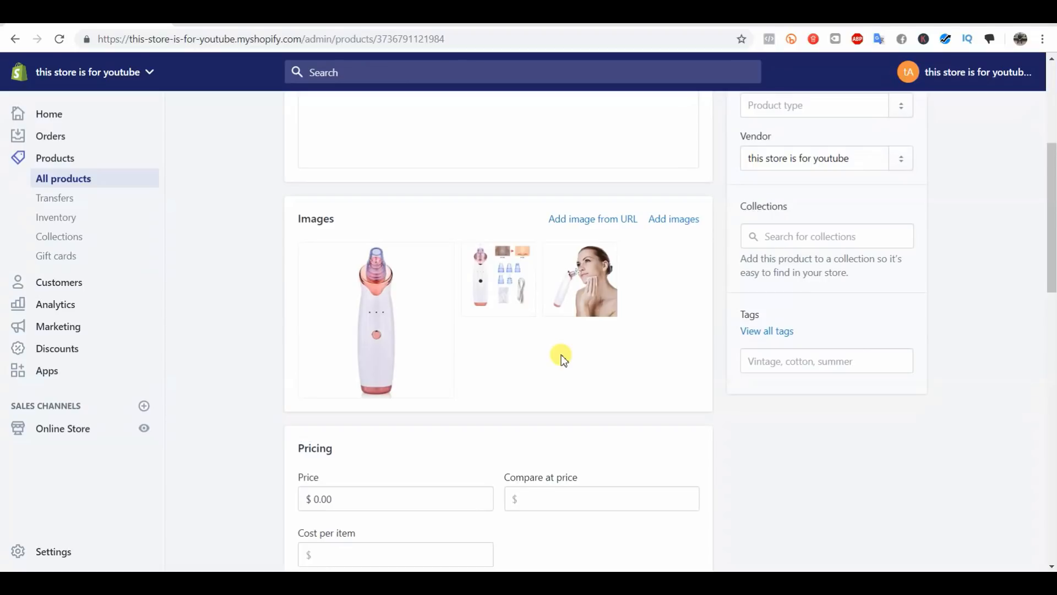
mouse_move(574, 336)
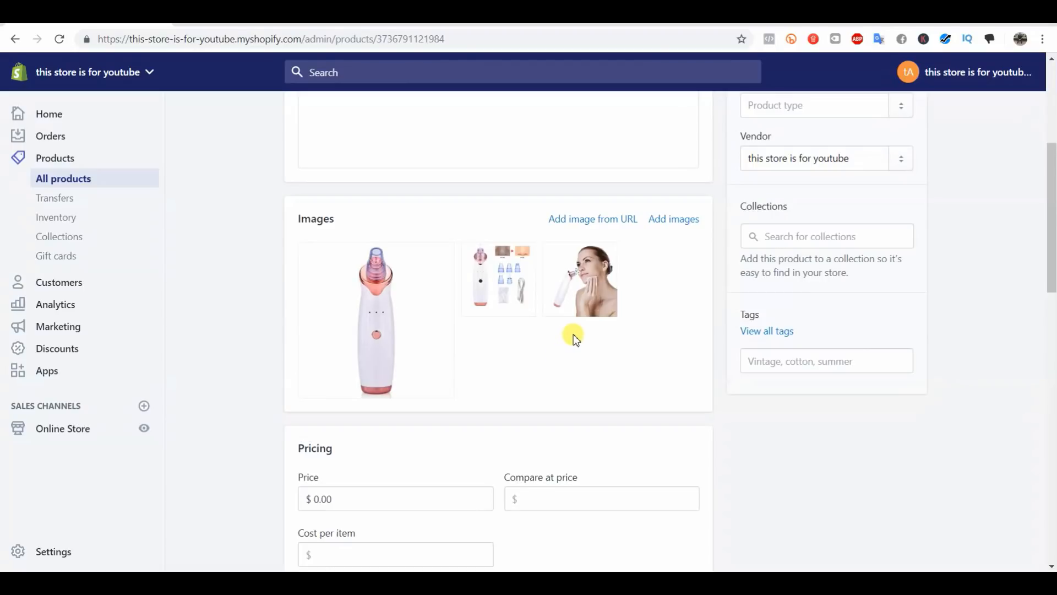
mouse_move(573, 339)
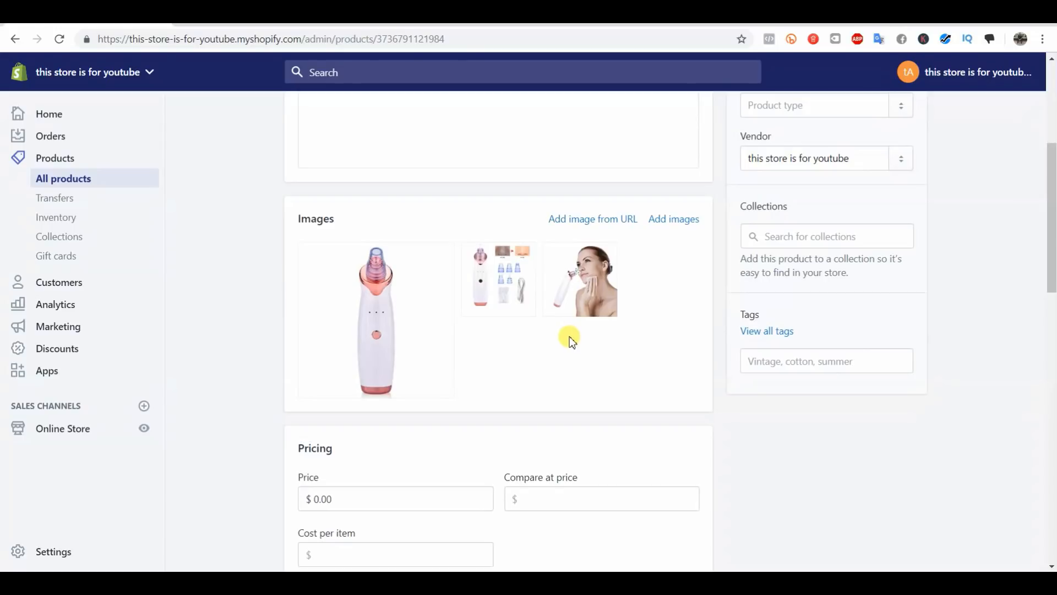
mouse_move(568, 337)
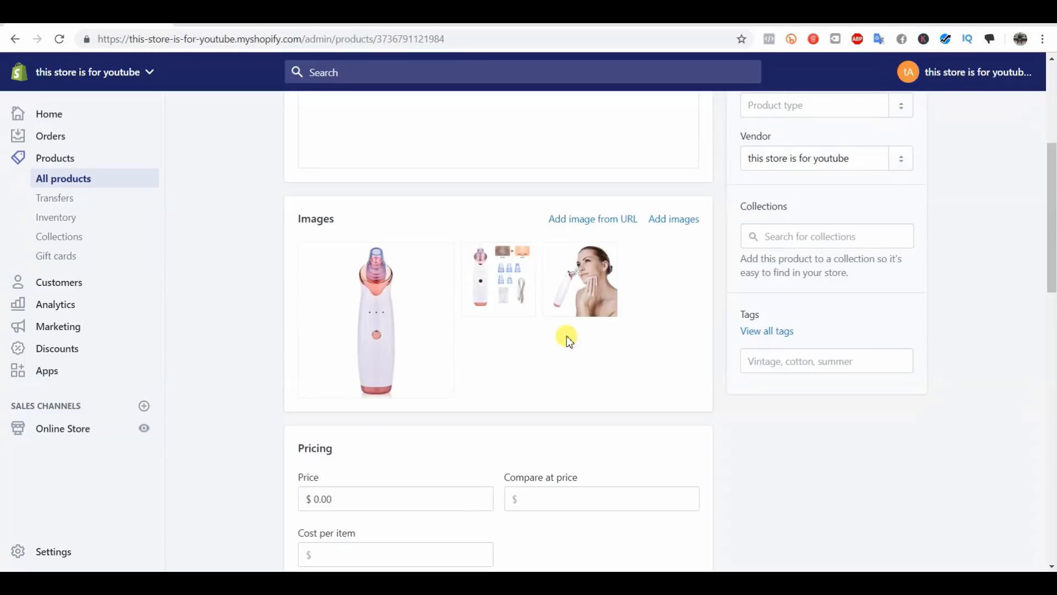